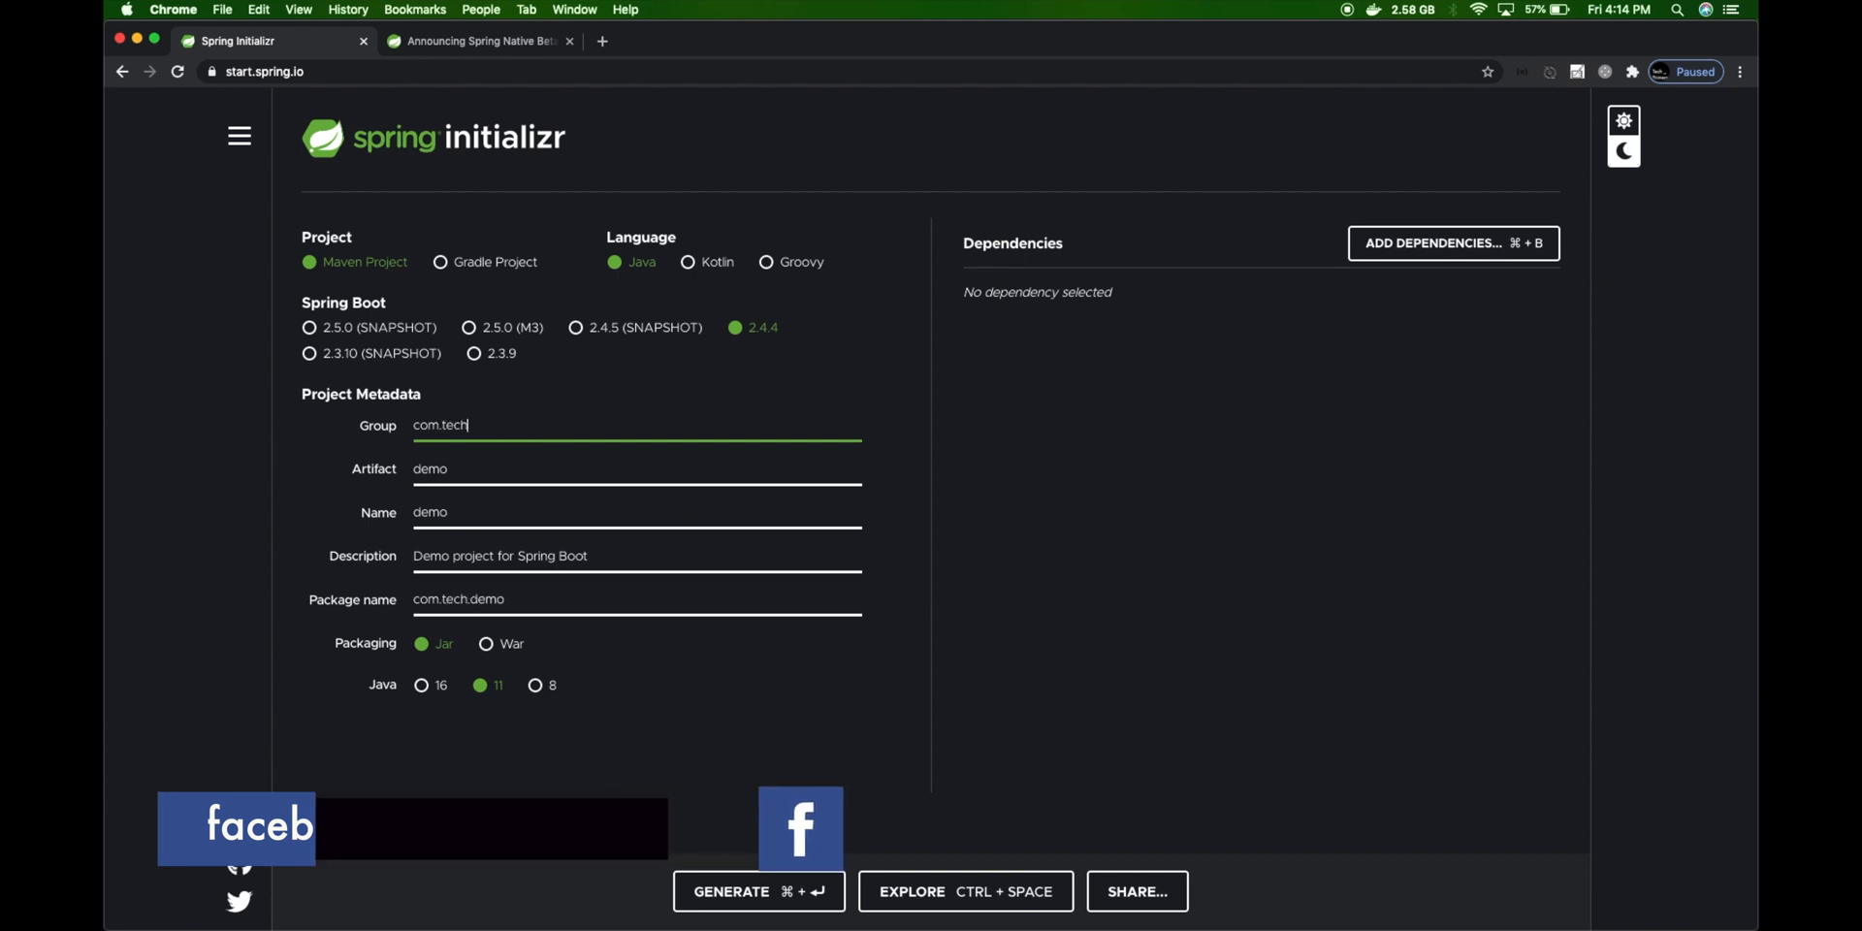
Step: Set Group to com.techprimers and Artifact and name to spring-native-example
{"action": "type", "text": "primers"}
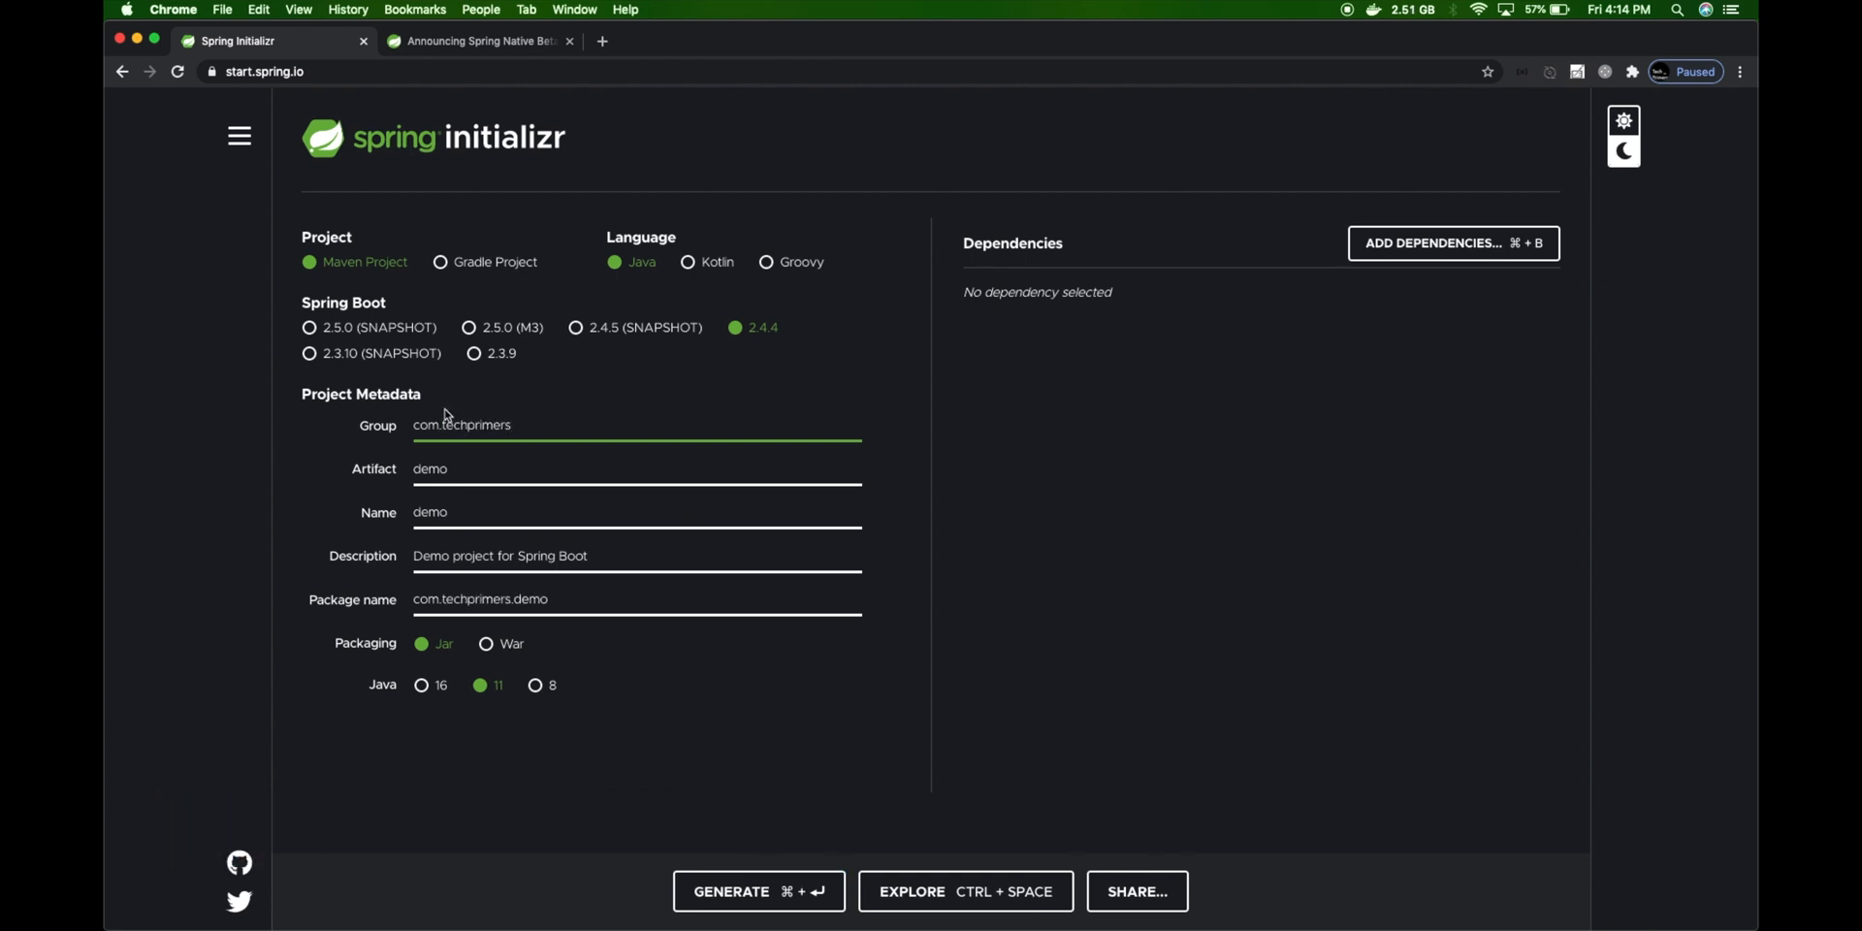
{"action": "double_click", "coordinate": [429, 467]}
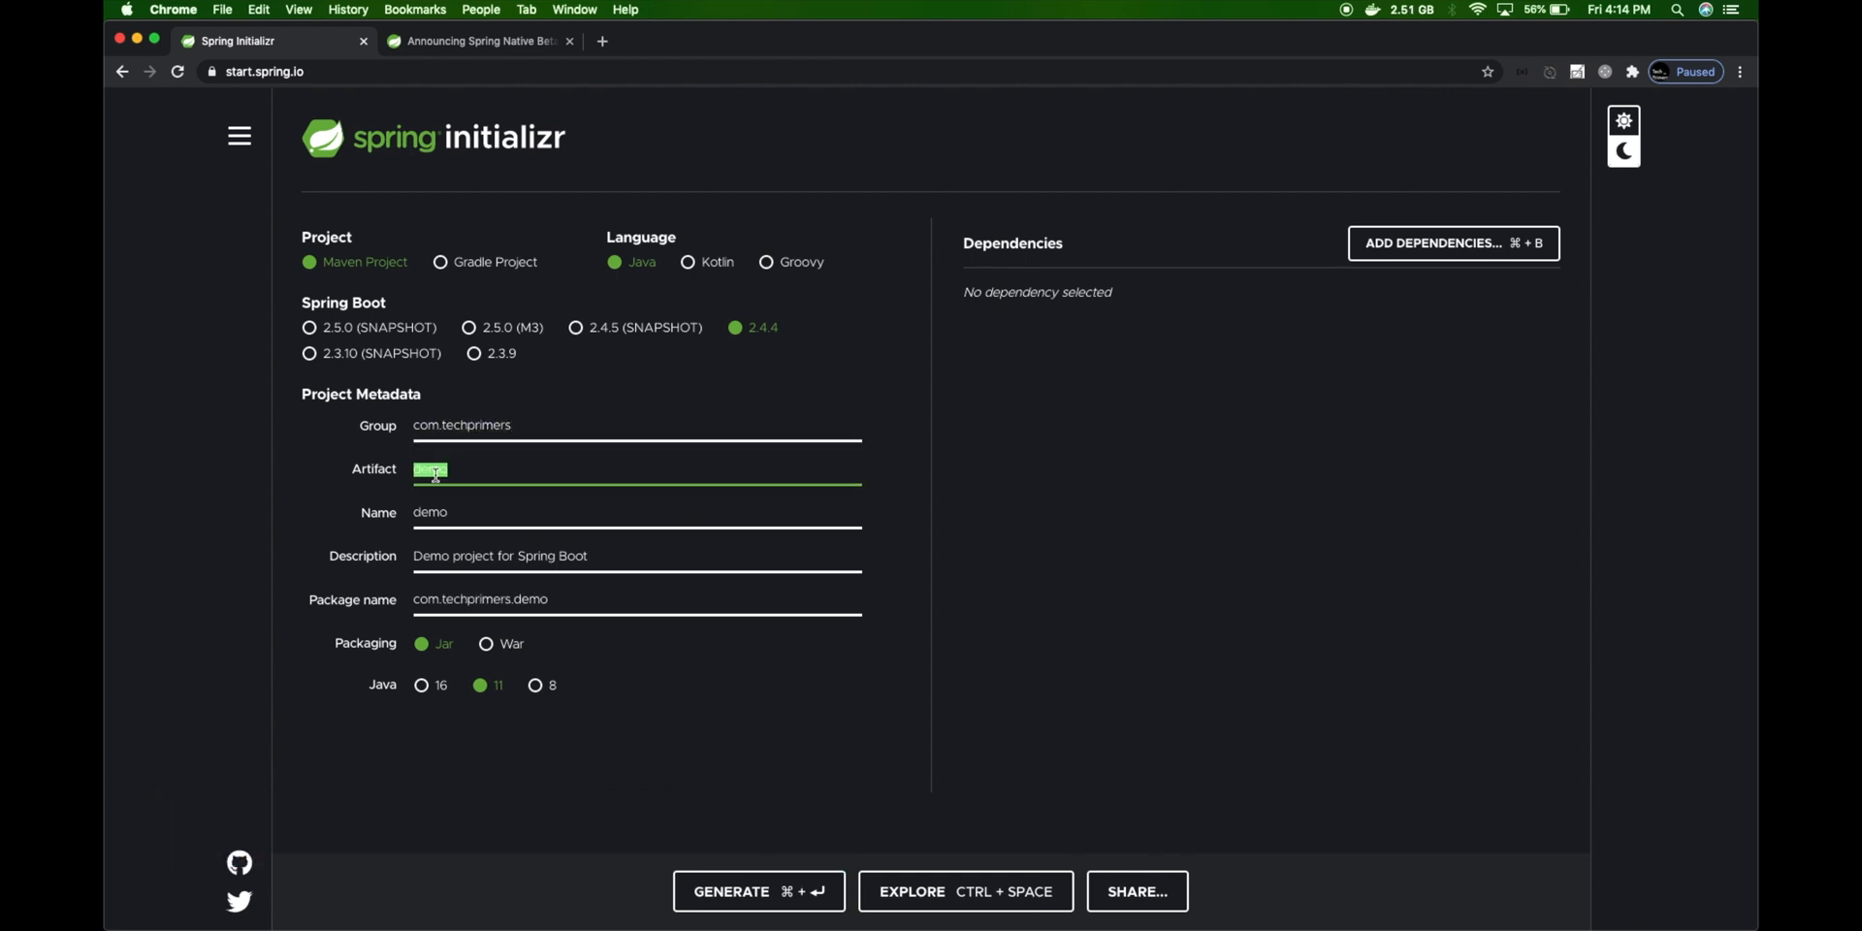
{"action": "type", "text": "spring-native-example"}
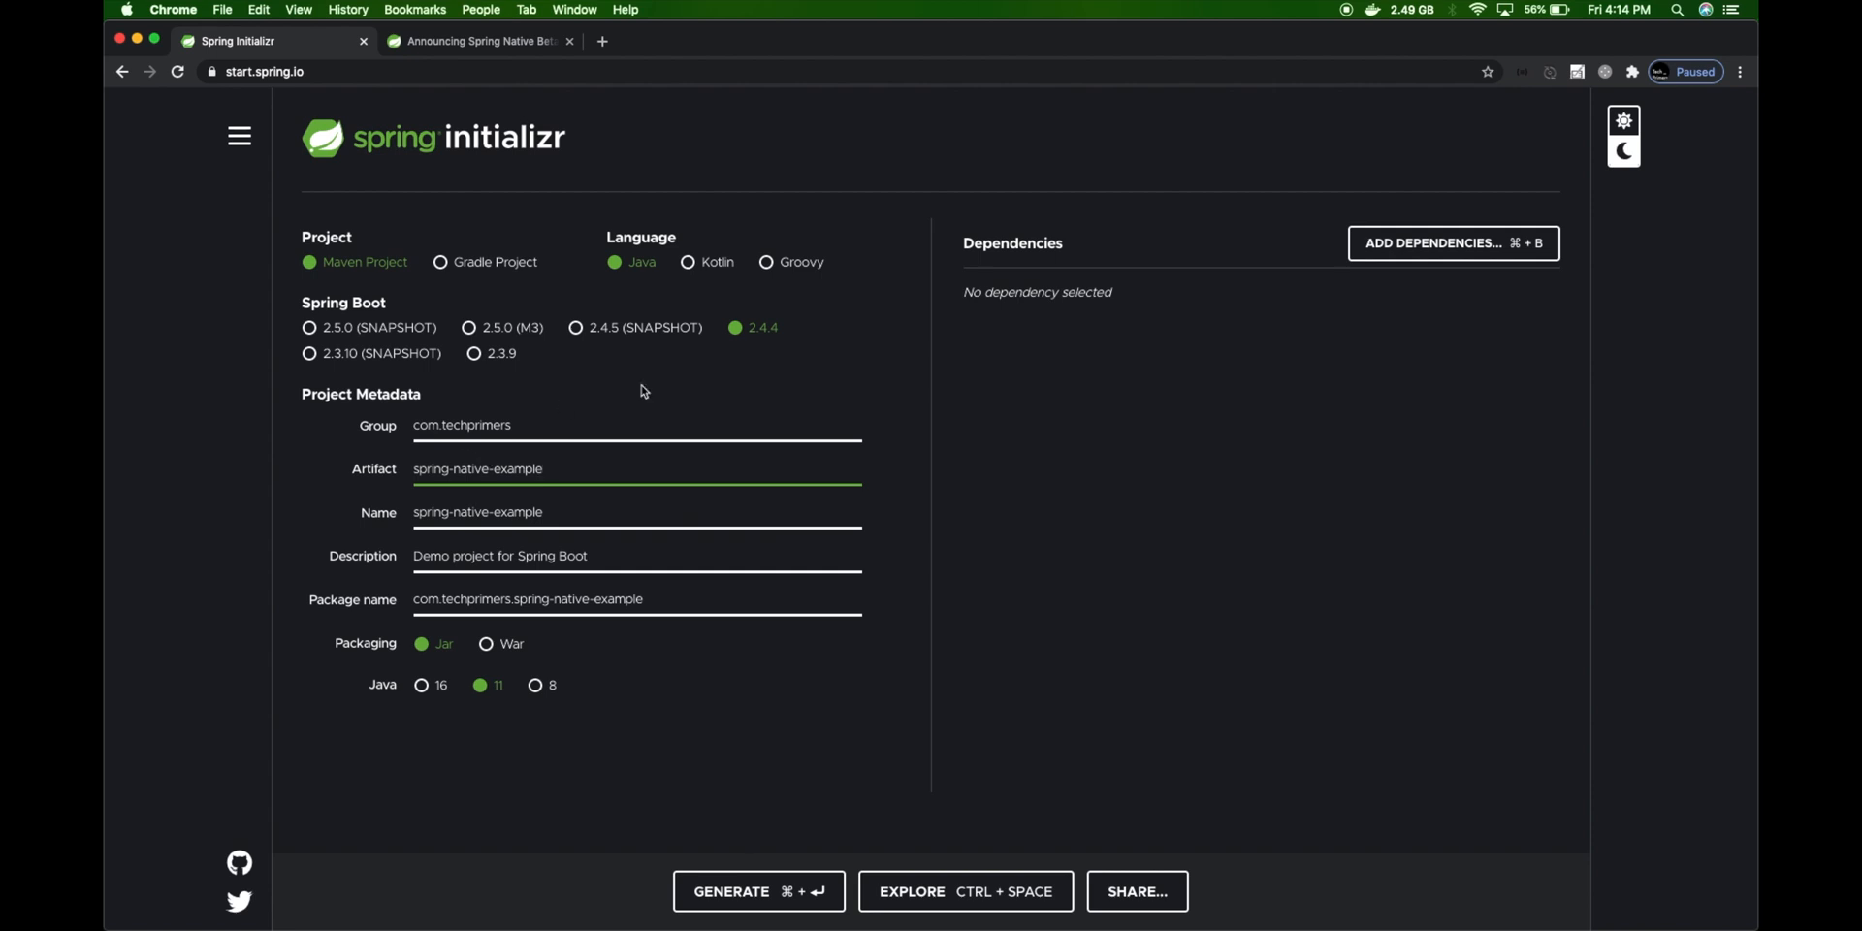
Step: Add the Spring Web dependency, then reopen the dependency list for Spring Native
{"action": "left_click", "coordinate": [1451, 243]}
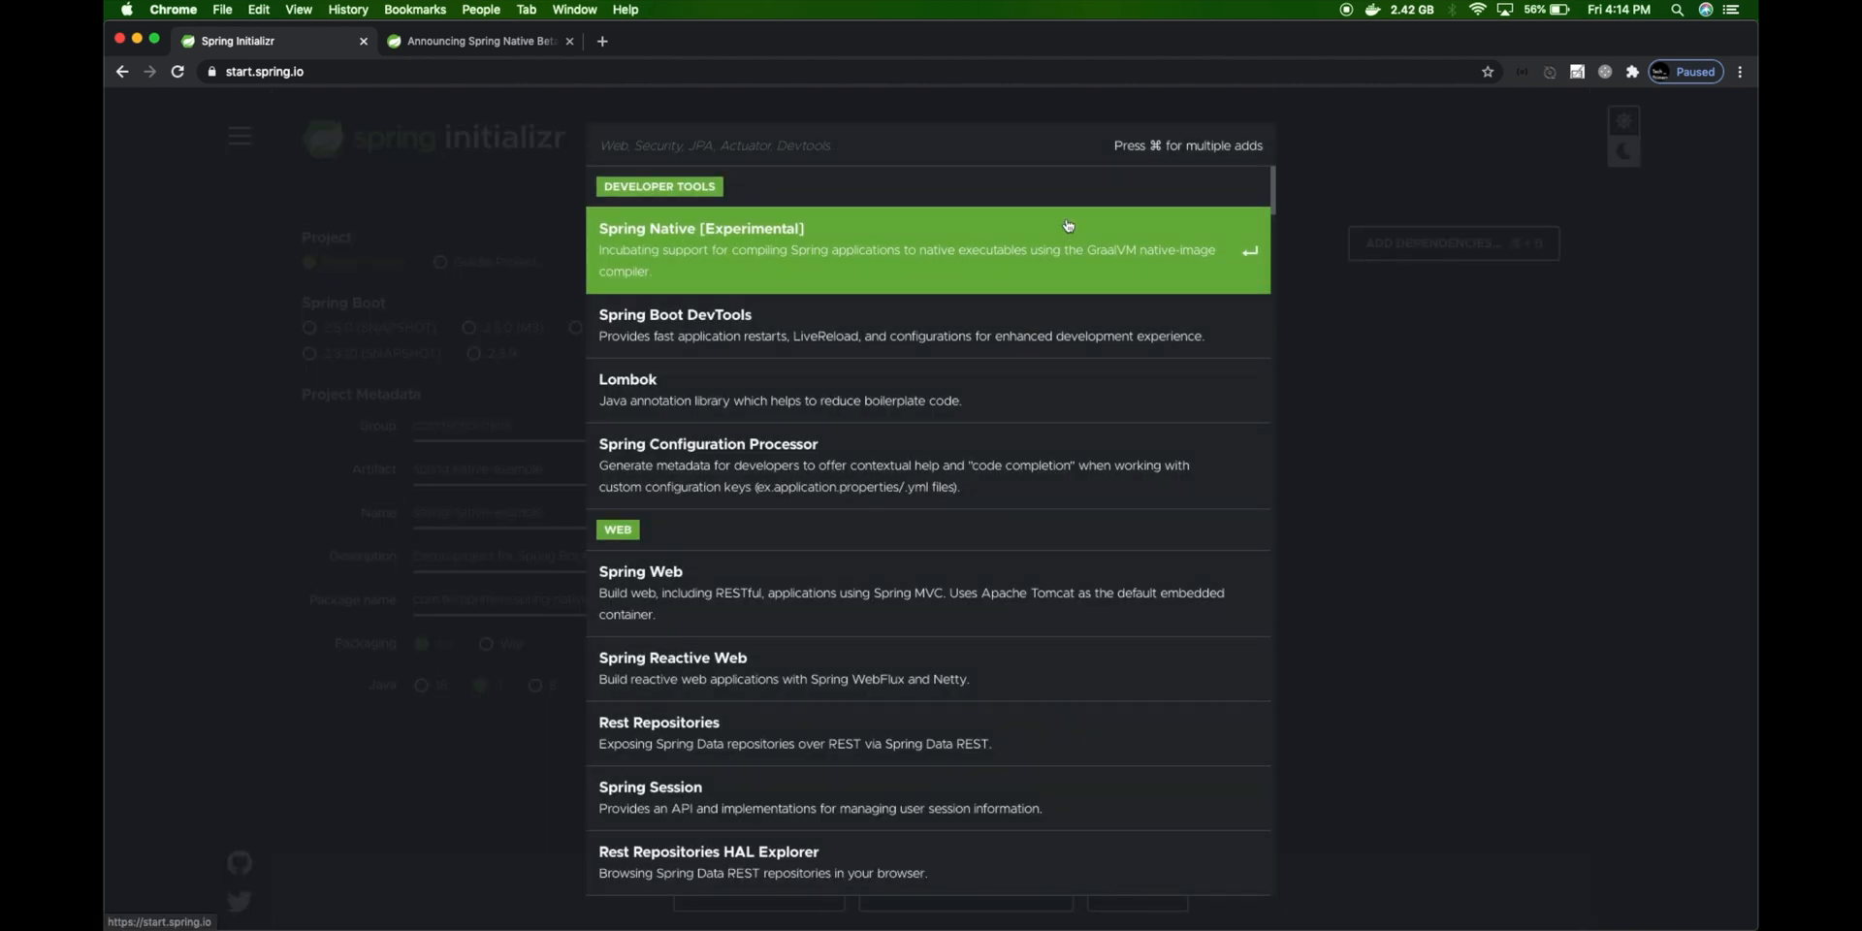
{"action": "type", "text": "web"}
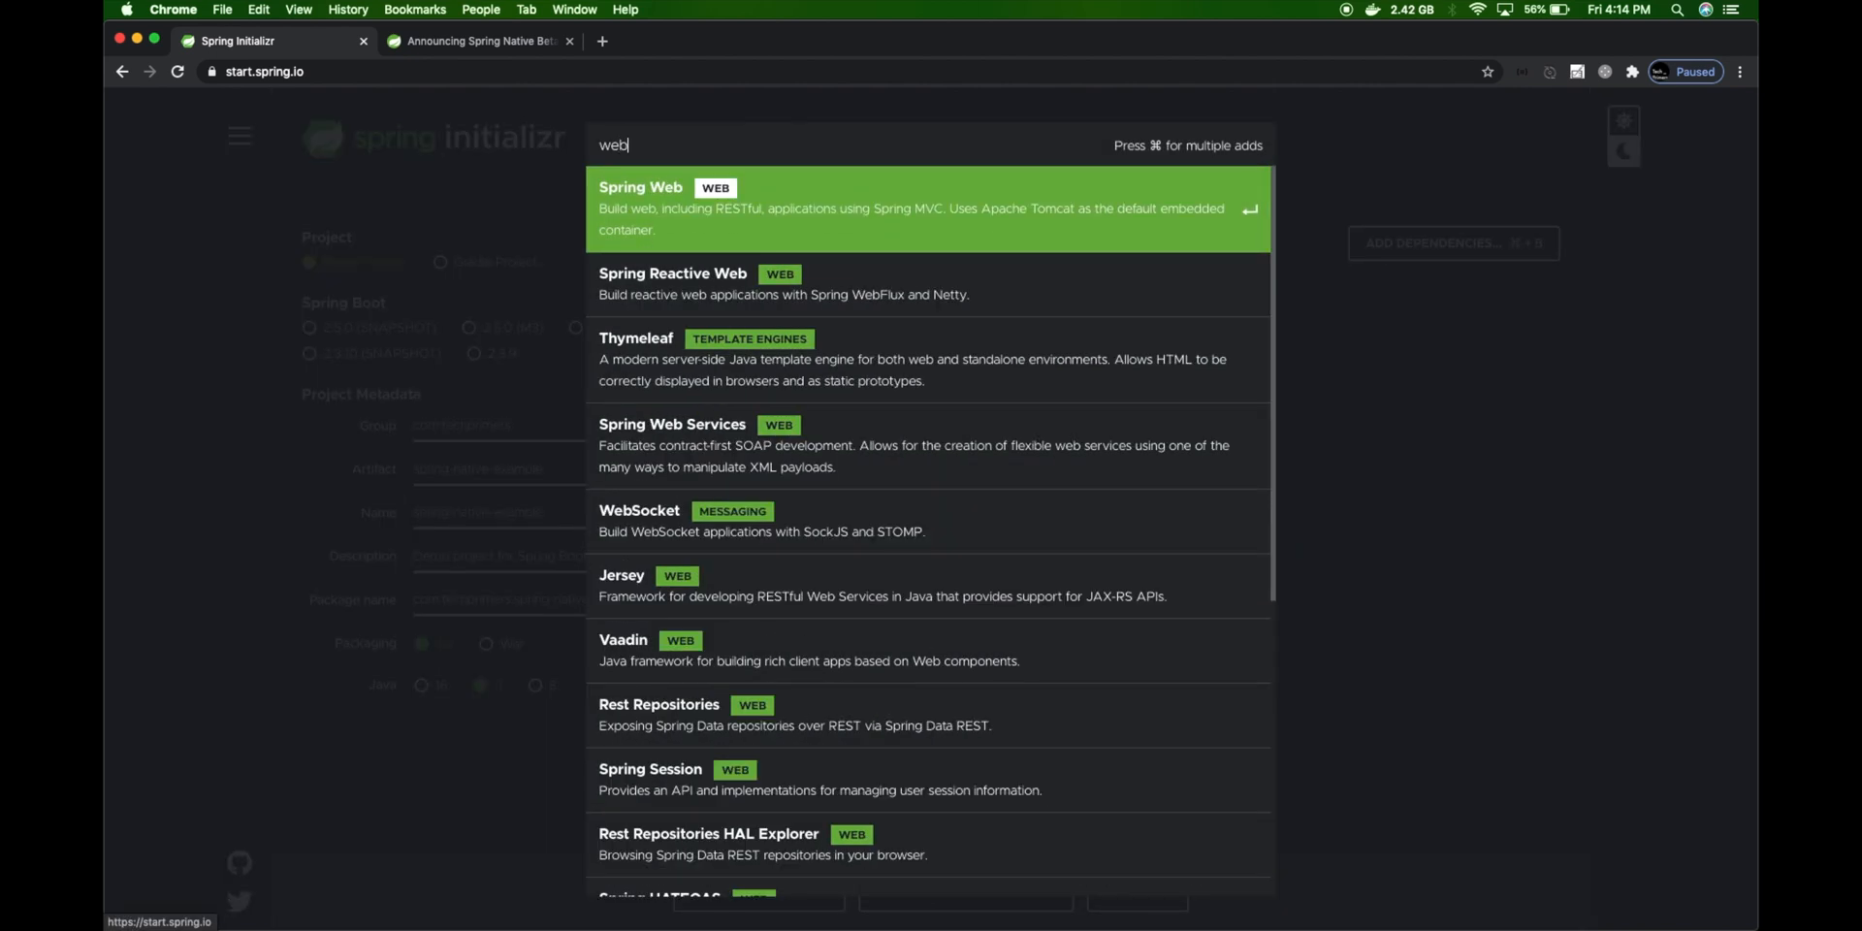
{"action": "left_click", "coordinate": [640, 188]}
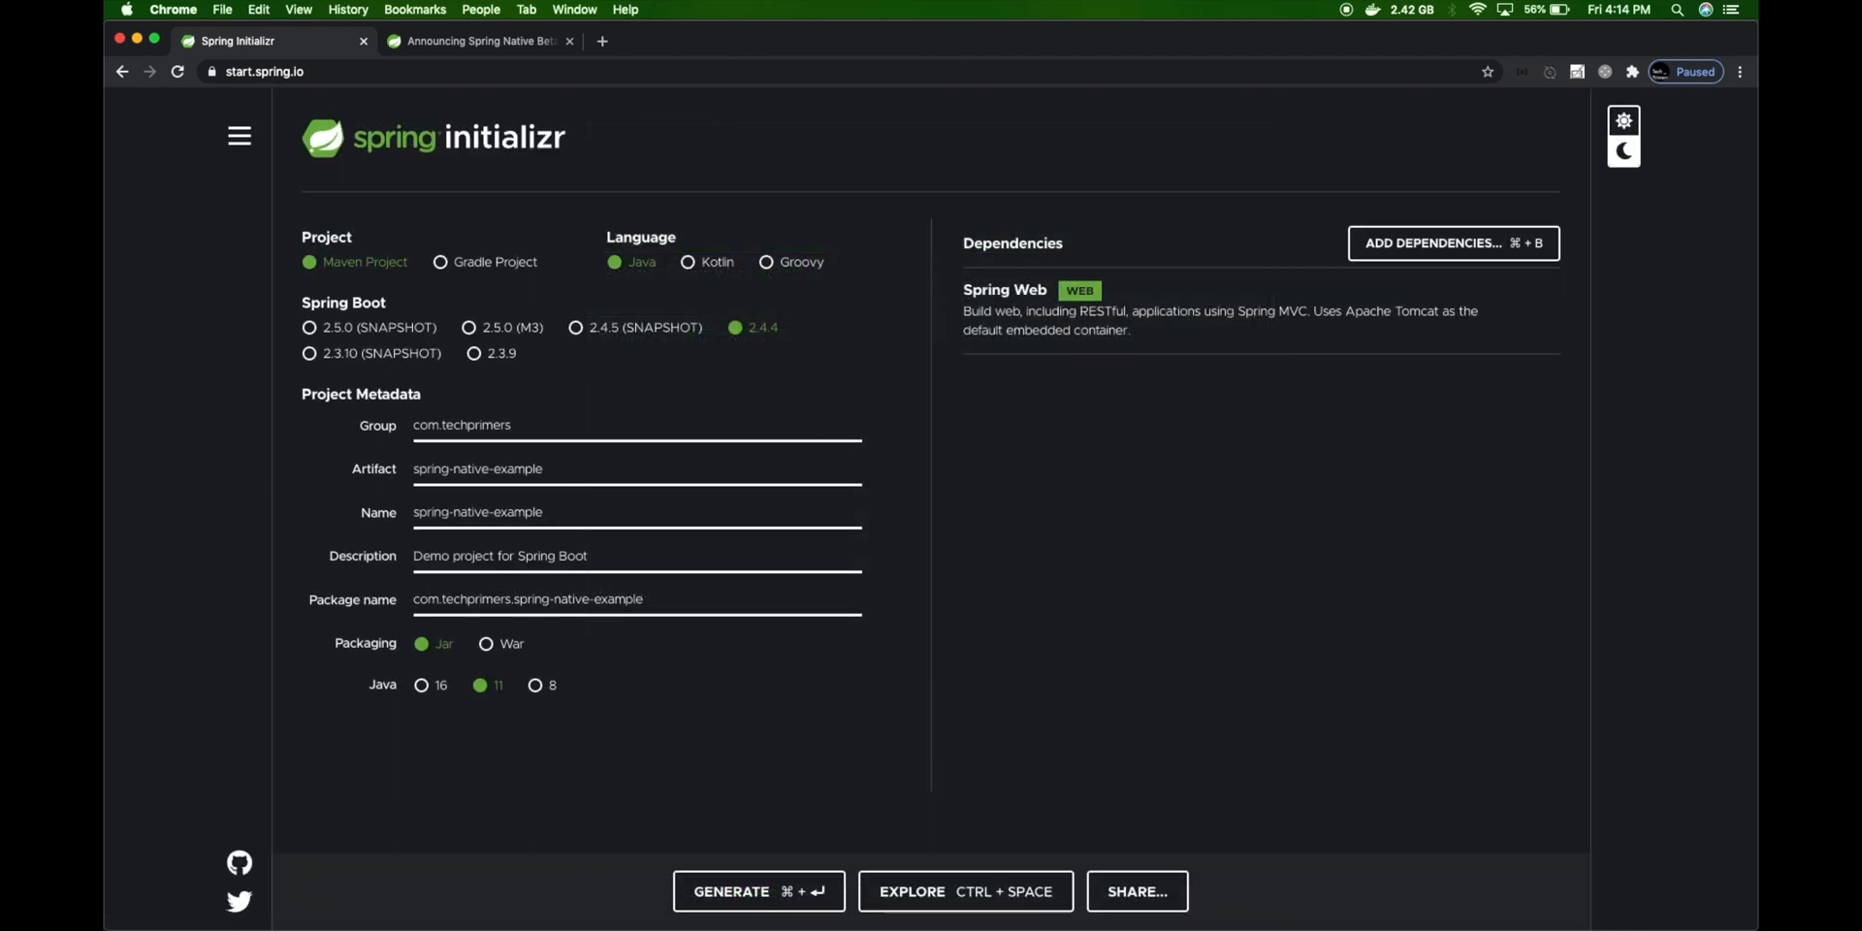
{"action": "left_click", "coordinate": [1450, 242]}
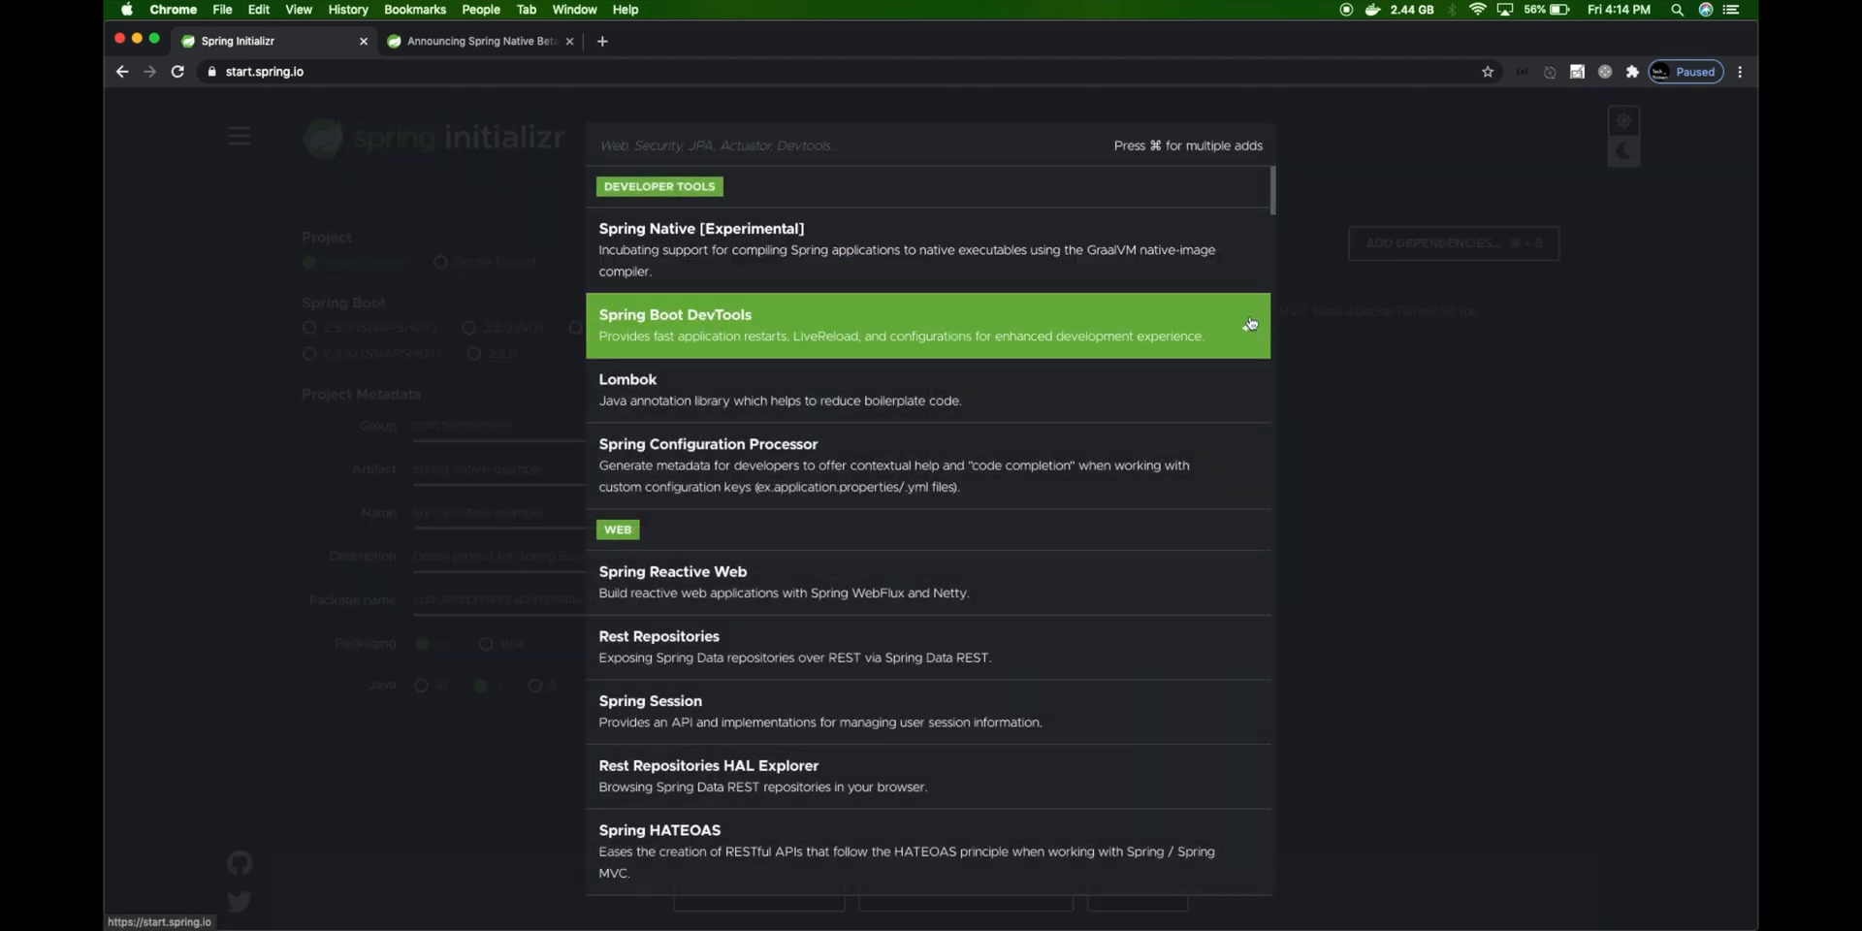
{"action": "mouse_move", "coordinate": [700, 249]}
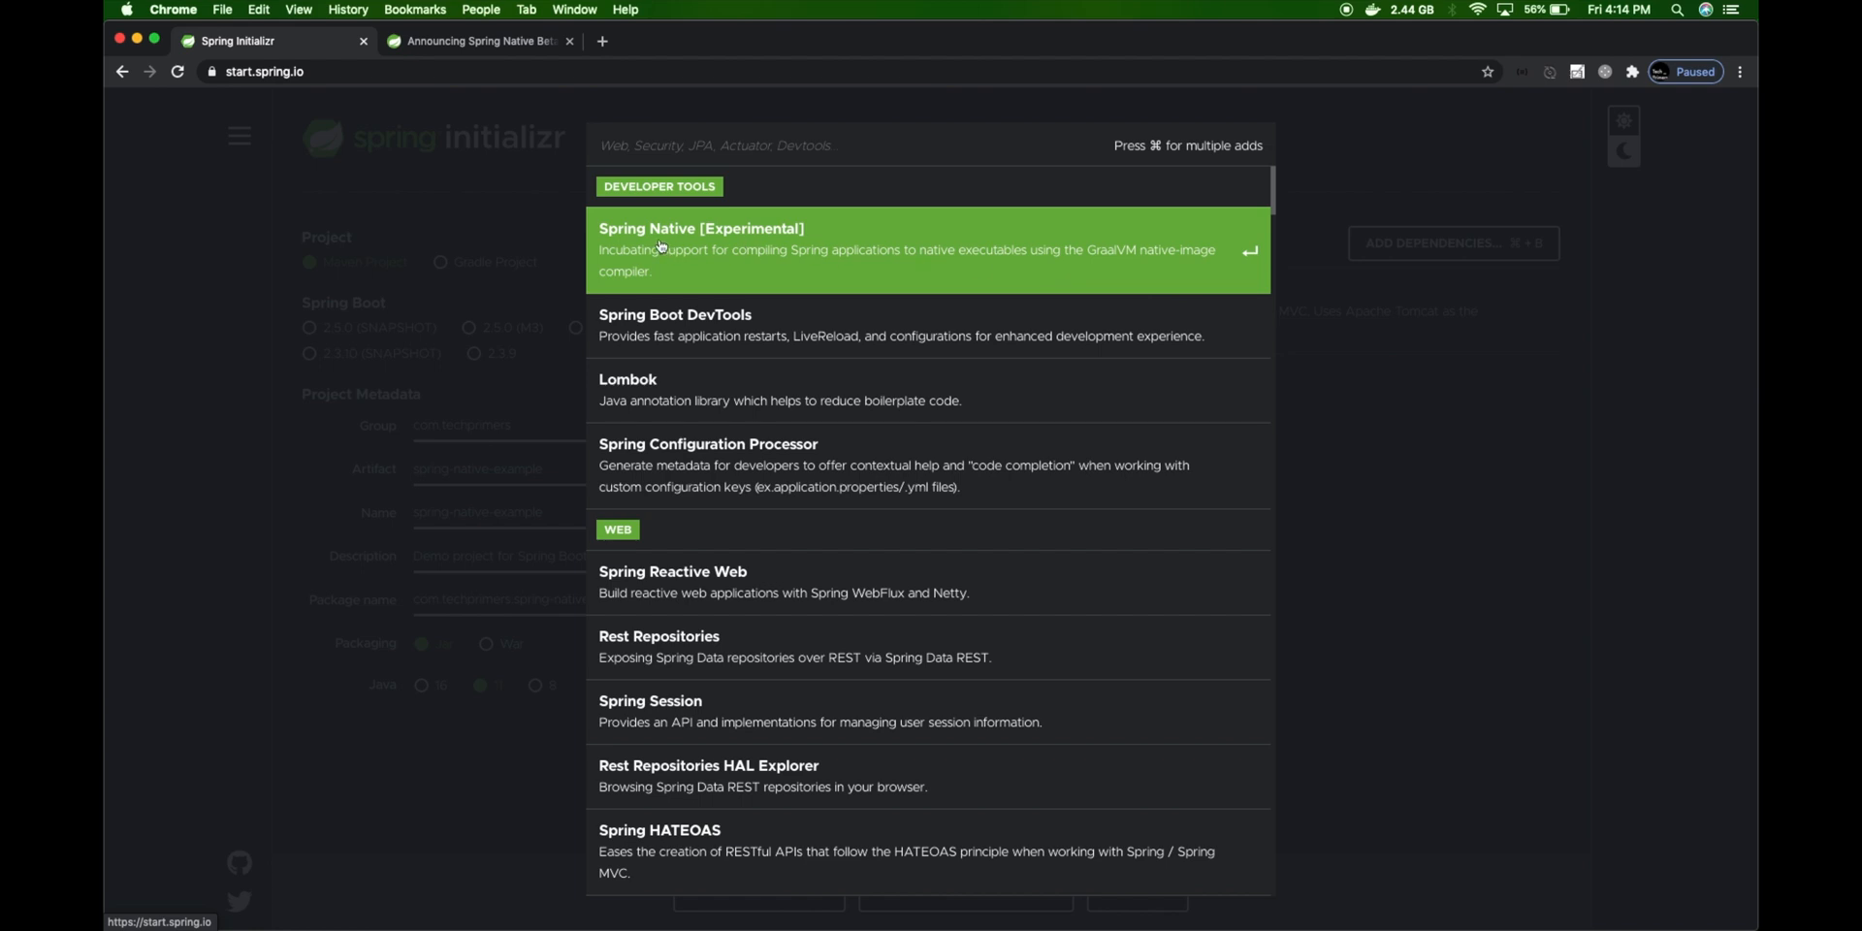
{"action": "mouse_move", "coordinate": [827, 249]}
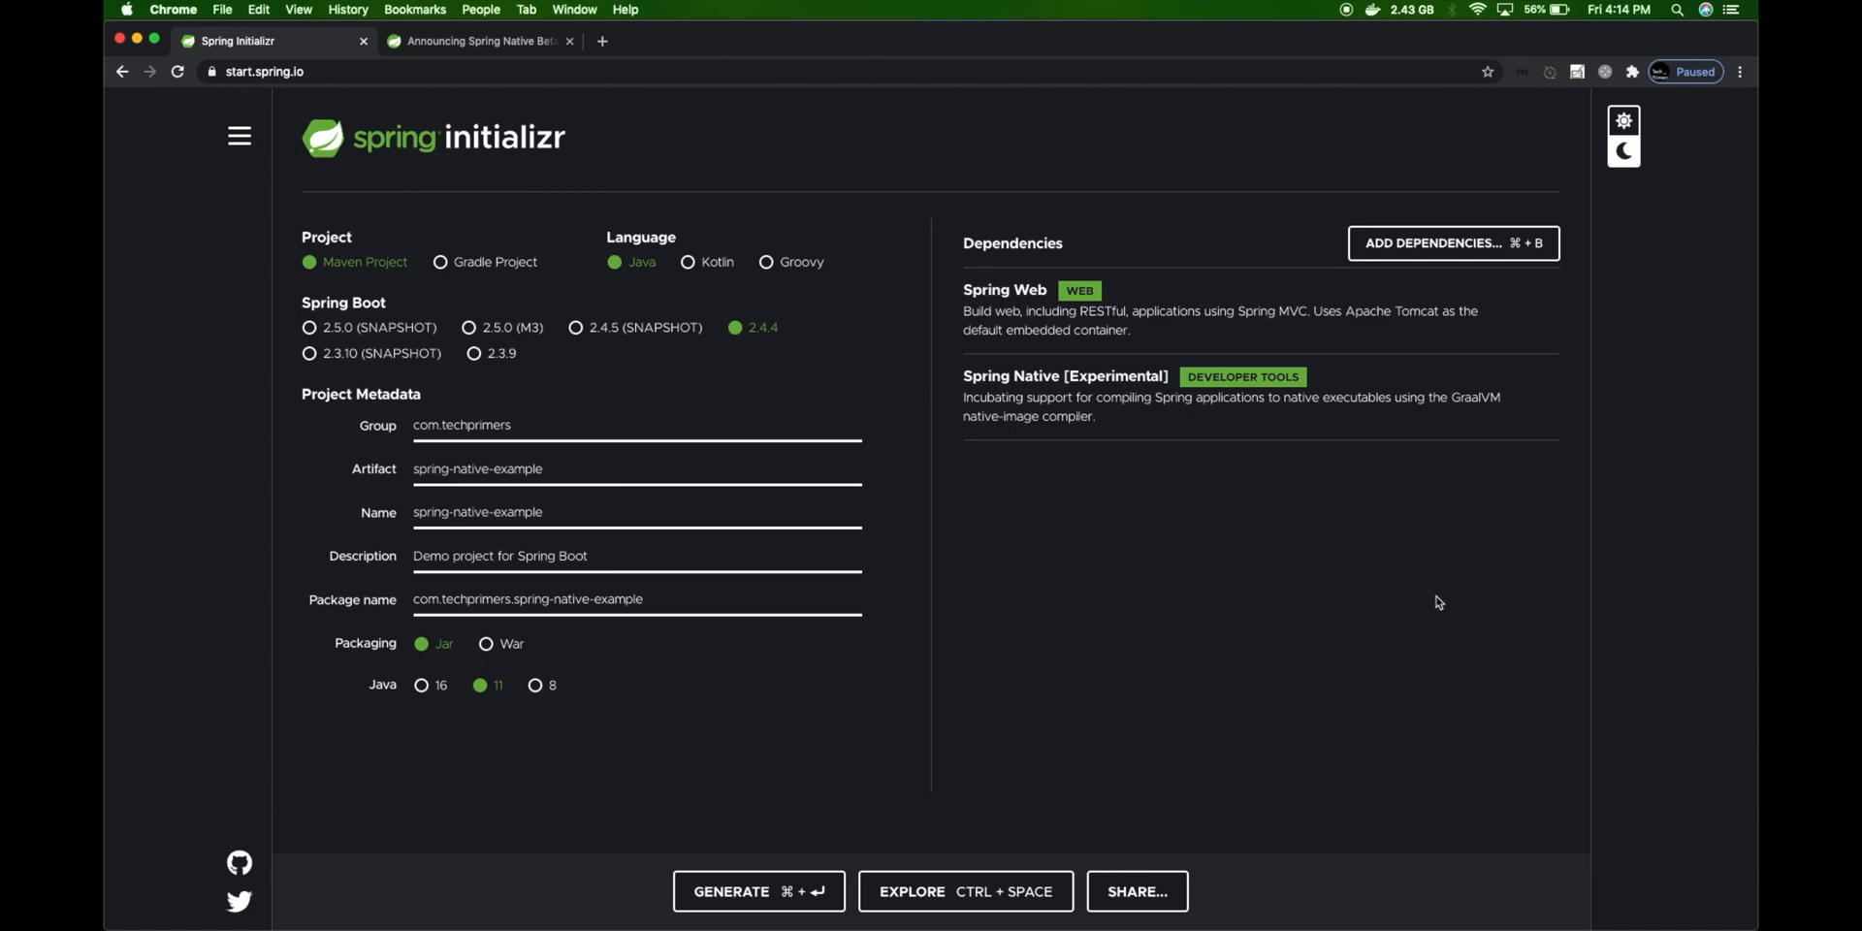
{"action": "mouse_move", "coordinate": [1052, 323]}
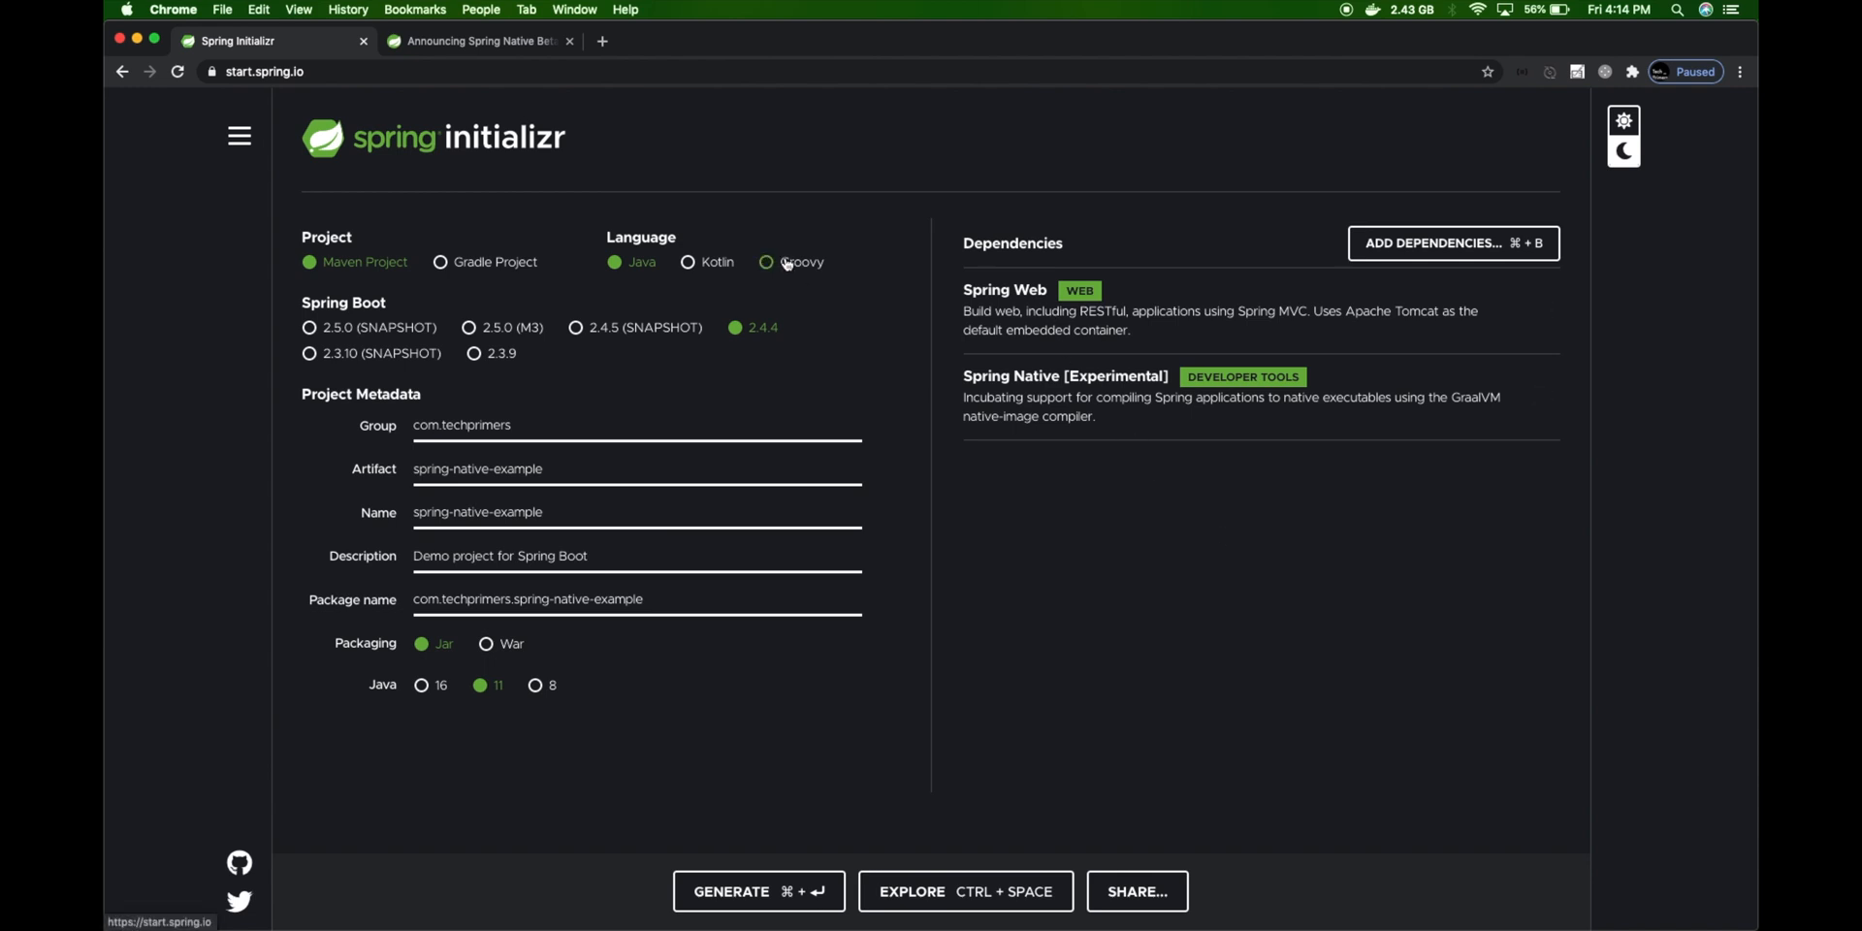
{"action": "mouse_move", "coordinate": [717, 686]}
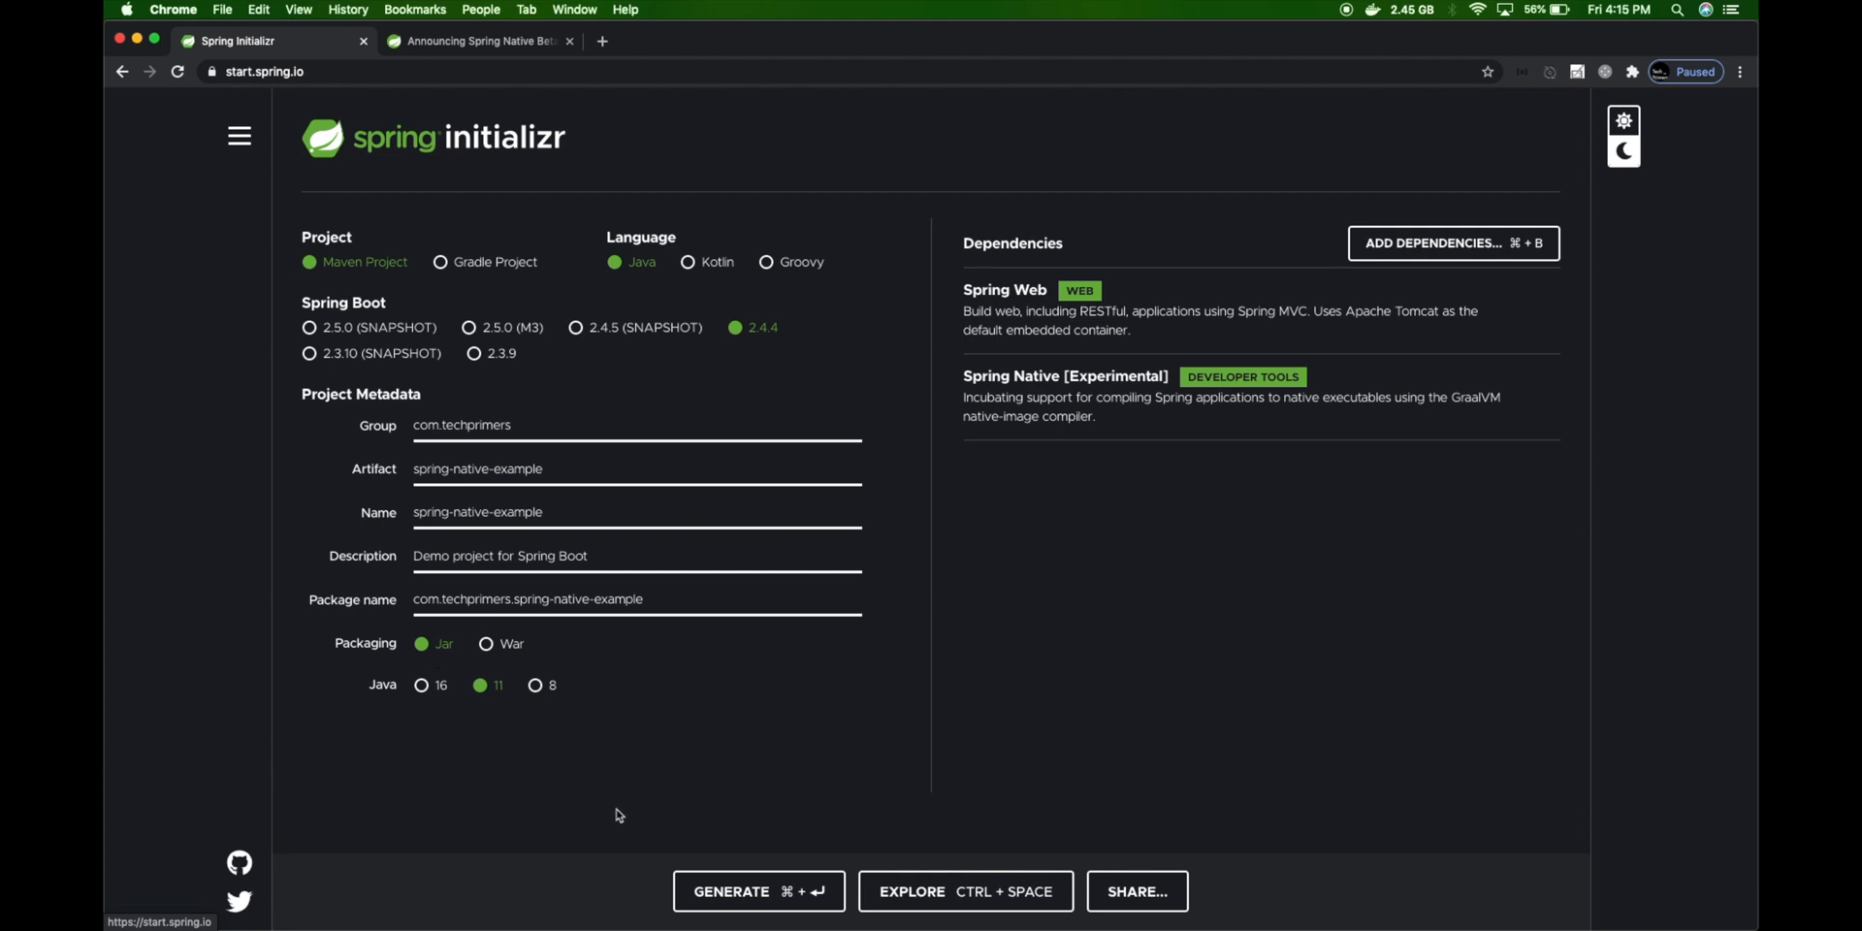
Step: Generate the spring-native-example project and save the downloaded zip
{"action": "left_click", "coordinate": [757, 890]}
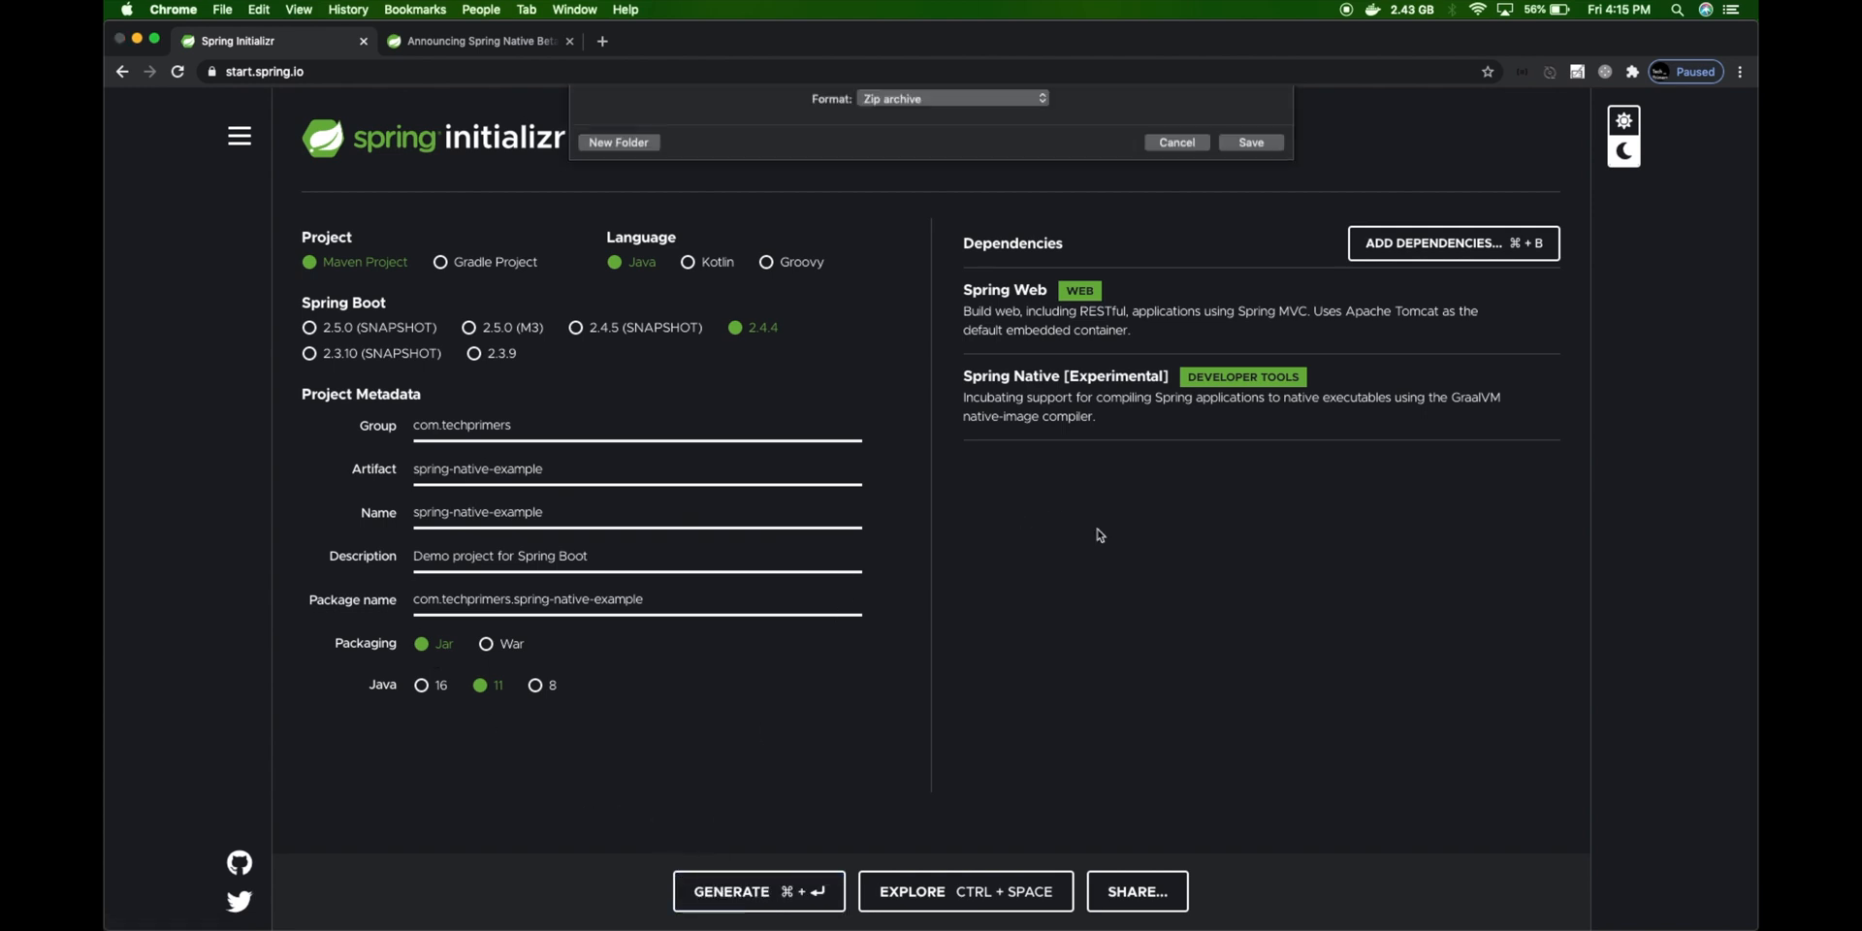
{"action": "left_click", "coordinate": [1174, 142]}
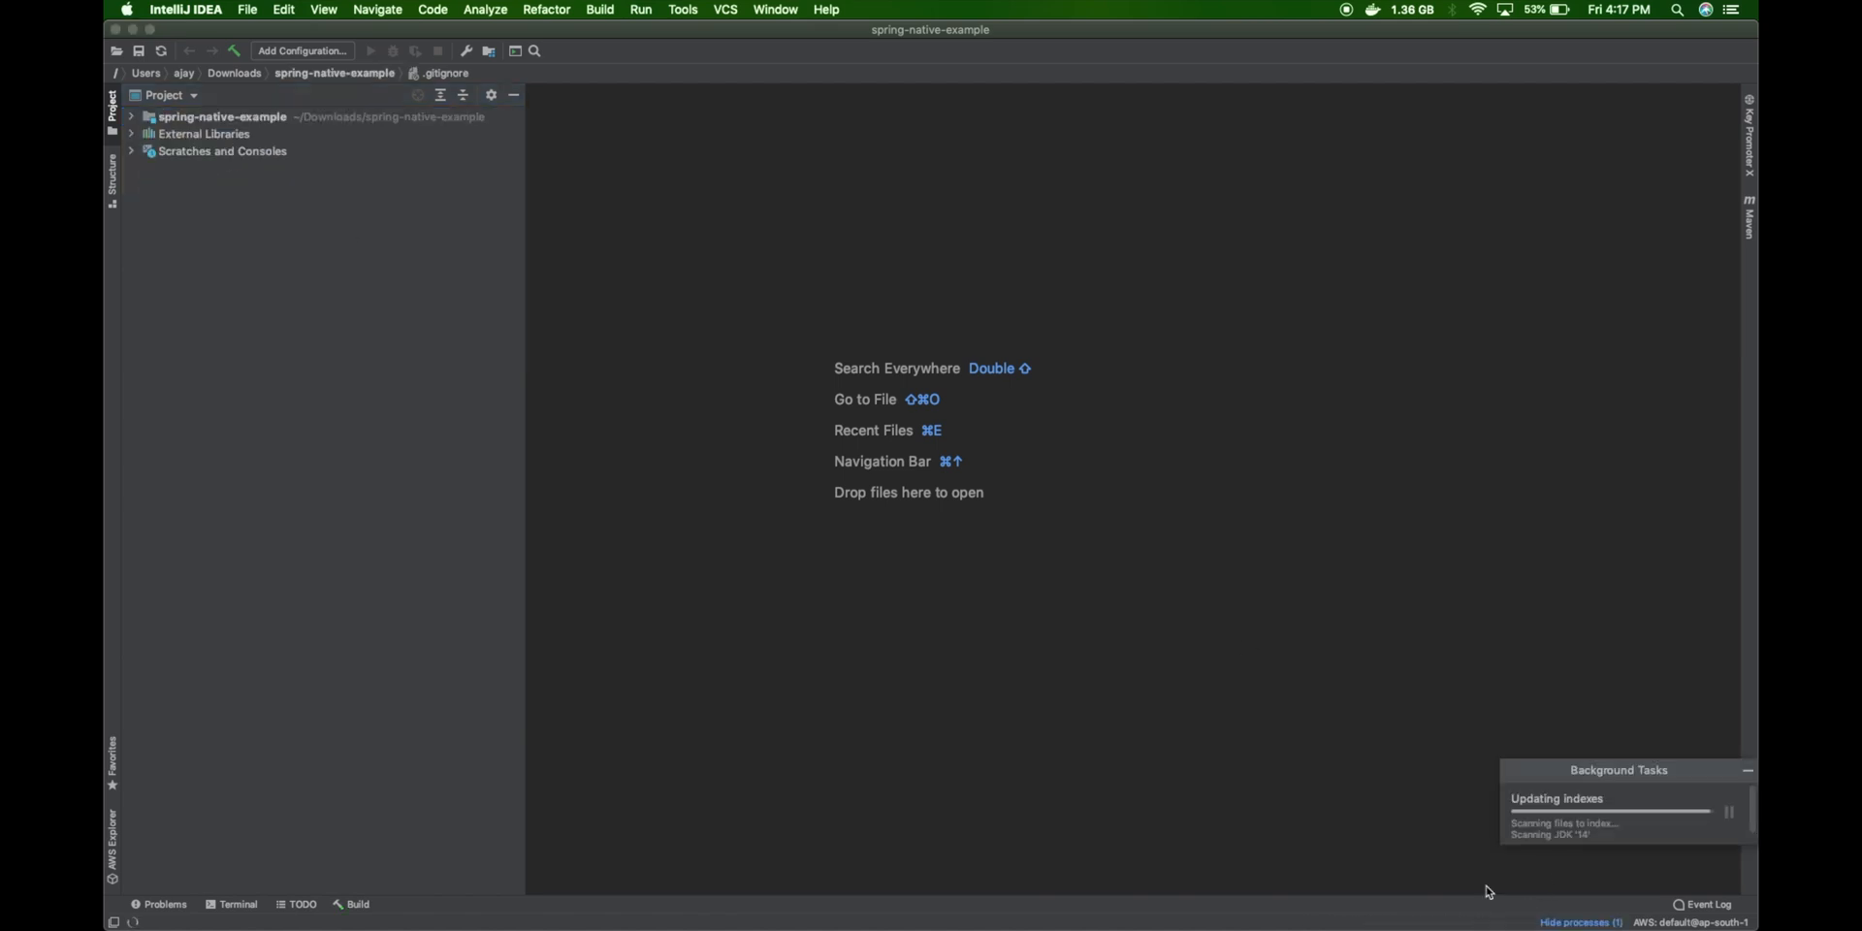
Step: Expand spring-native-example > src > main and open SpringNativeExampleApplication
{"action": "left_click", "coordinate": [132, 116]}
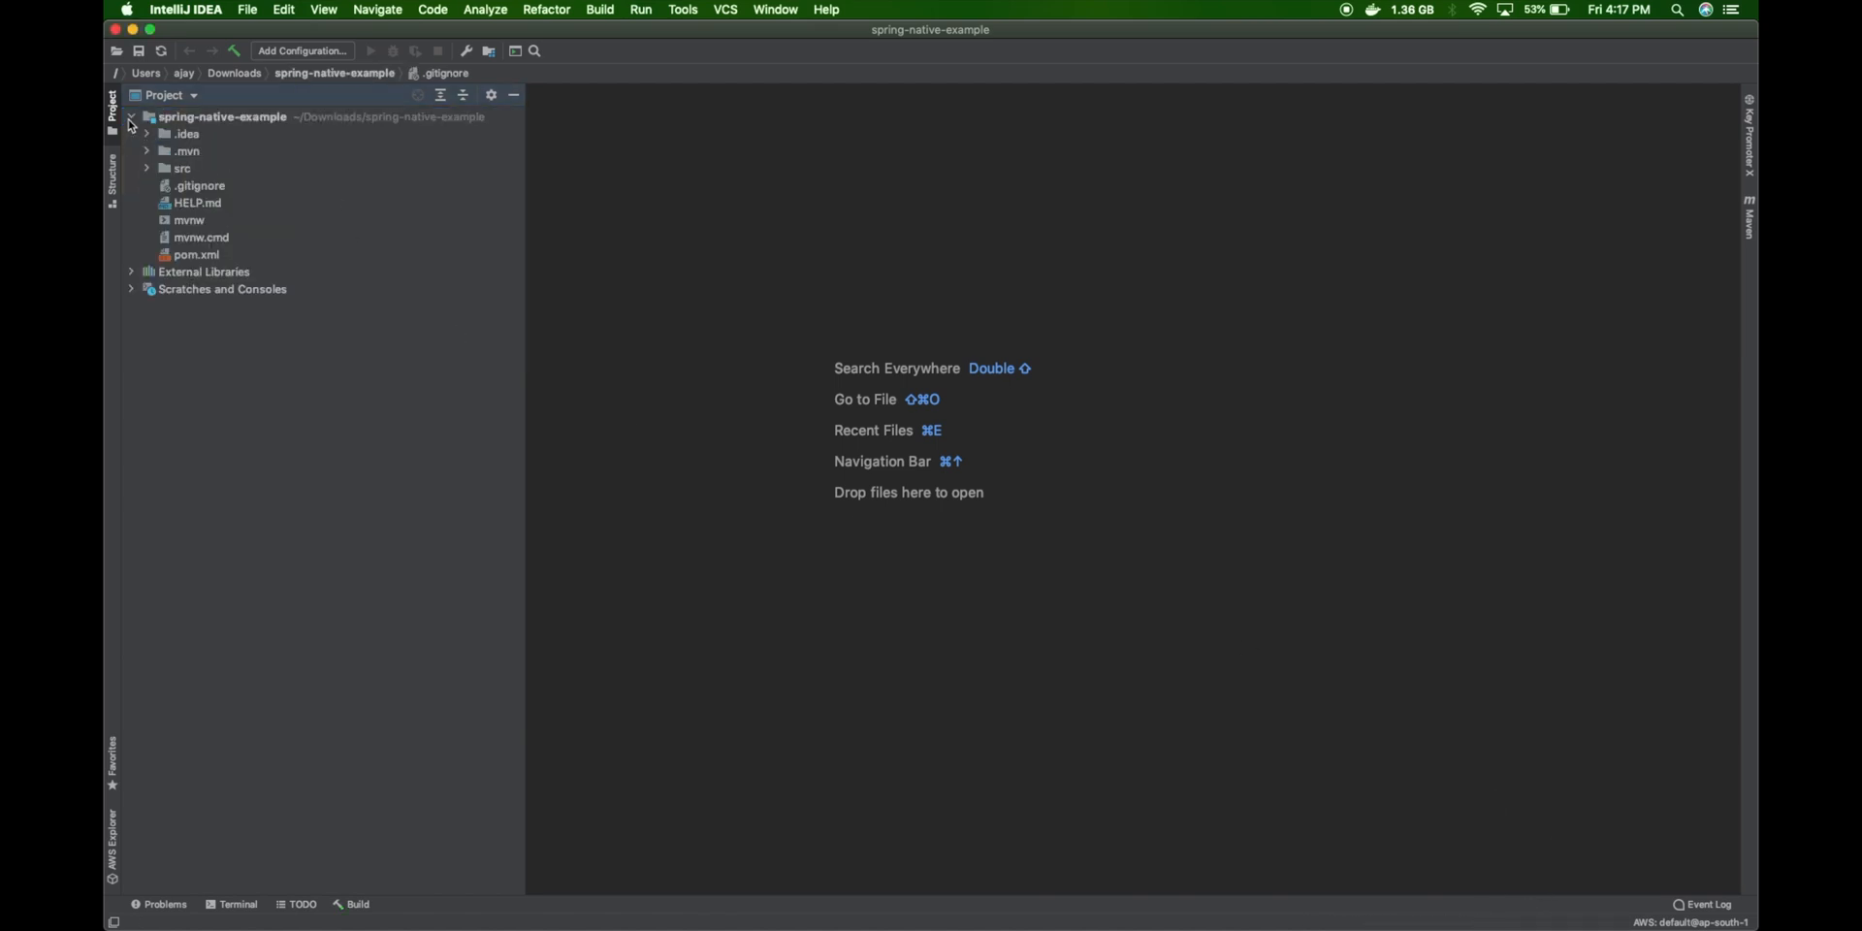
{"action": "left_click", "coordinate": [147, 167]}
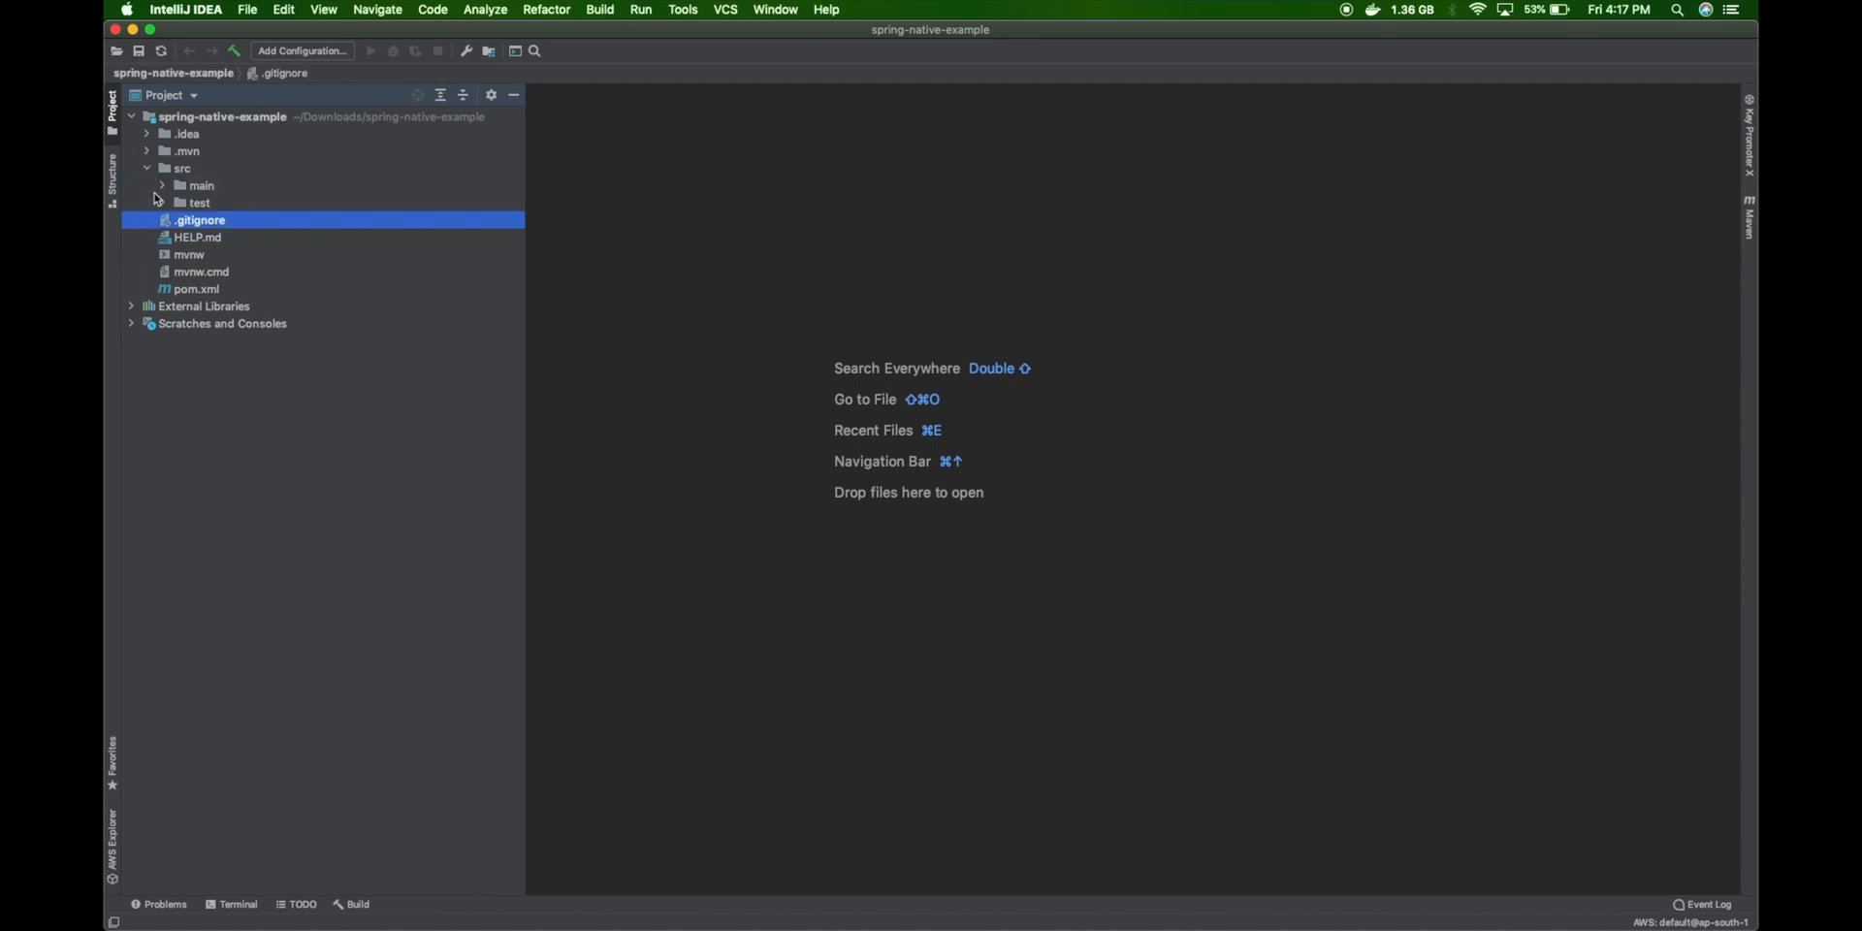
{"action": "left_click", "coordinate": [200, 185]}
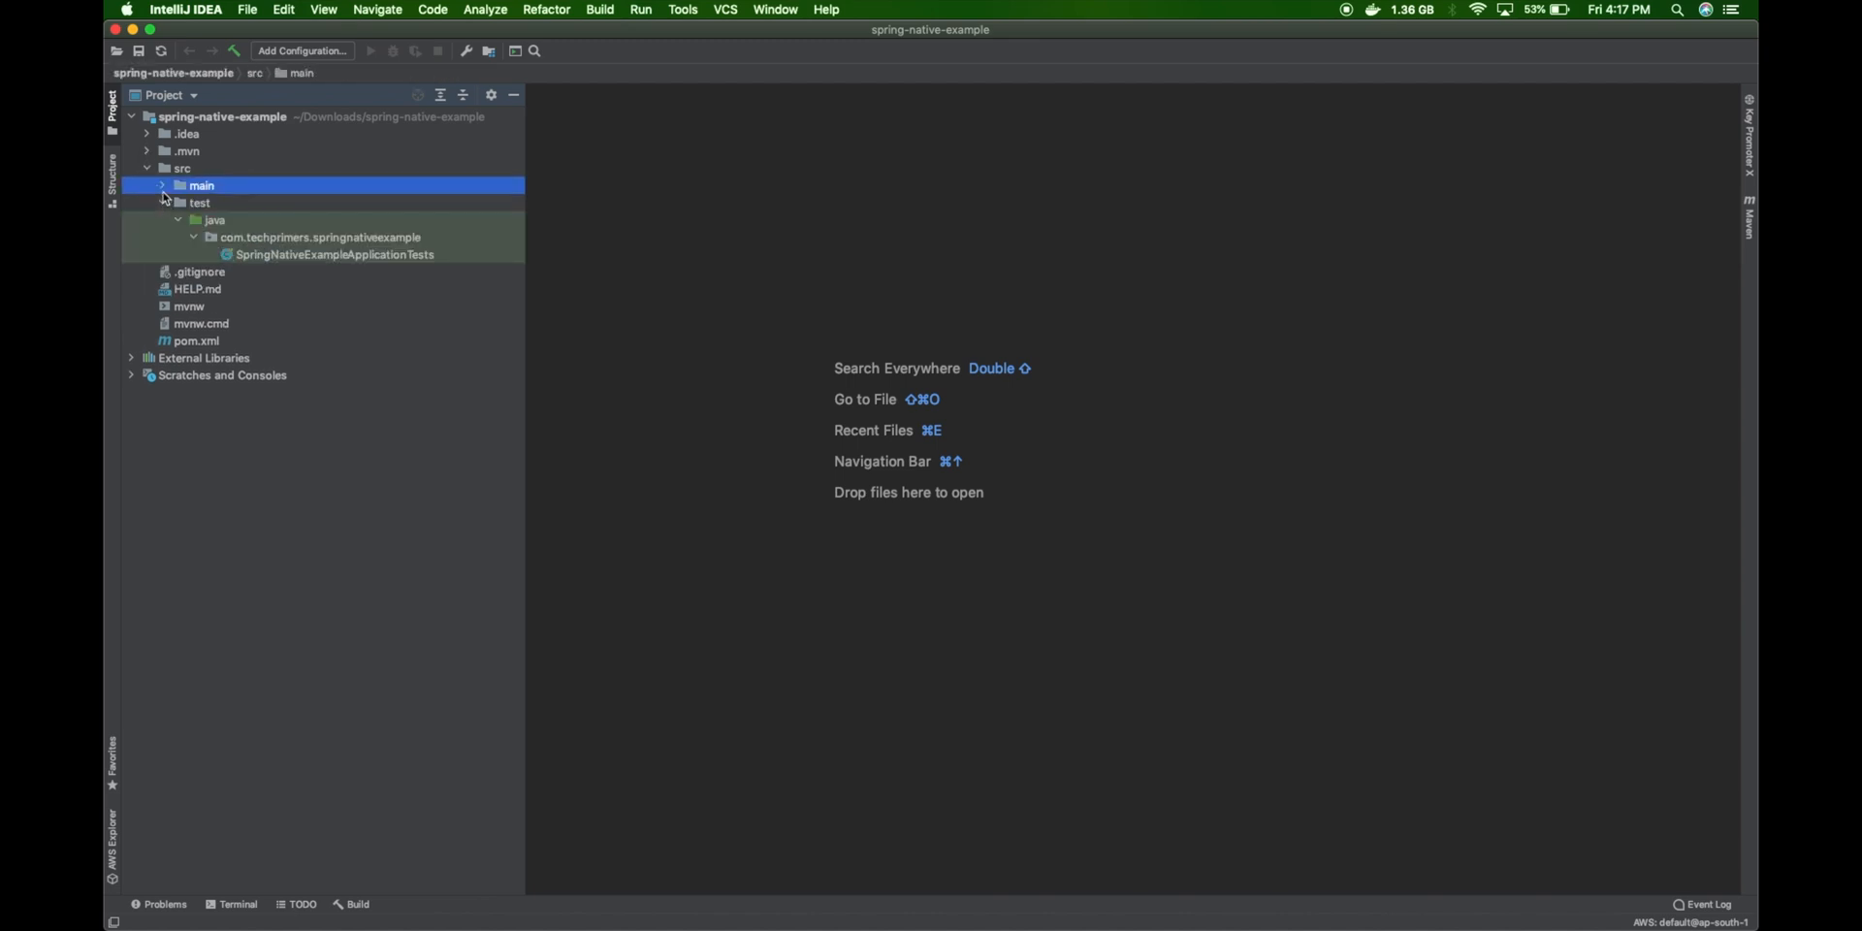
{"action": "left_click", "coordinate": [163, 185]}
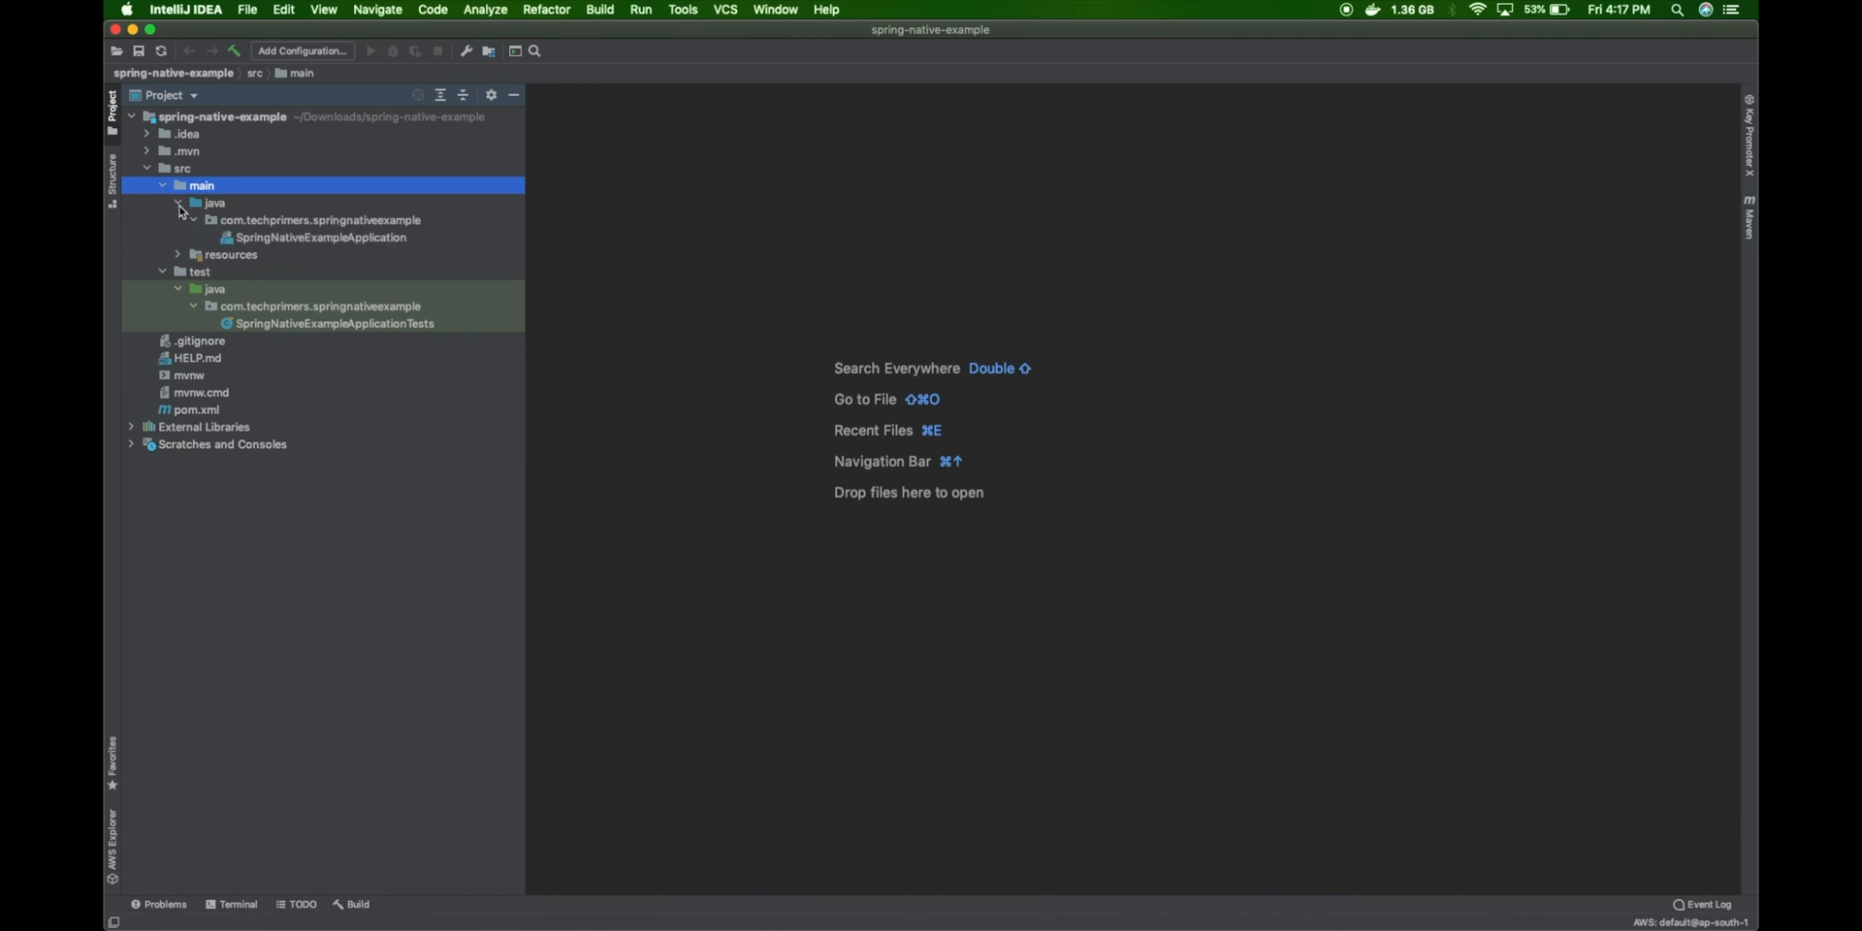
{"action": "double_click", "coordinate": [319, 236]}
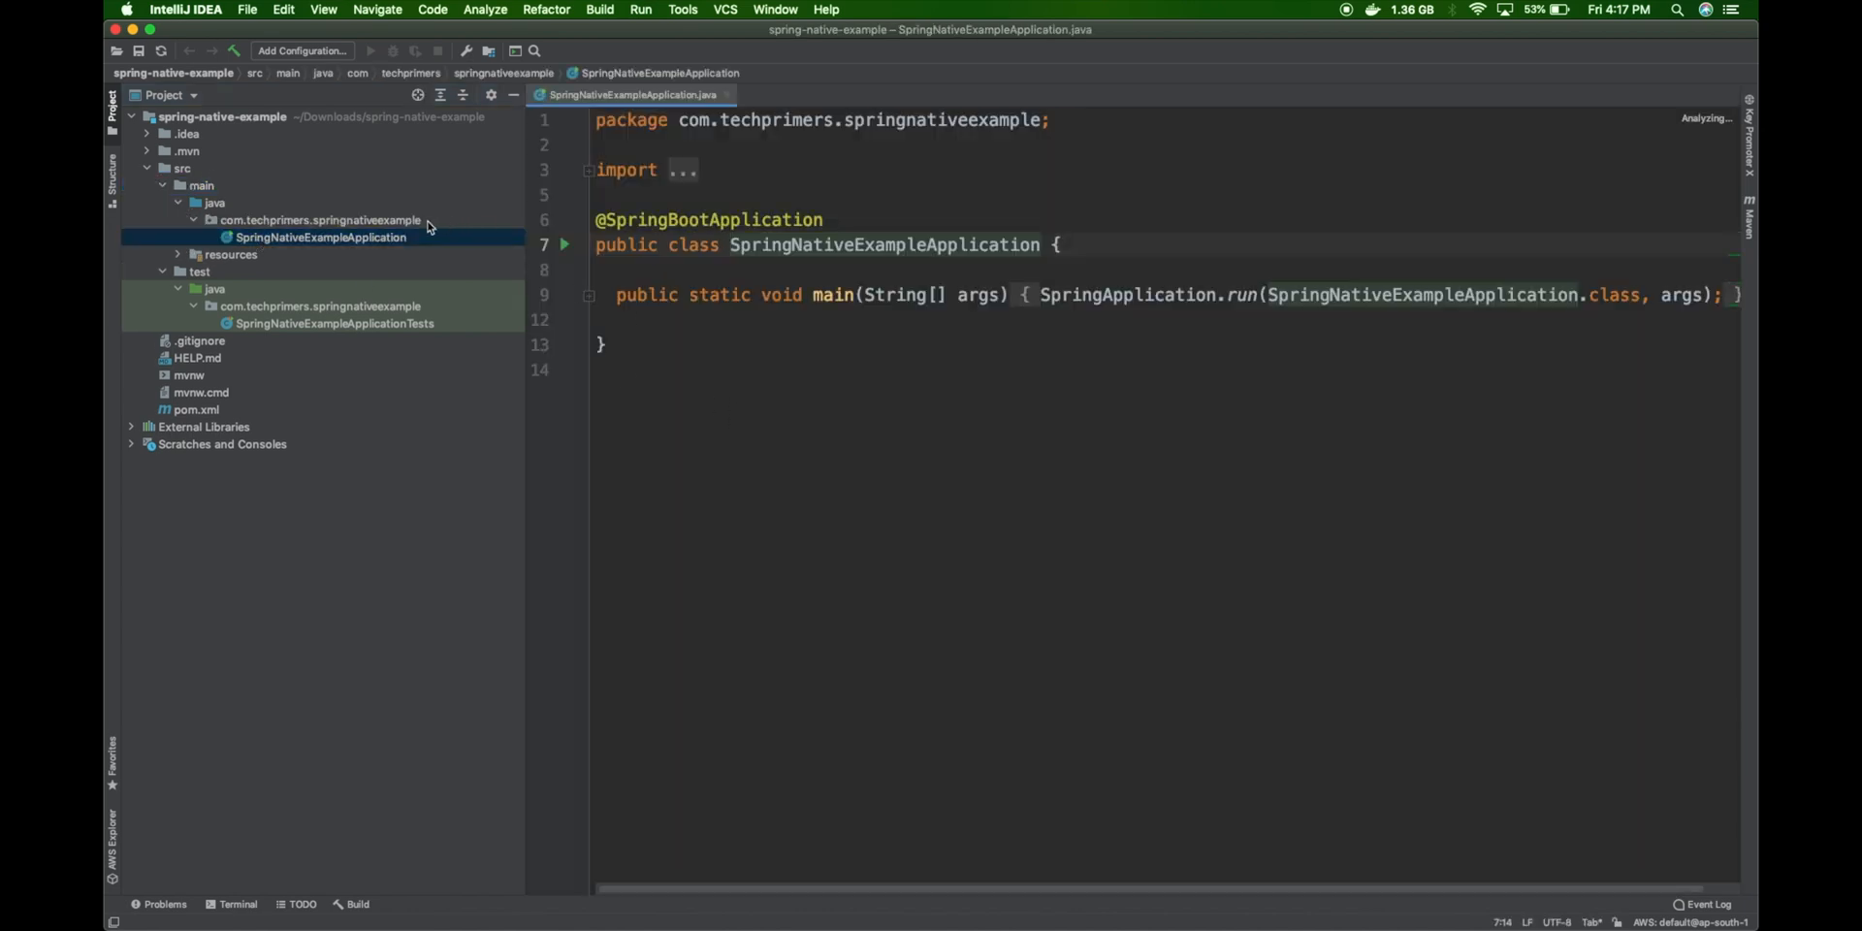
{"action": "right_click", "coordinate": [318, 220]}
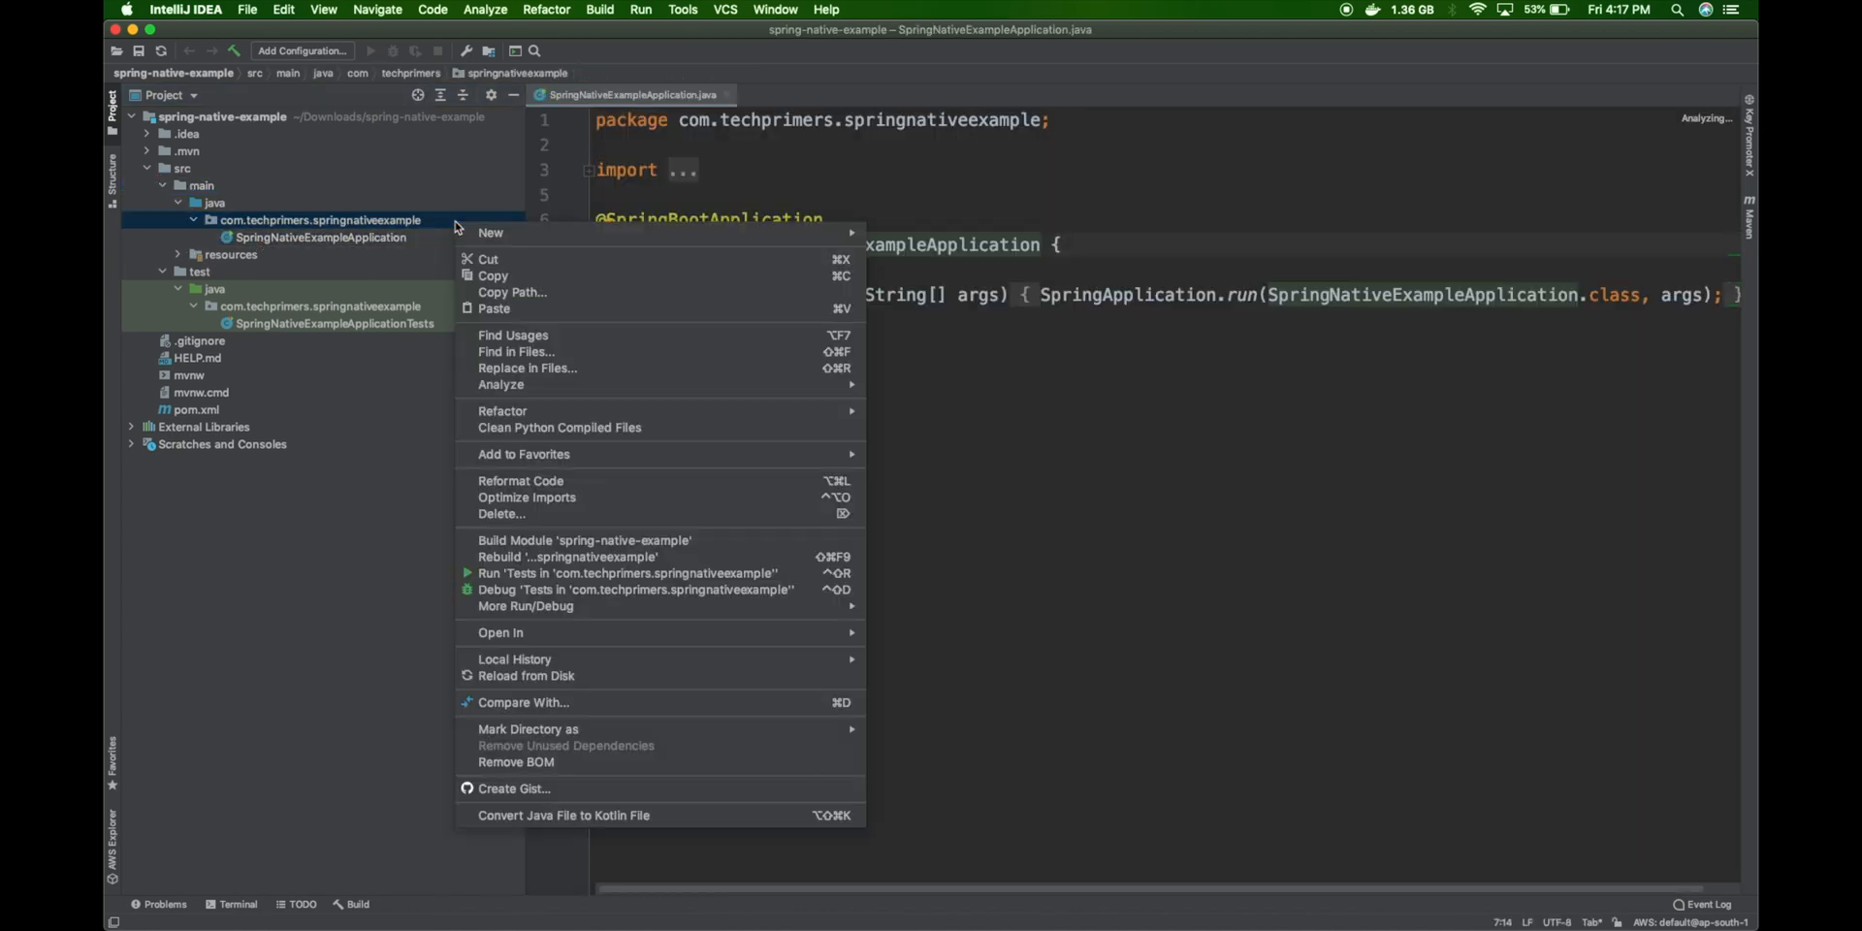
{"action": "left_click", "coordinate": [491, 232]}
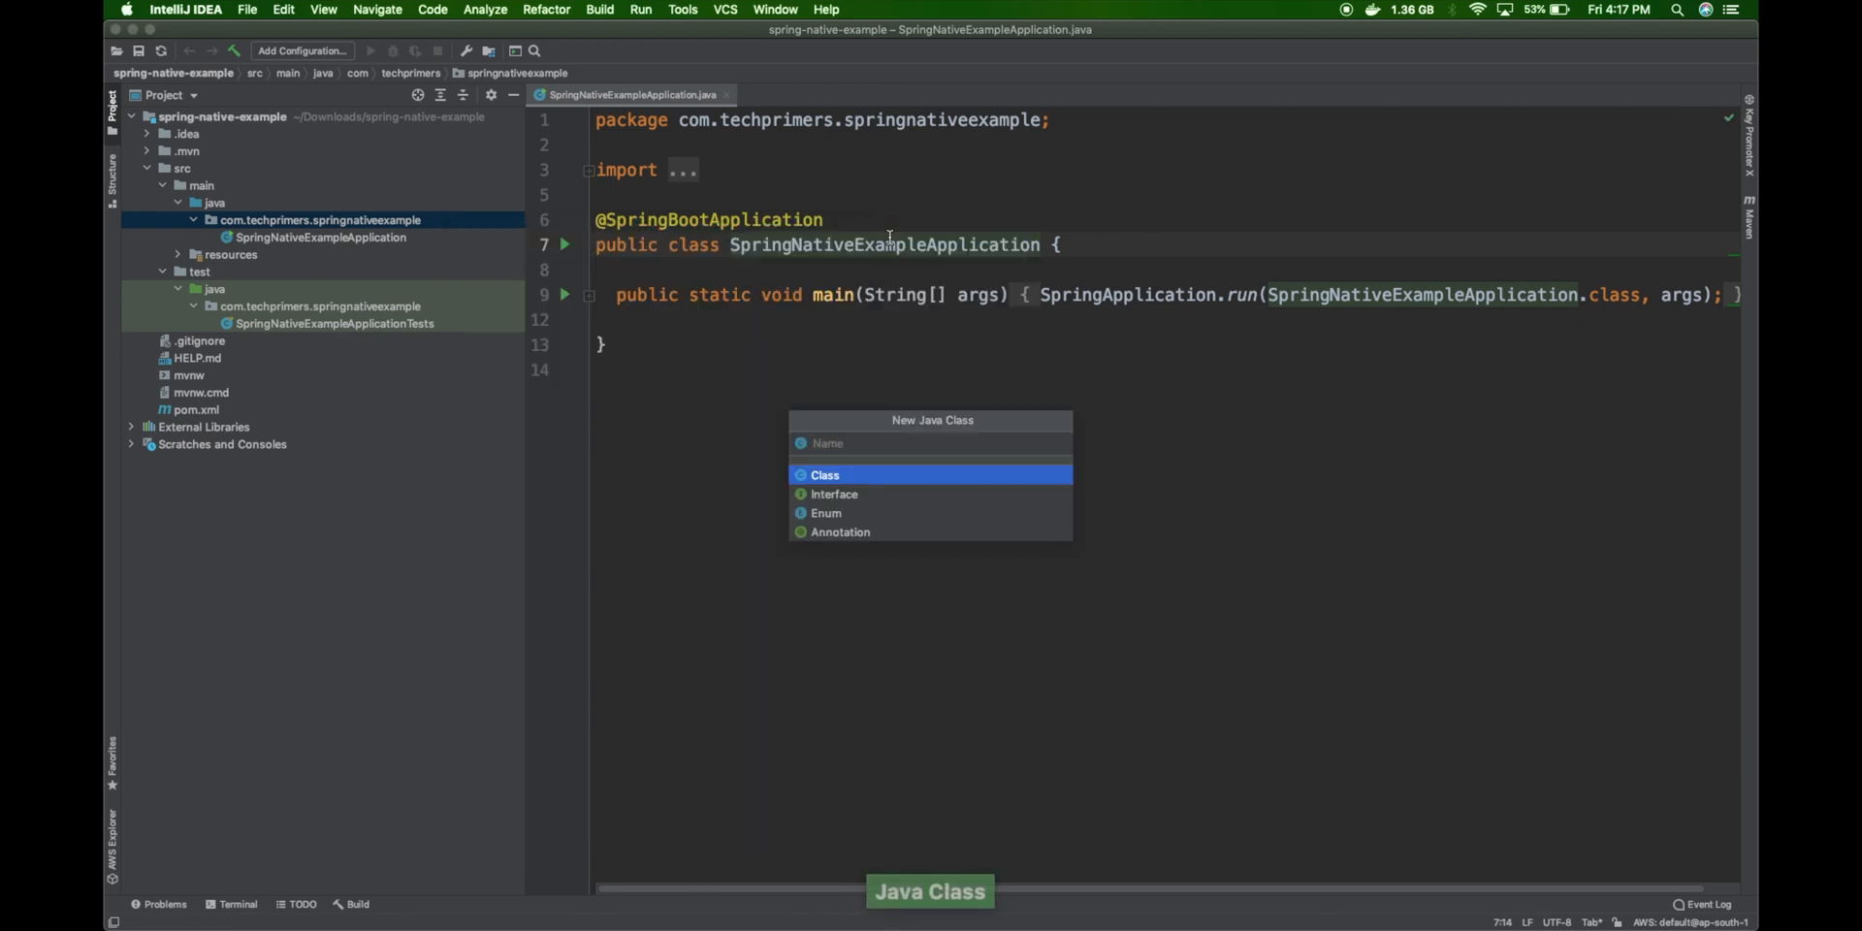
{"action": "type", "text": "Hello"}
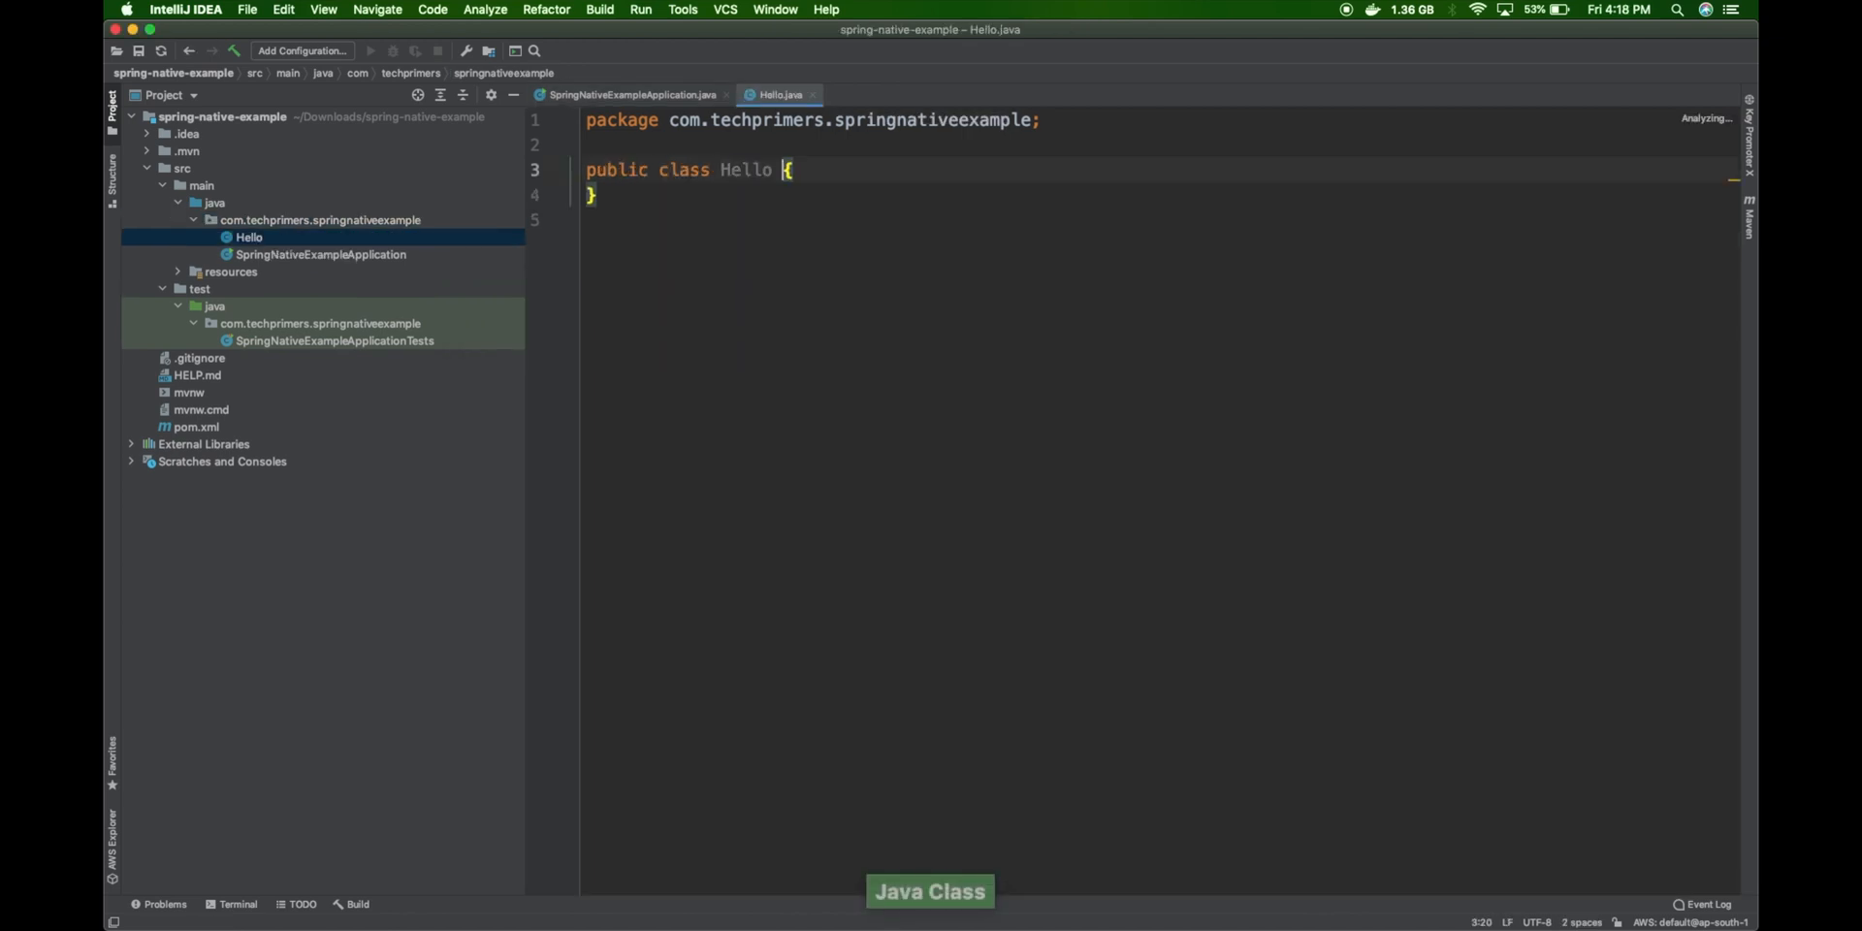
{"action": "type", "text": "@RestController"}
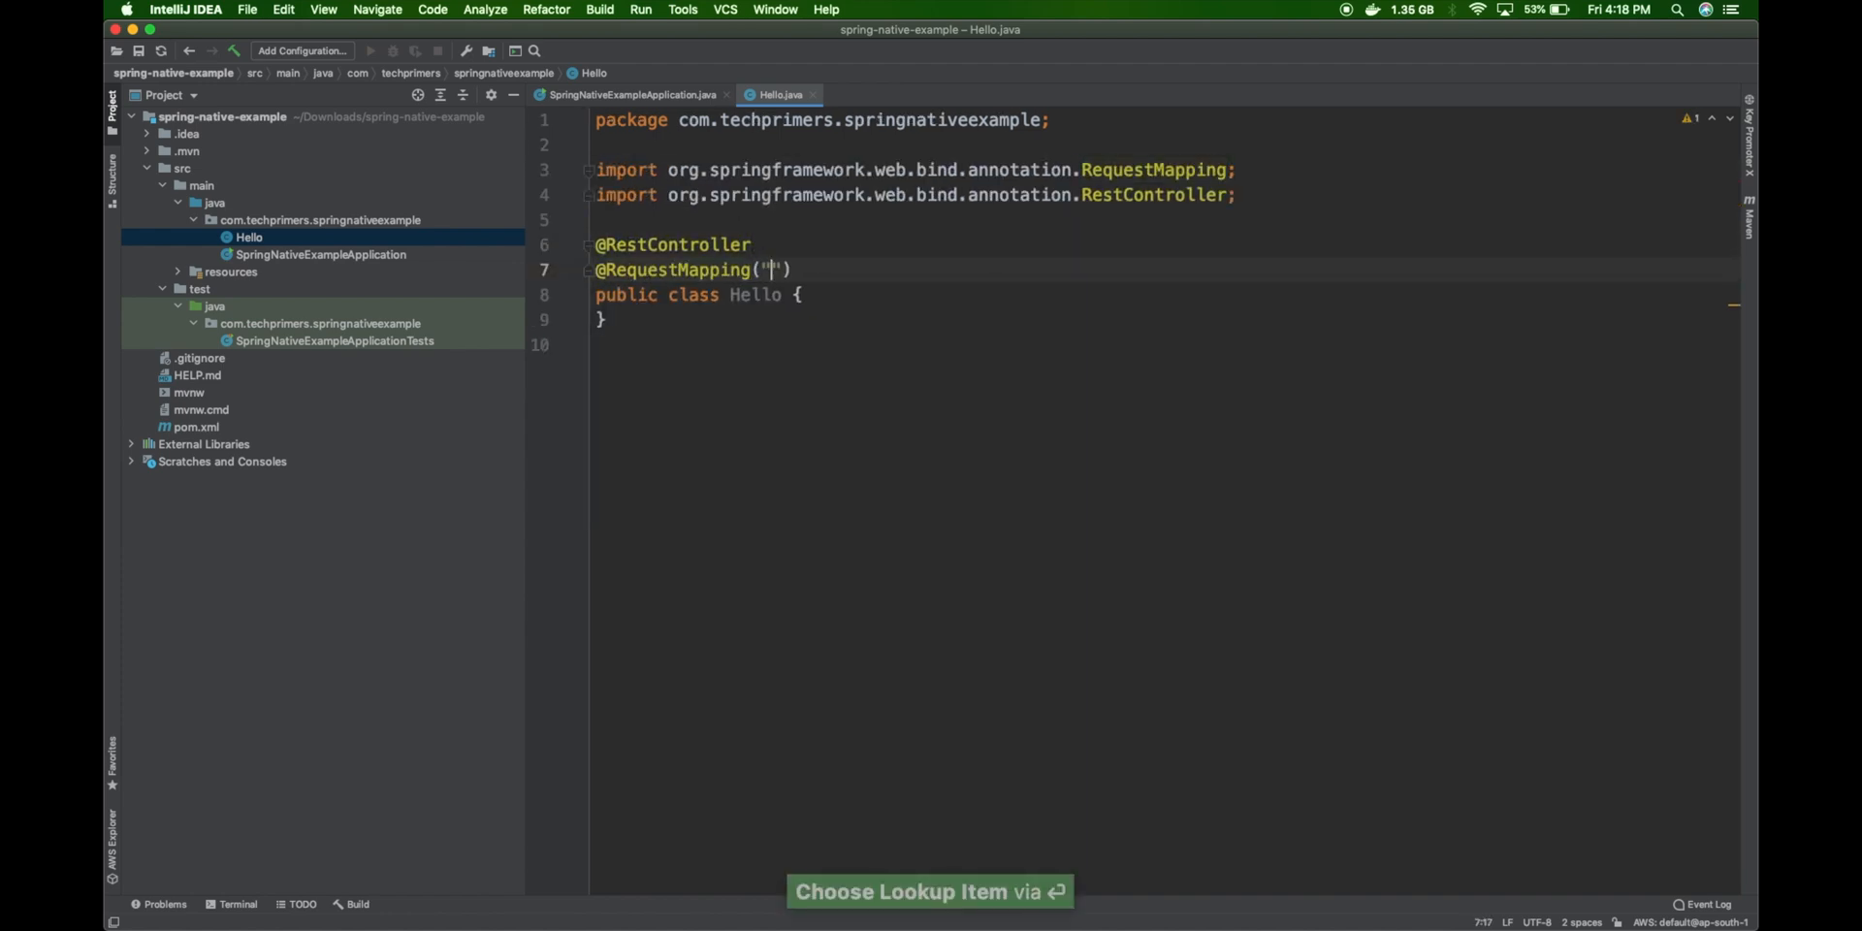
{"action": "type", "text": "/hell"}
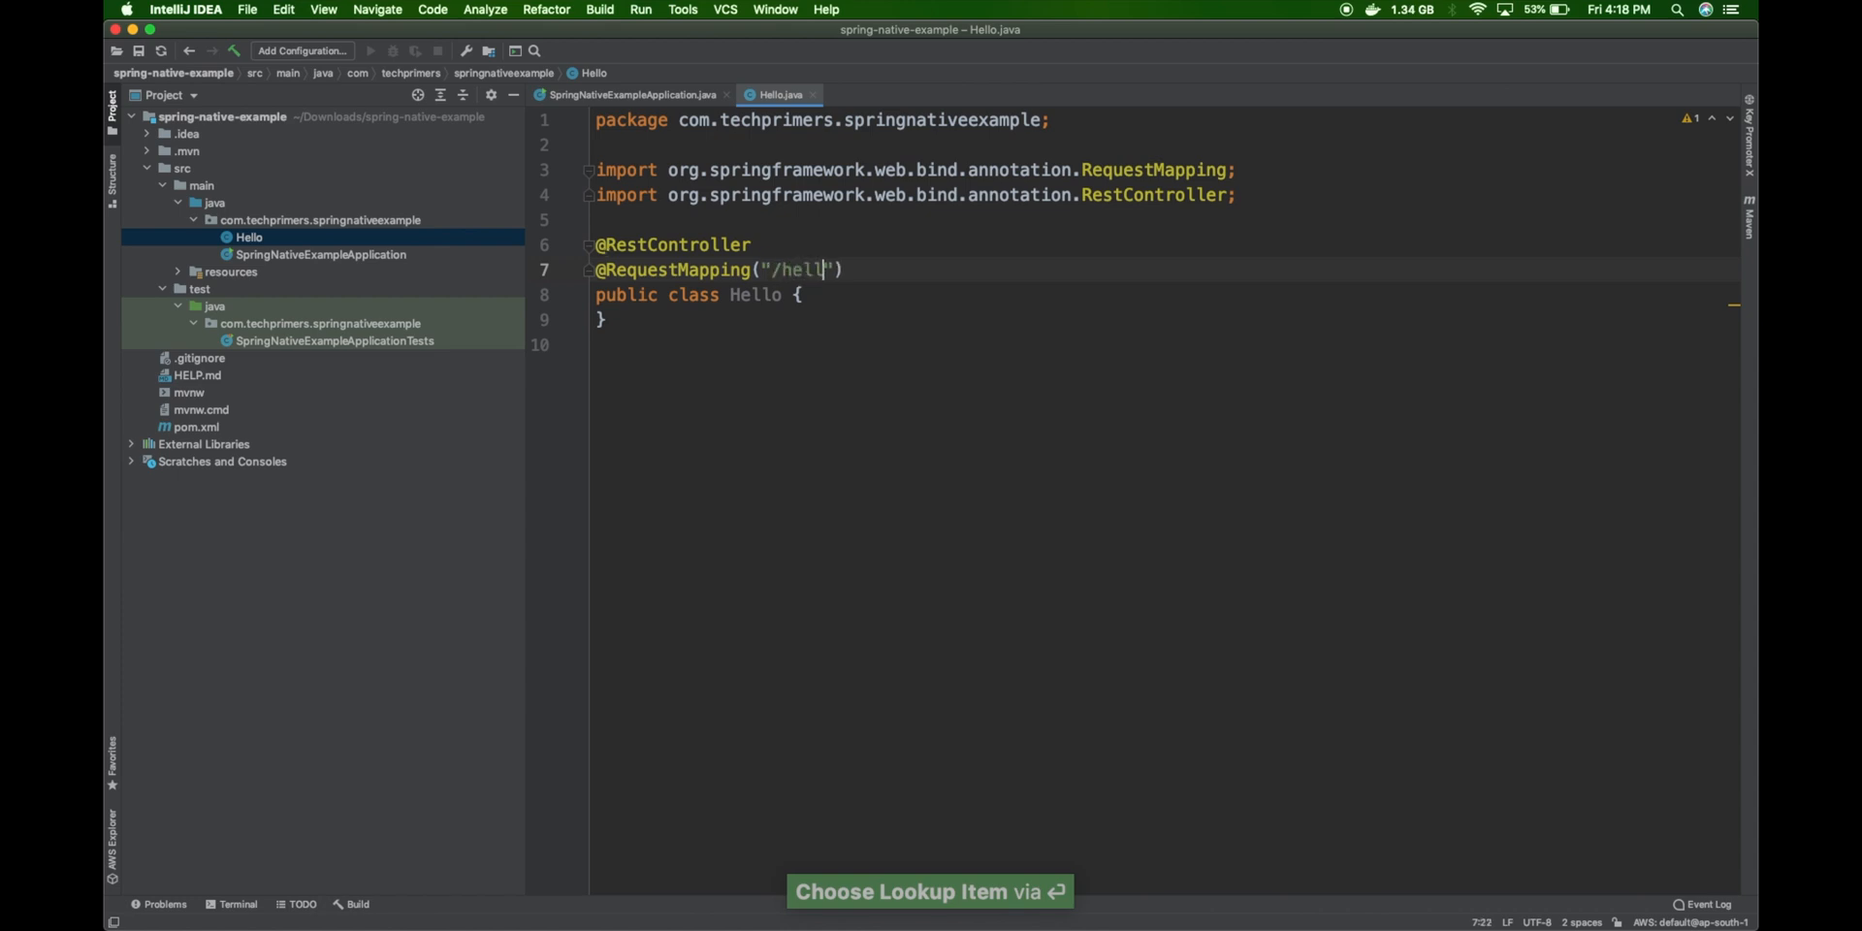
{"action": "type", "text": "@GetMapping"}
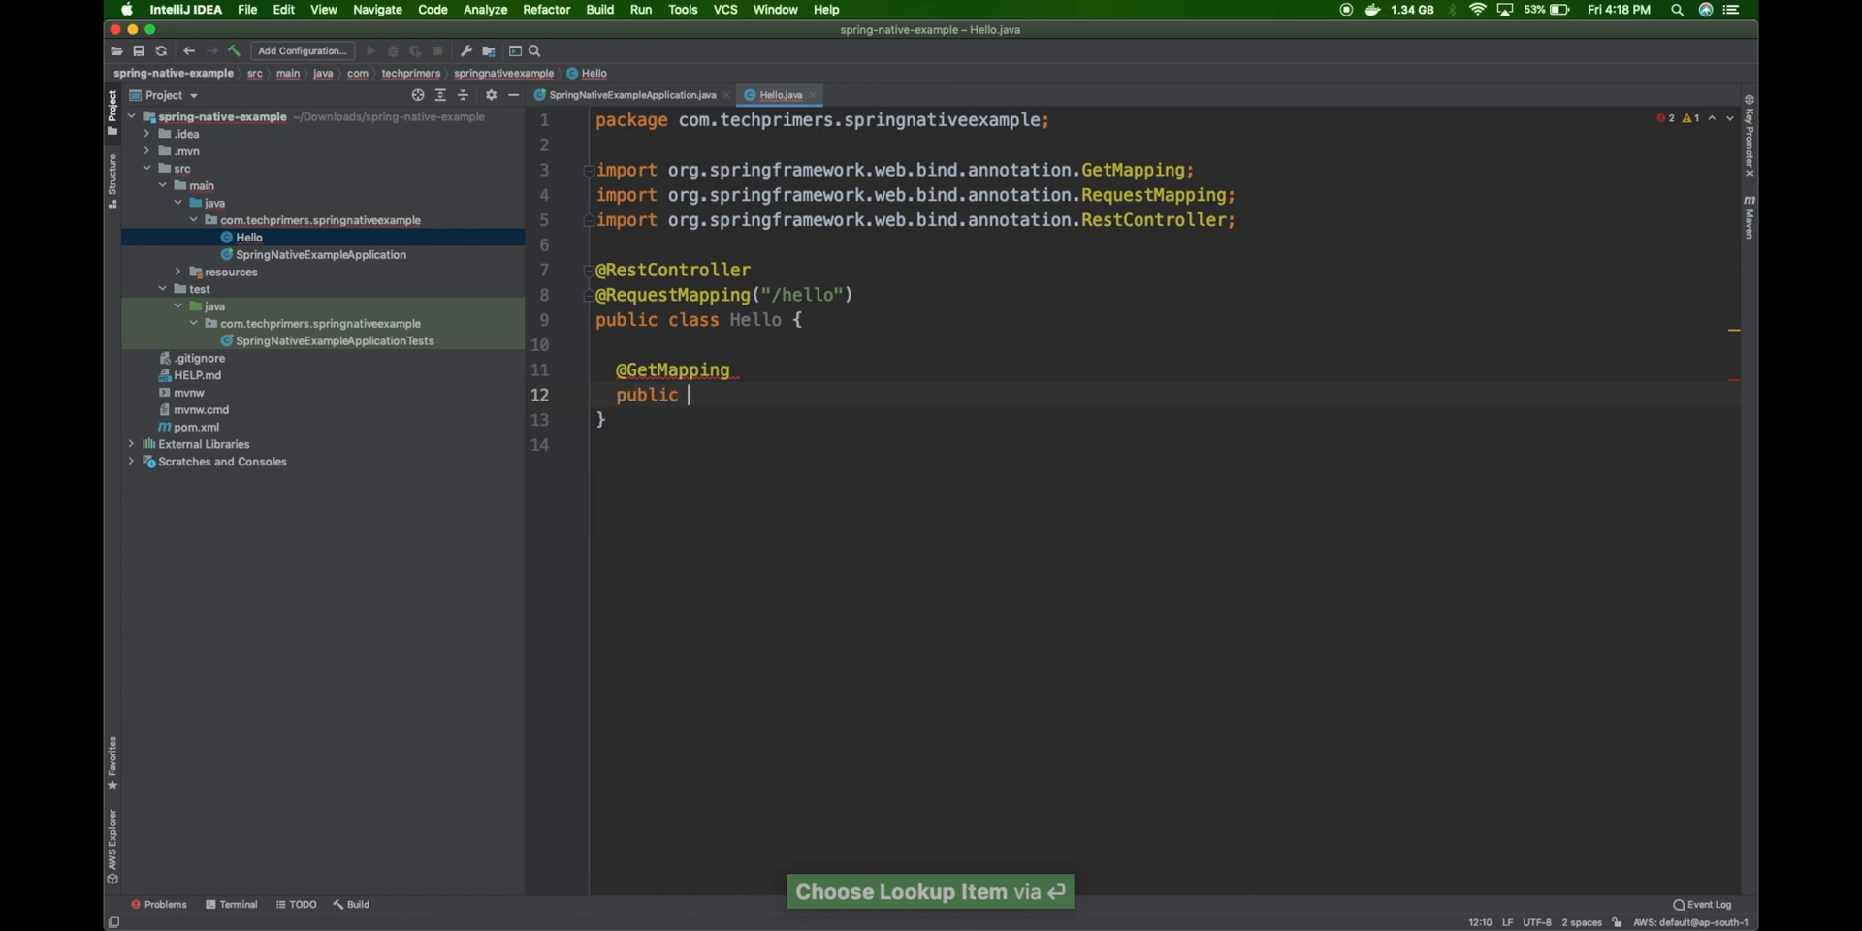
{"action": "type", "text": "String hello ()"}
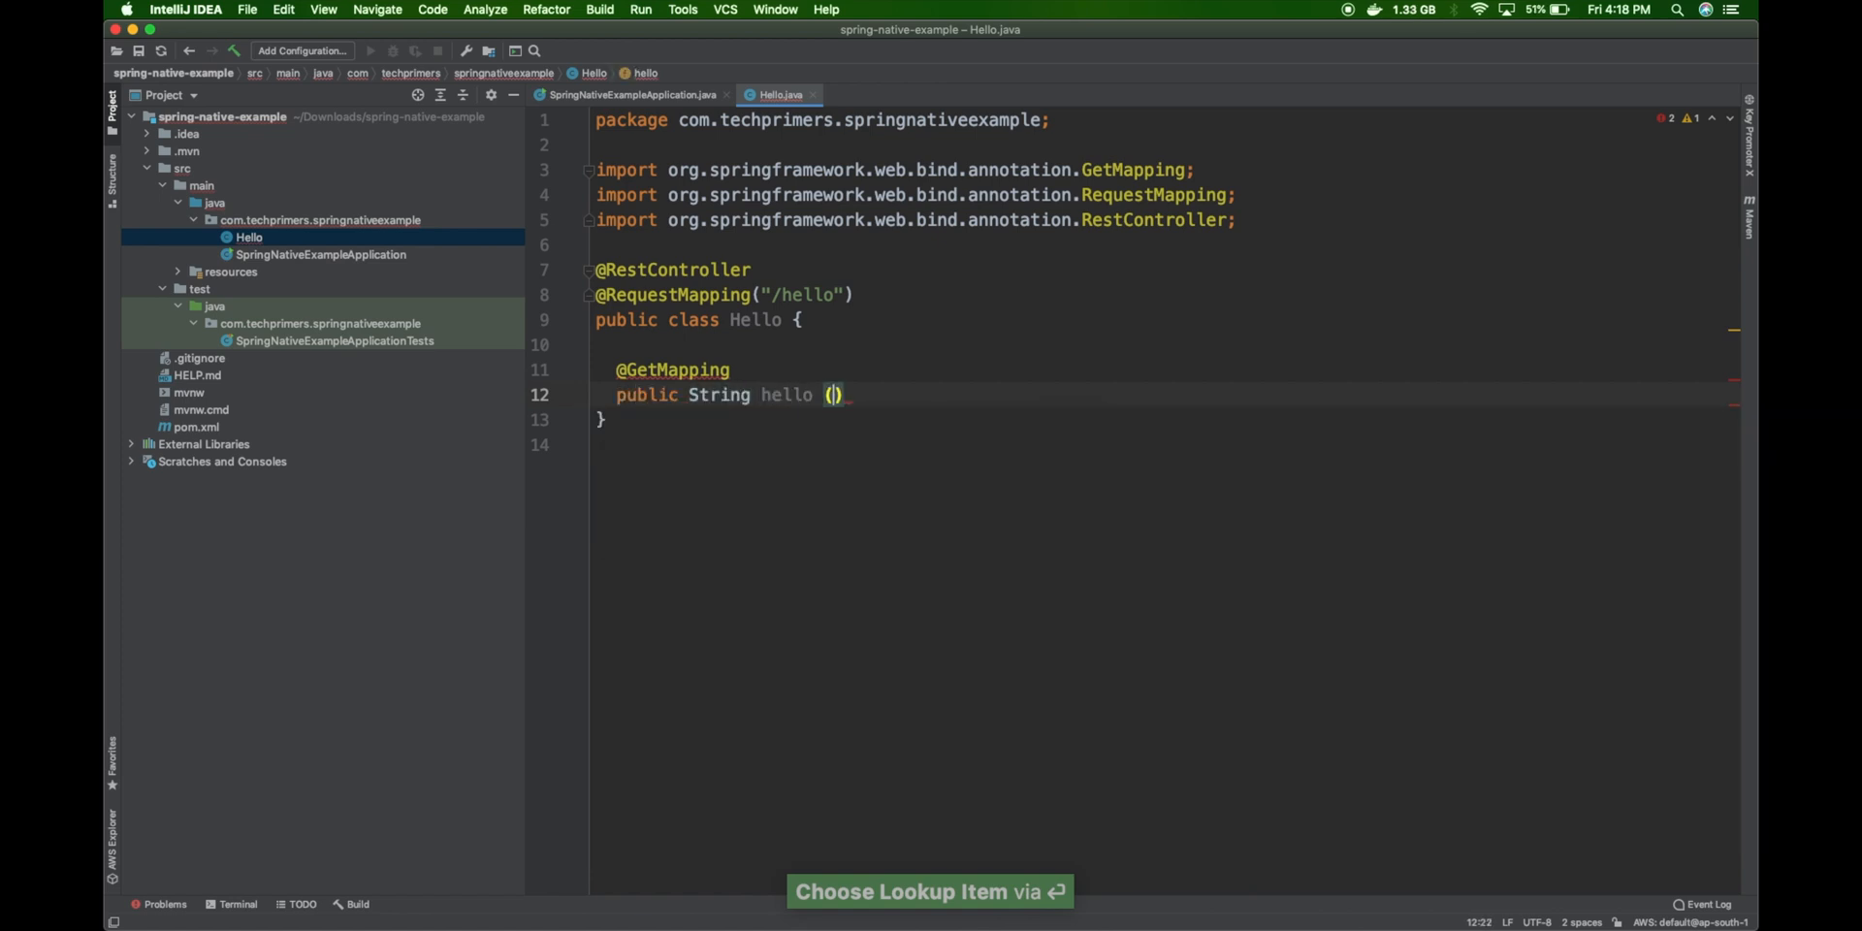
{"action": "type", "text": "ret"}
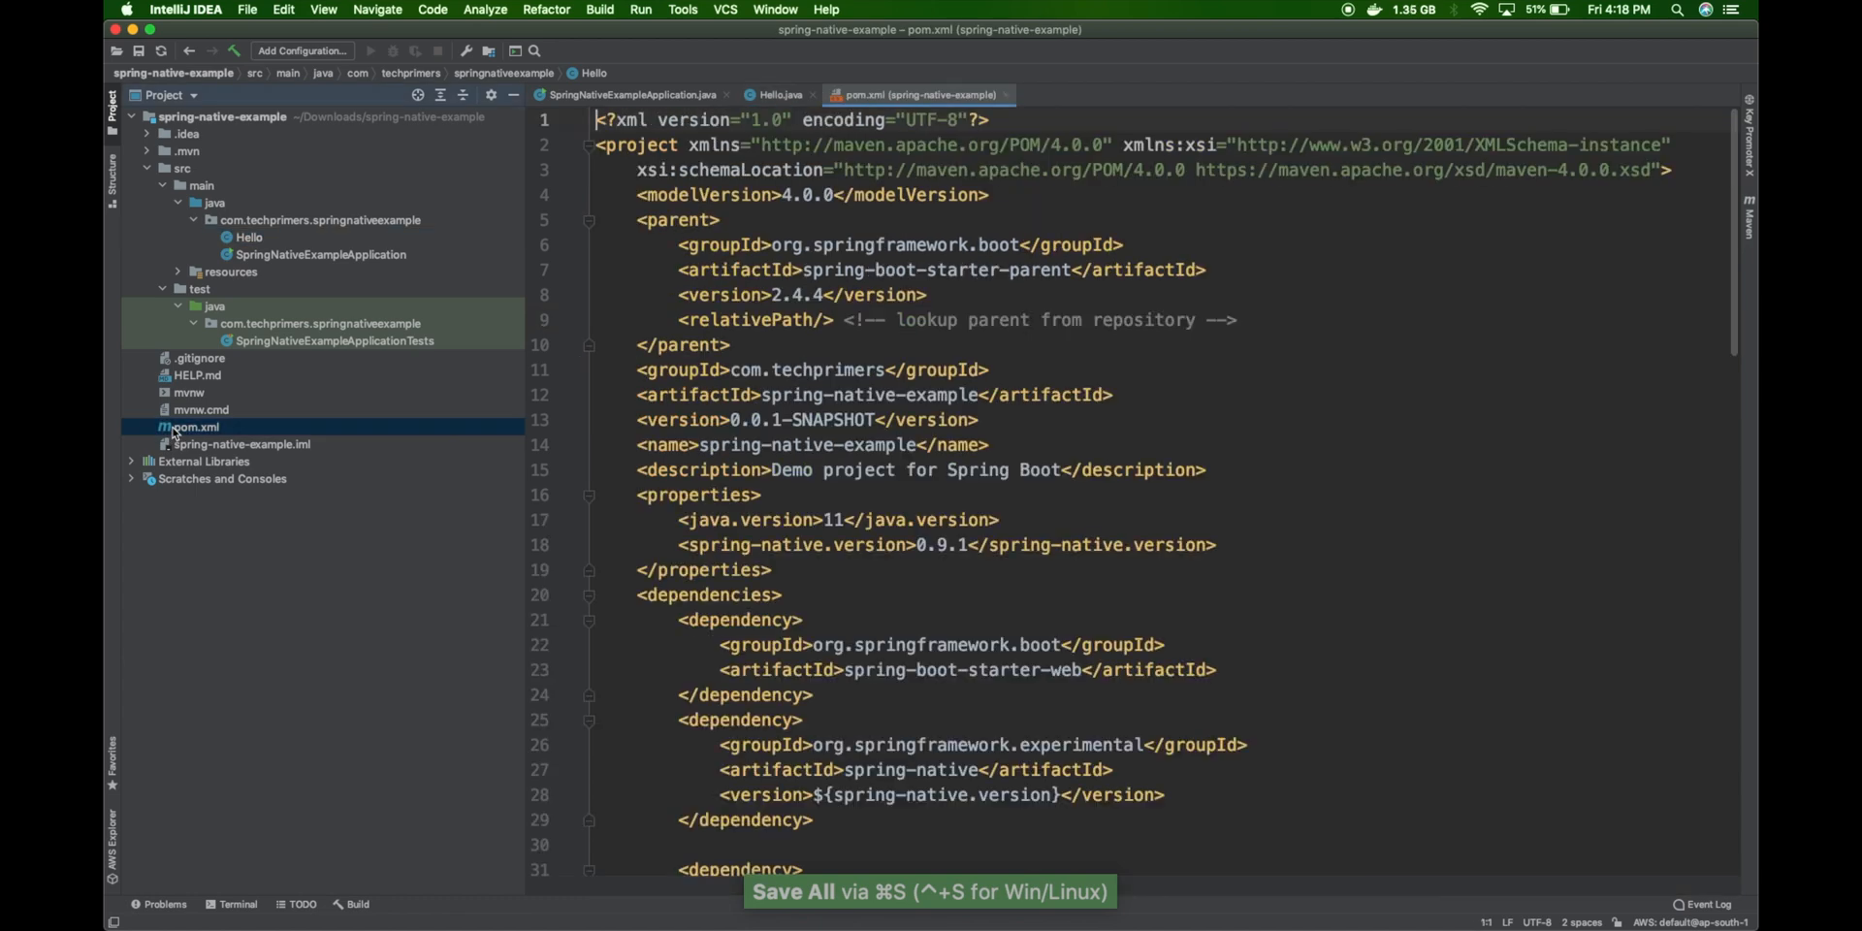
Step: Scroll through pom.xml's spring-native dependency, BP_NATIVE_IMAGE setting and spring-aot plugin
{"action": "scroll", "scroll_direction": "down", "scroll_amount": 3}
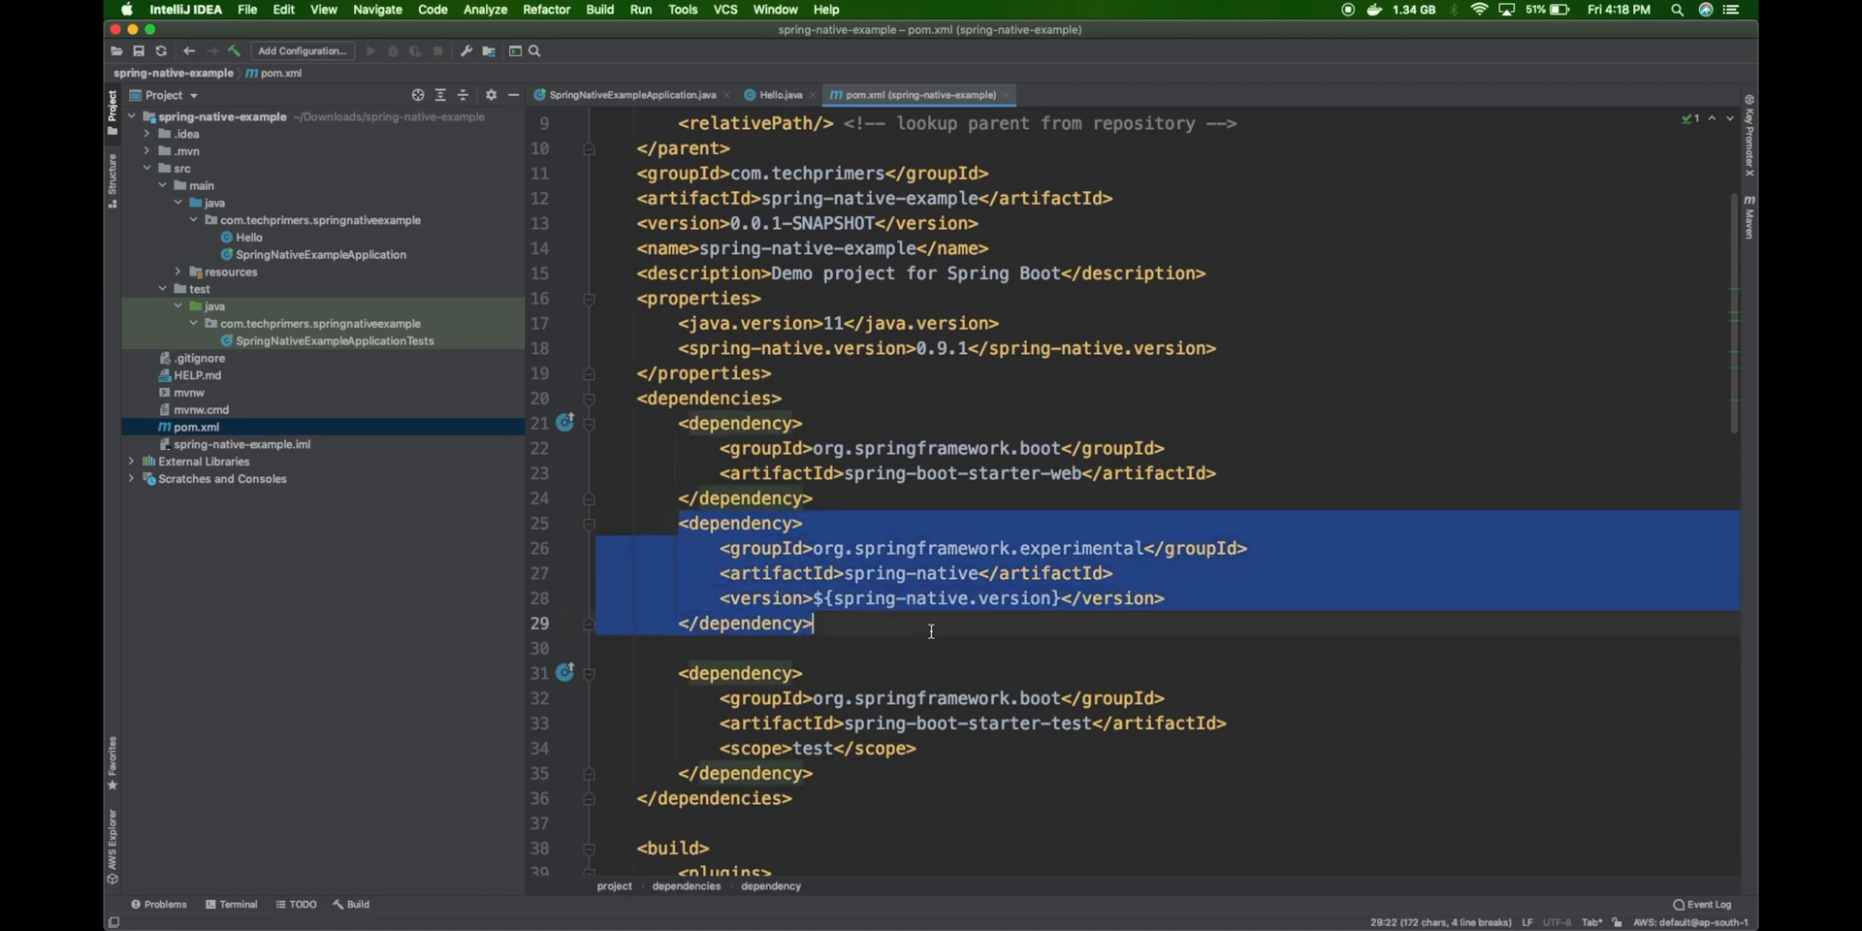
{"action": "scroll", "scroll_direction": "down", "scroll_amount": 3}
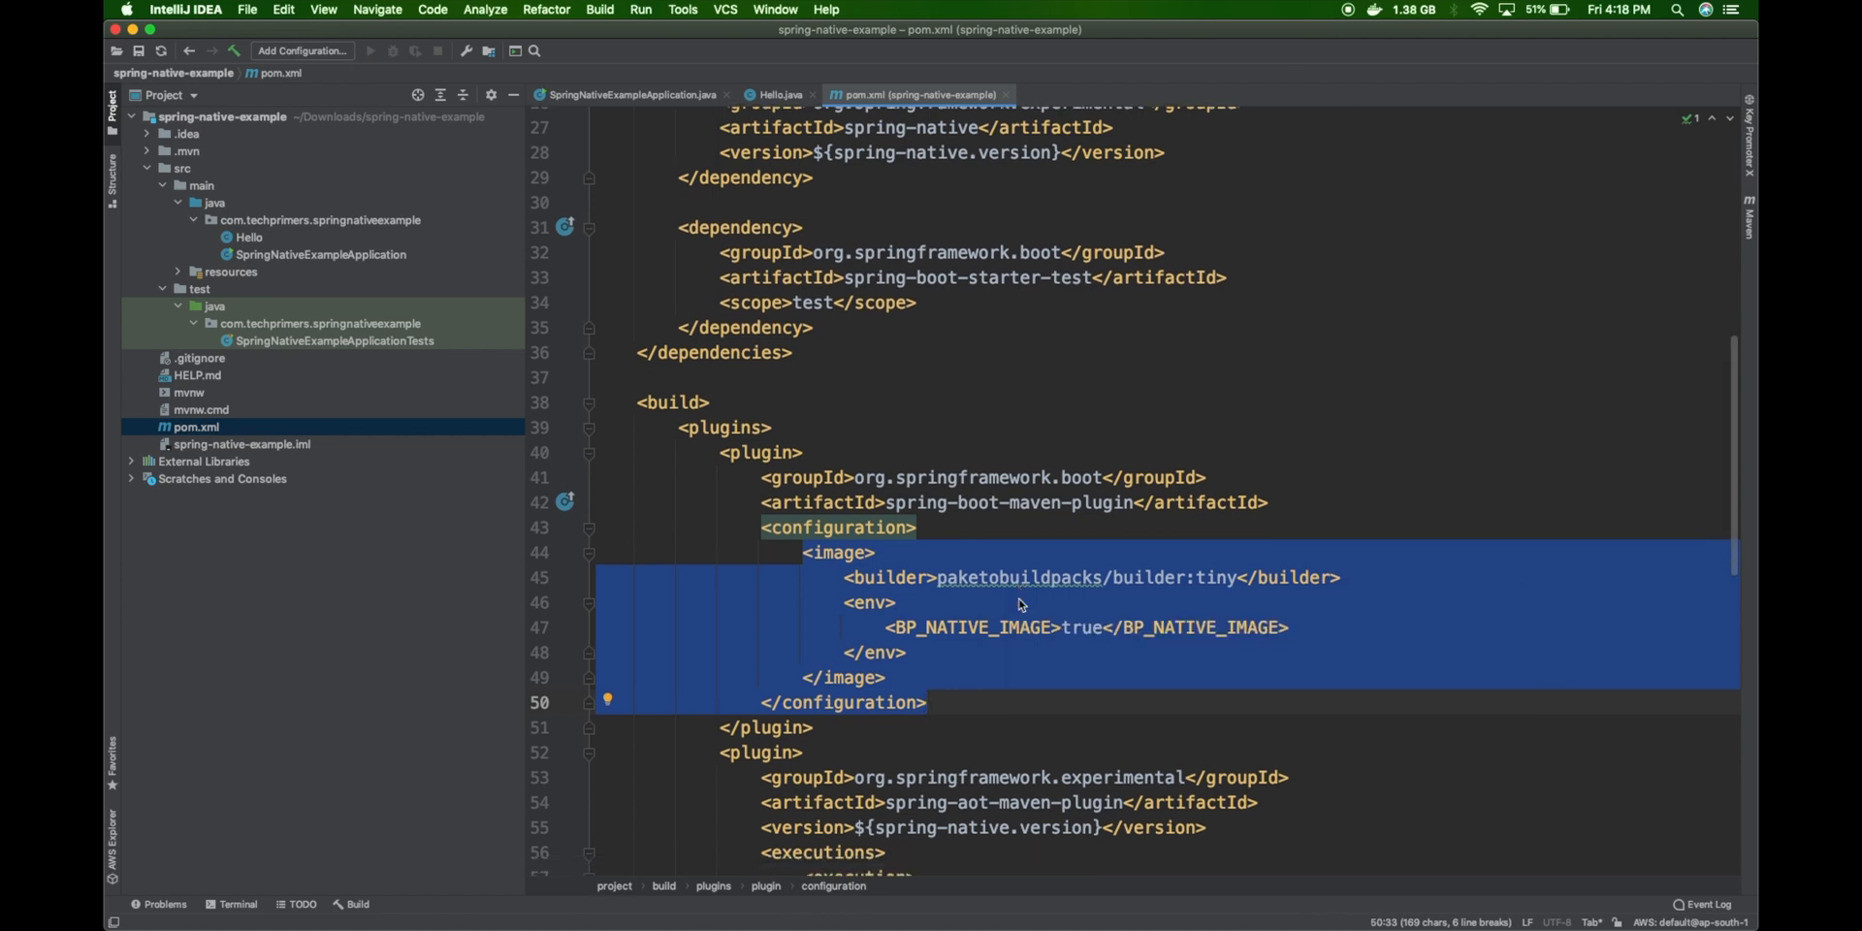
{"action": "scroll", "scroll_direction": "down", "scroll_amount": 3}
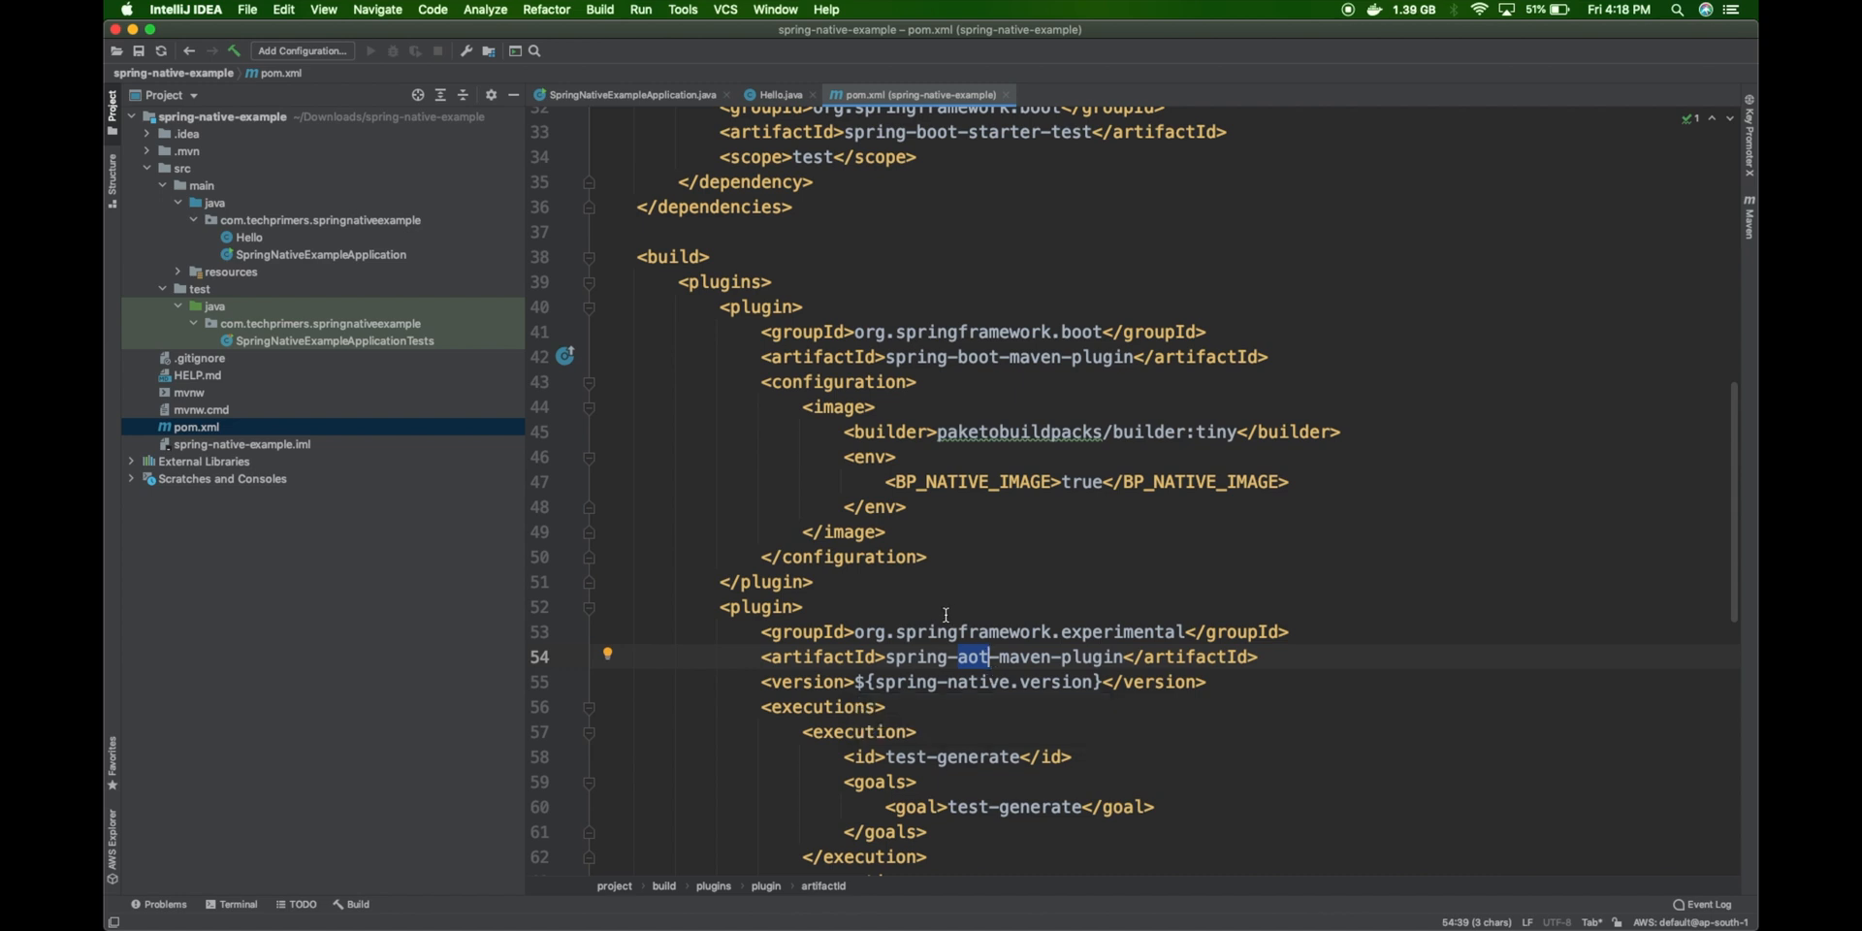
{"action": "scroll", "scroll_direction": "down", "scroll_amount": 3}
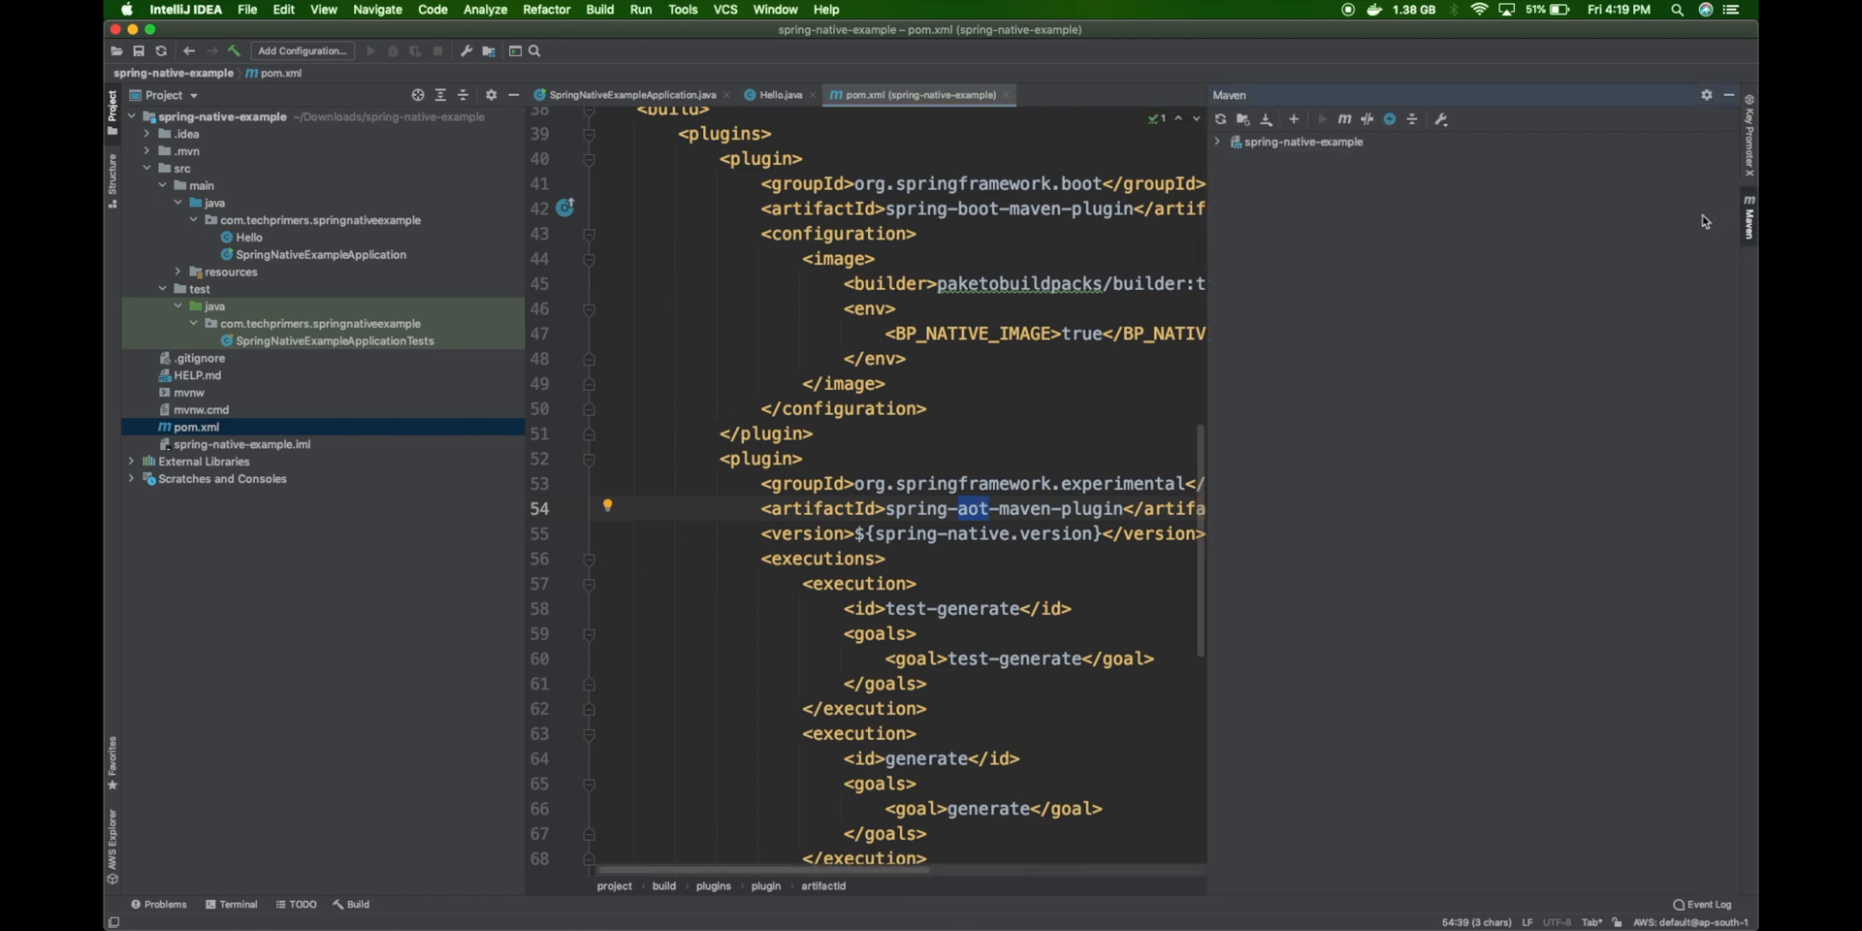
Step: Expand spring-native-example in the Maven tool window to show lifecycle and plugins
{"action": "left_click", "coordinate": [1218, 142]}
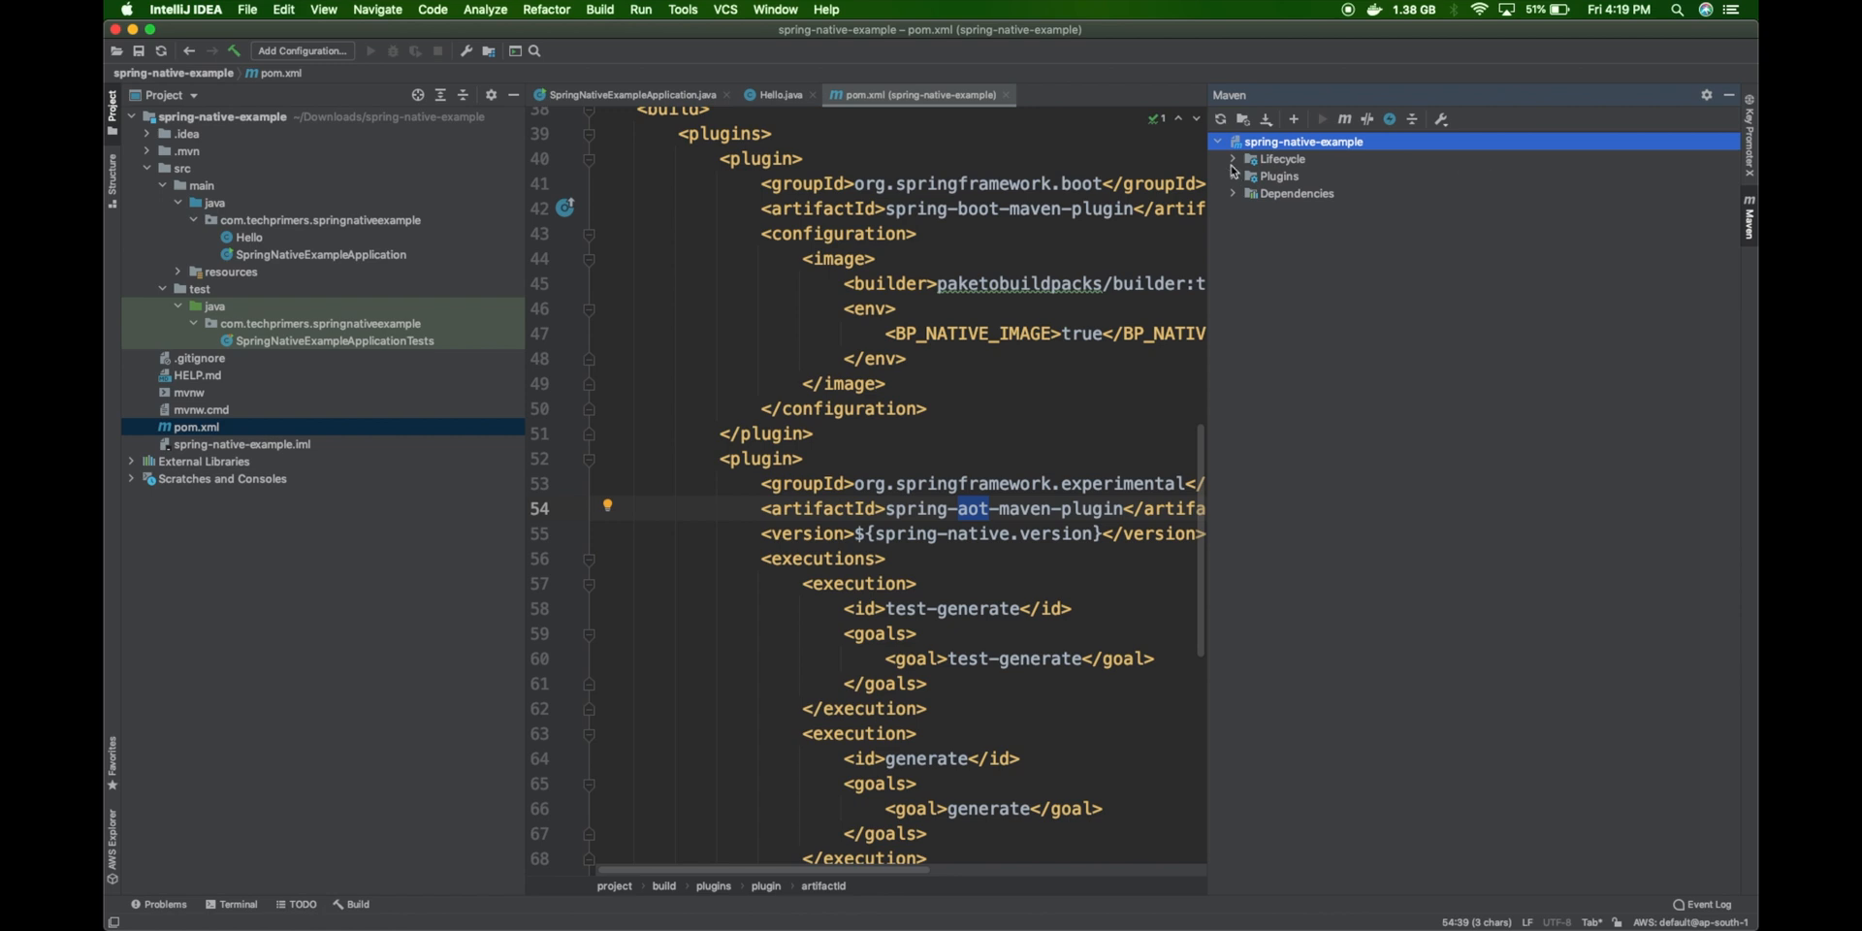
{"action": "left_click", "coordinate": [1233, 159]}
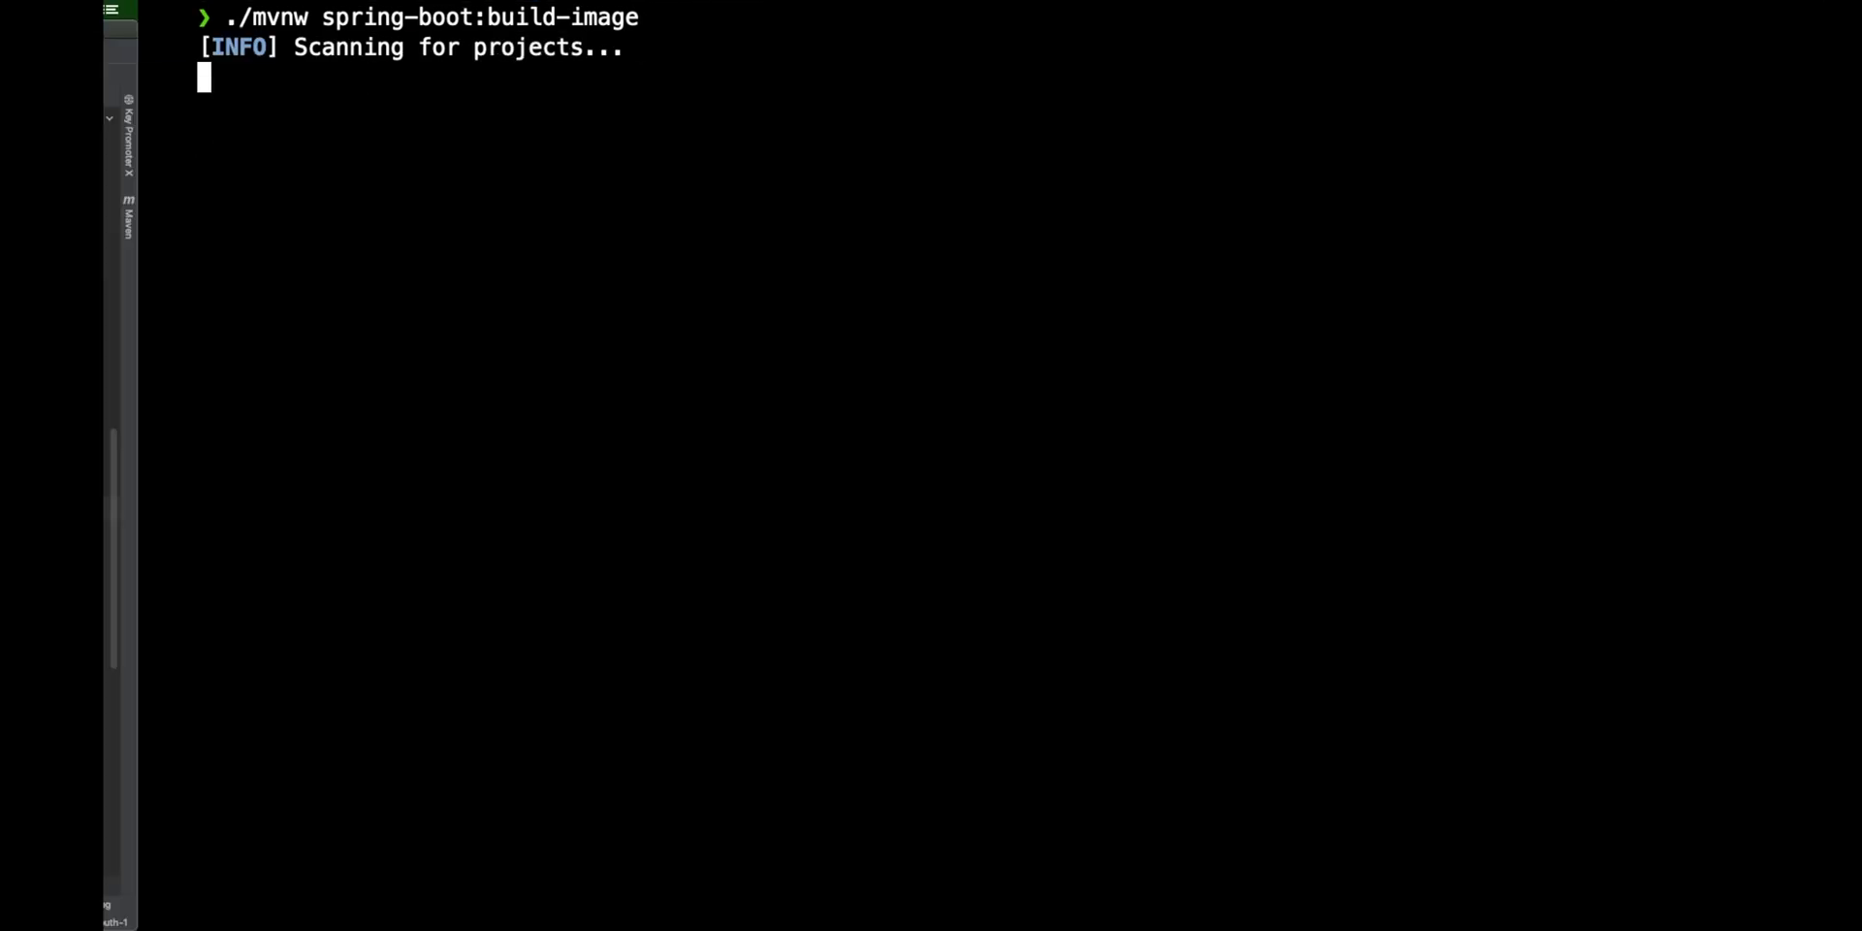
Step: Confirm Docker Desktop is running and follow the build-image output to BUILD SUCCESS
{"action": "left_click", "coordinate": [1370, 10]}
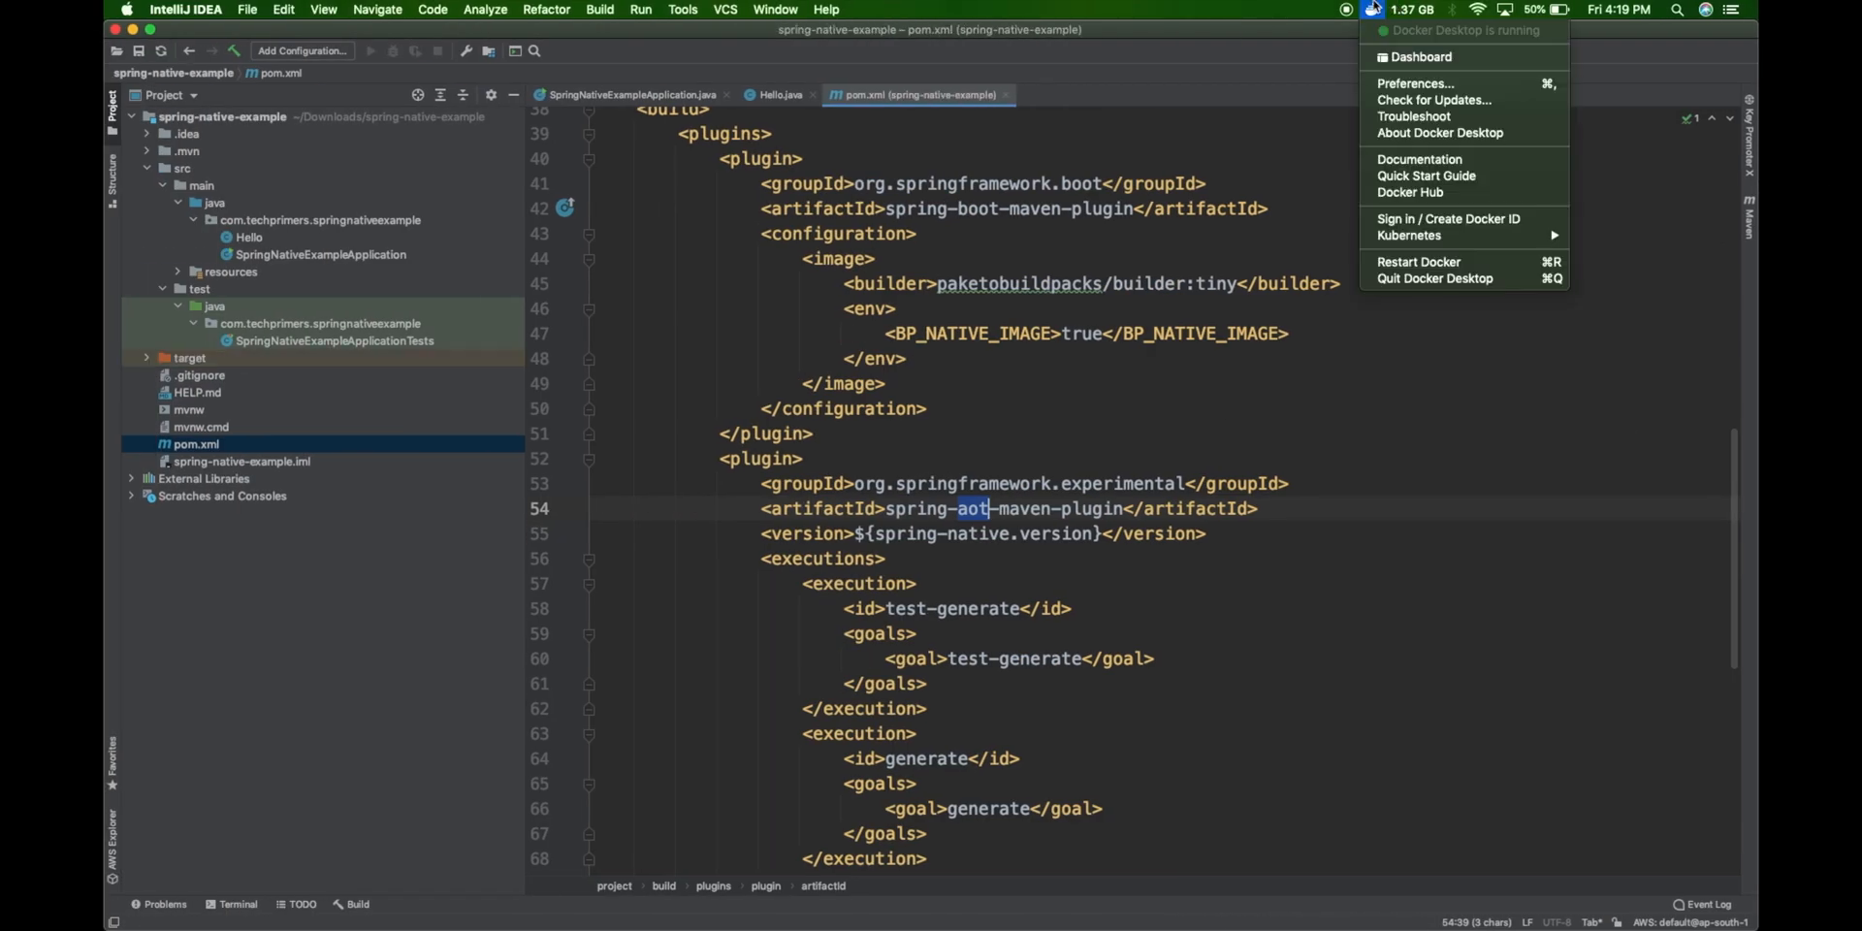
{"action": "mouse_move", "coordinate": [1412, 192]}
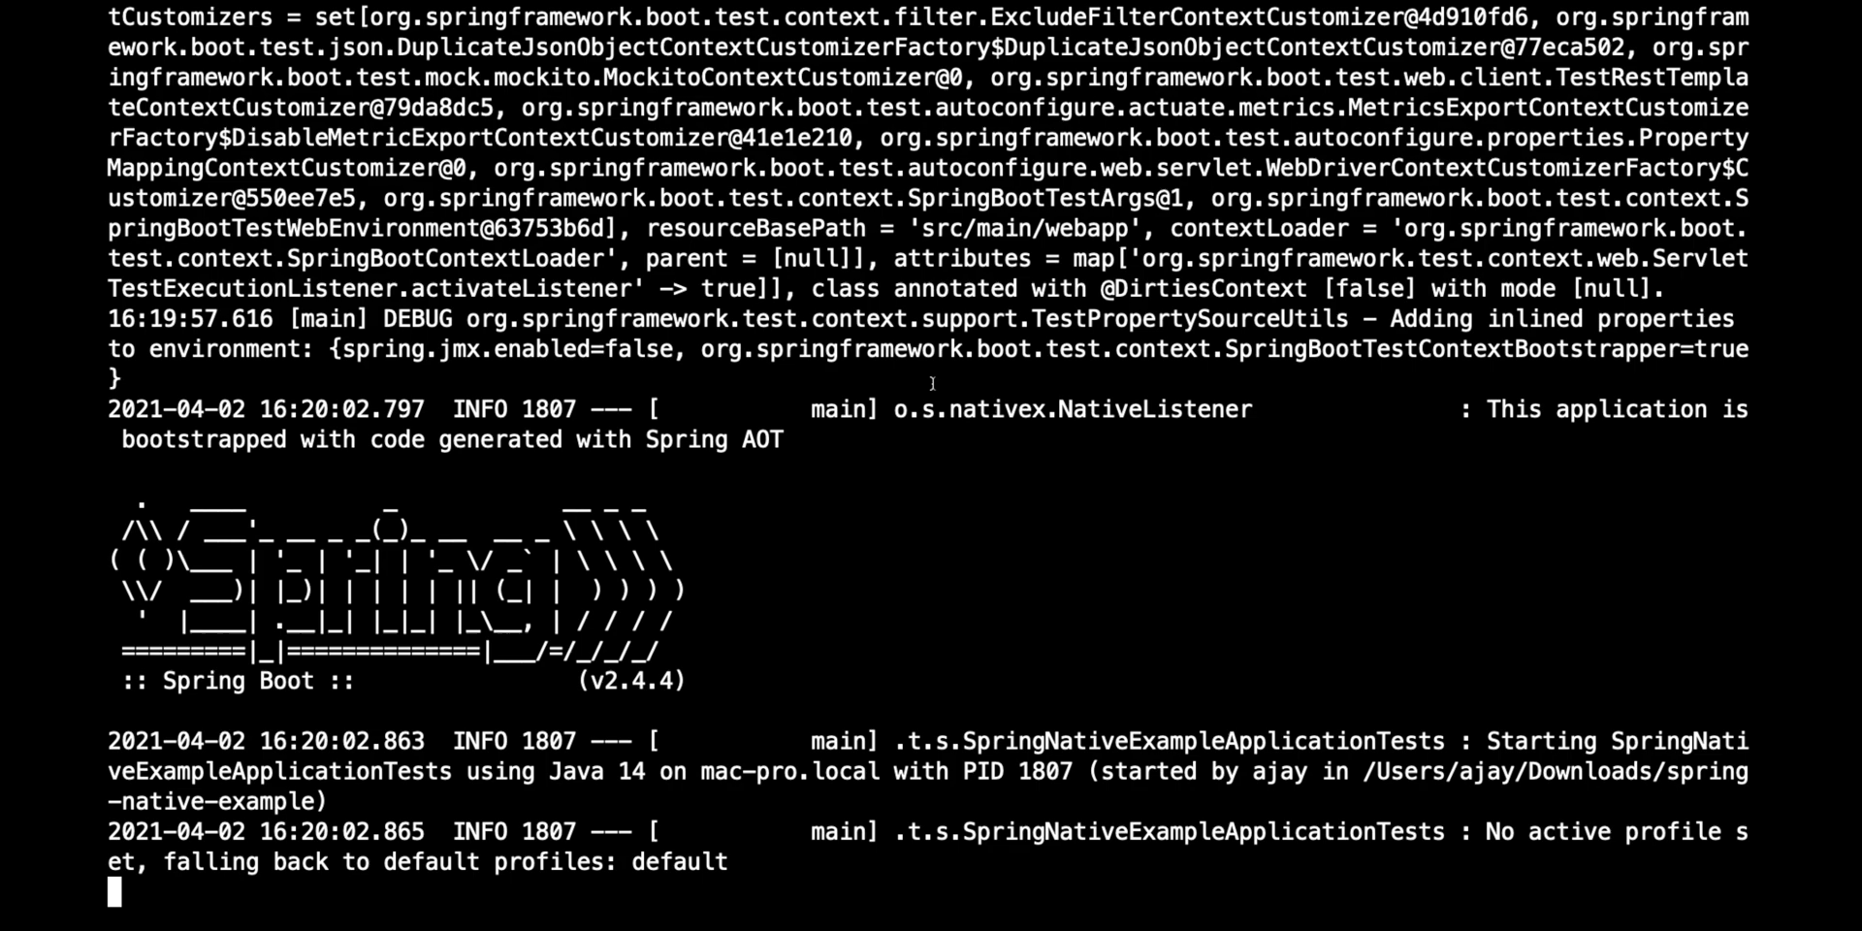
{"action": "scroll", "scroll_direction": "down", "scroll_amount": 3}
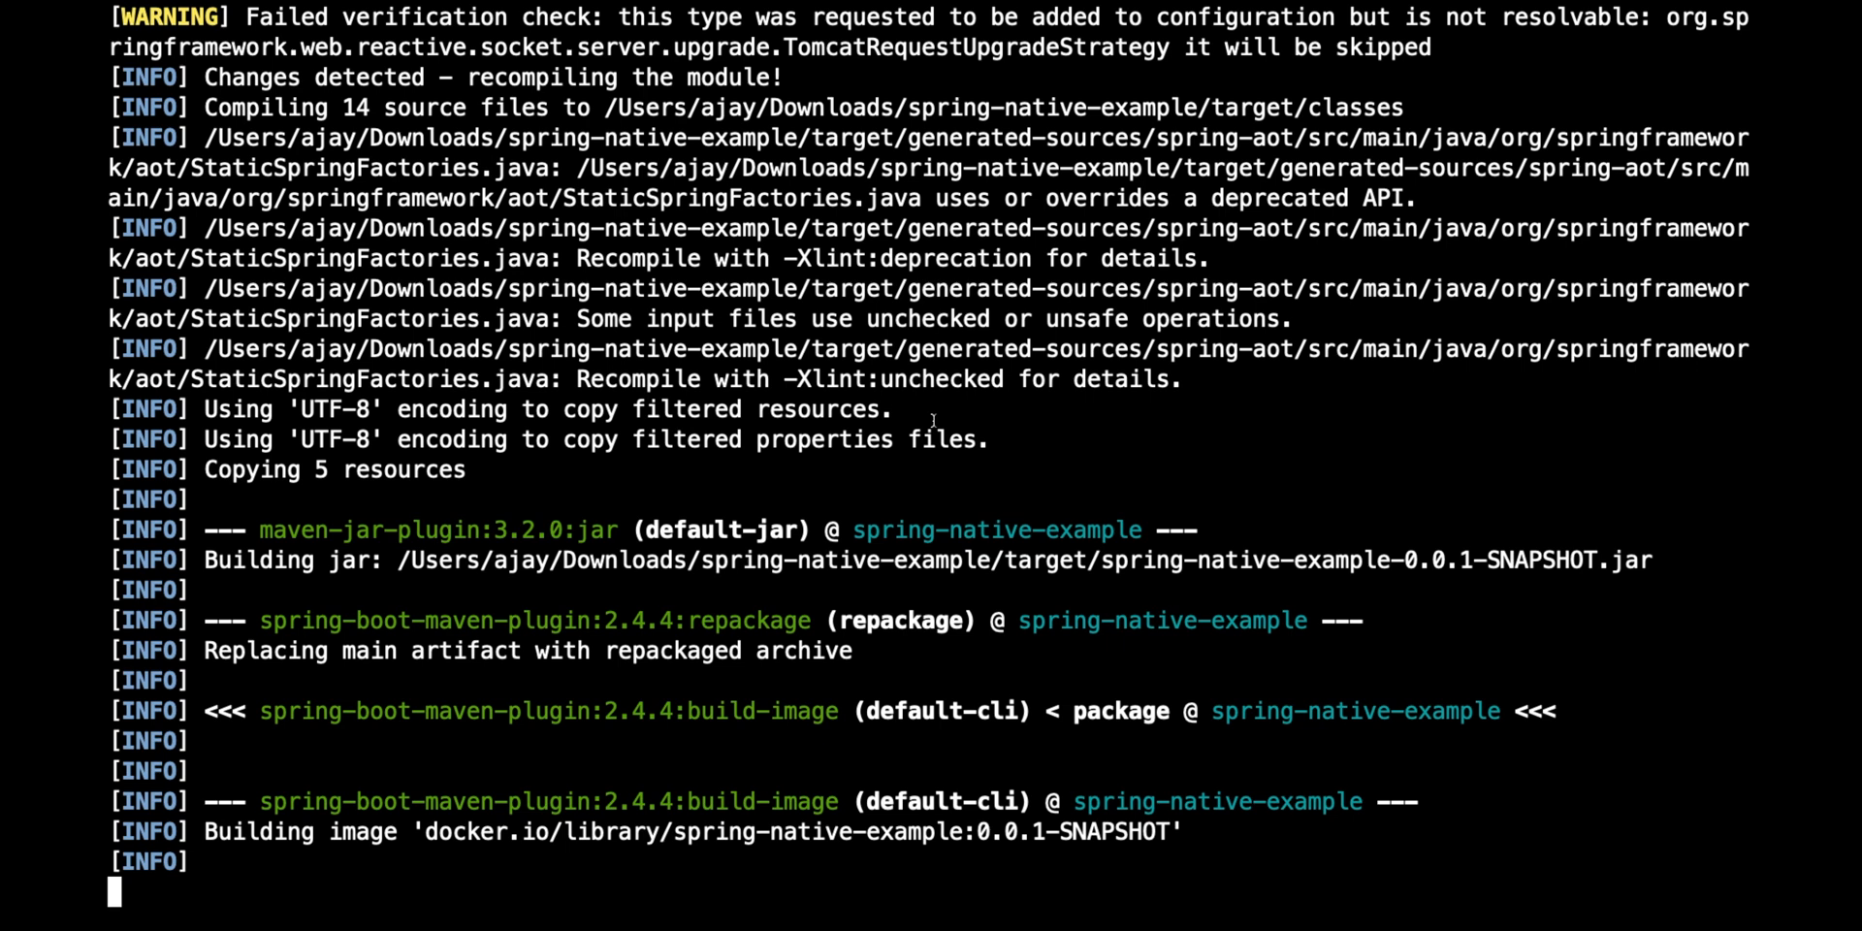
{"action": "mouse_move", "coordinate": [622, 802]}
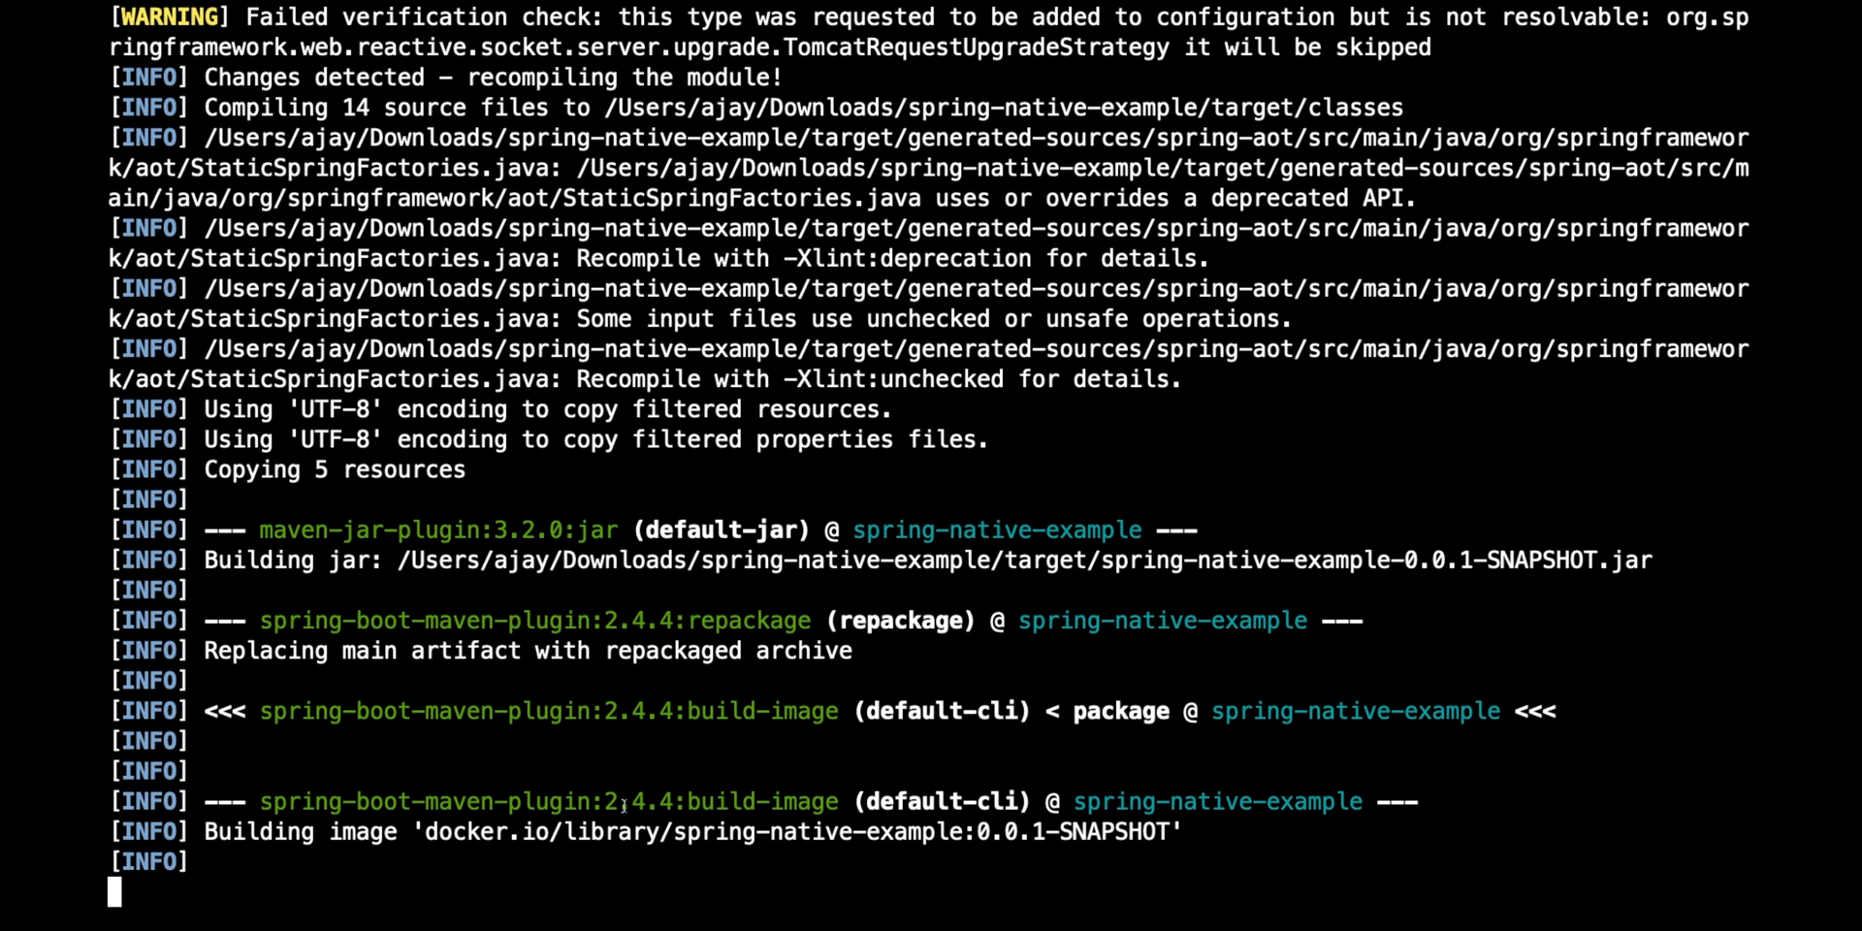
{"action": "scroll", "scroll_direction": "down", "scroll_amount": 3}
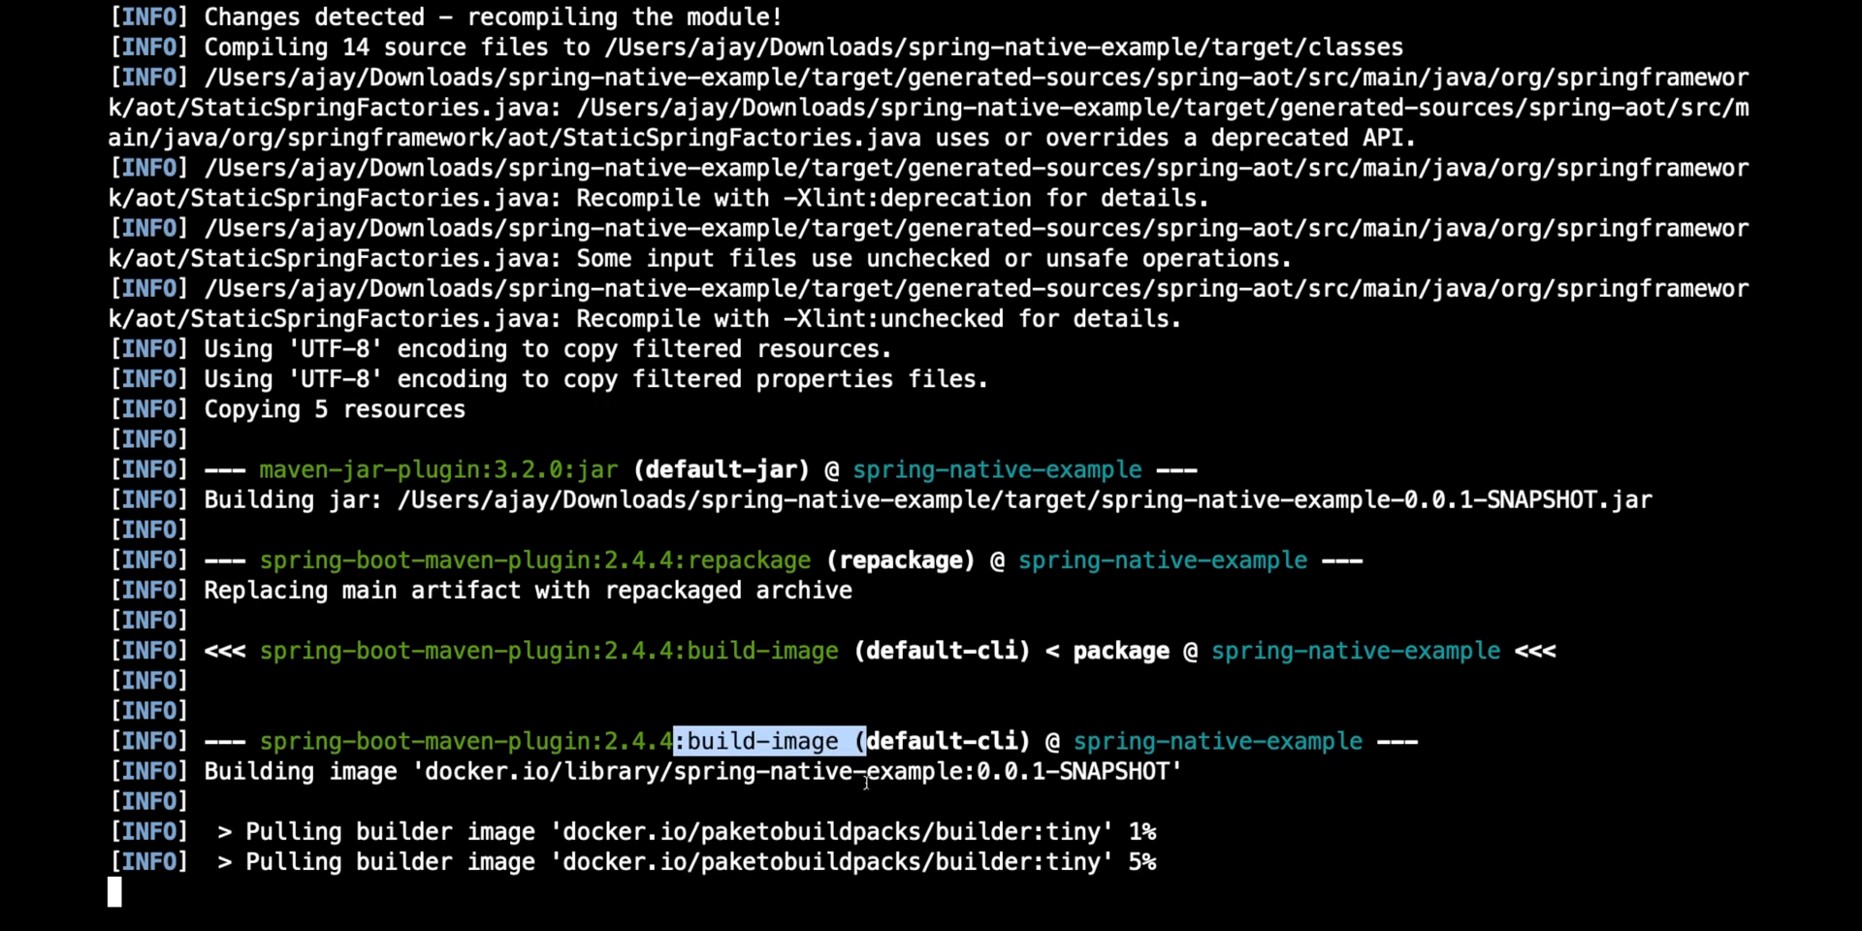
{"action": "scroll", "scroll_direction": "down", "scroll_amount": 3}
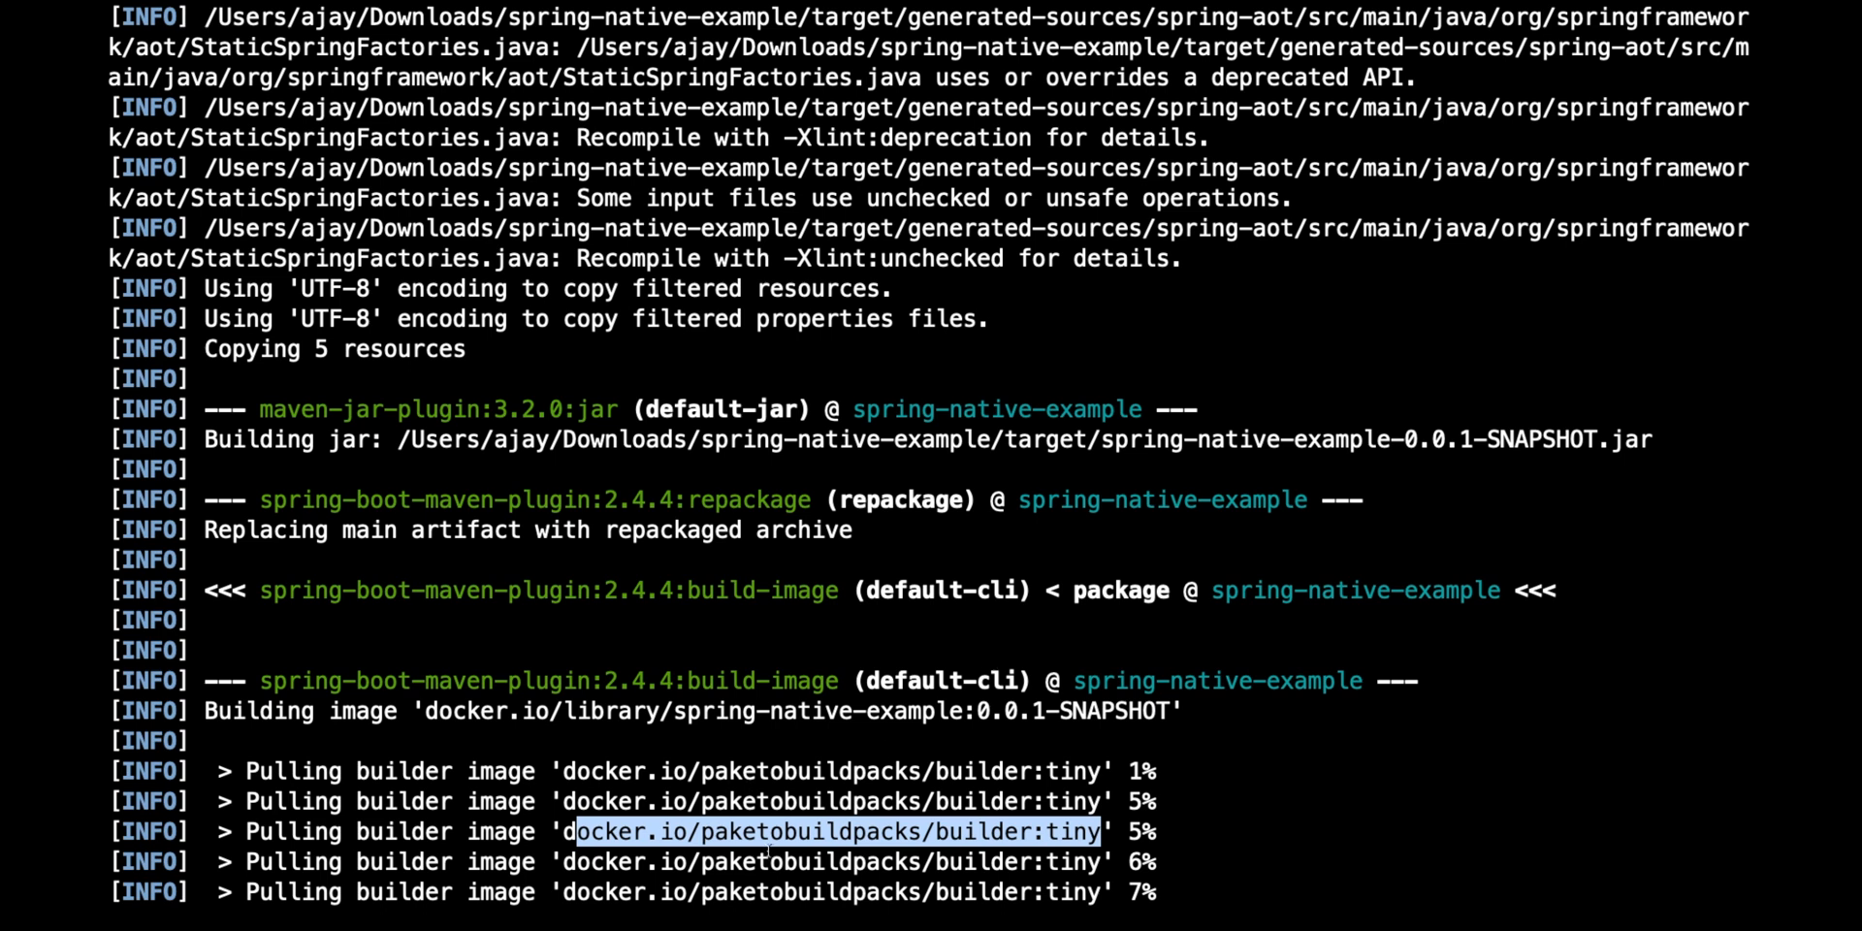
{"action": "mouse_move", "coordinate": [1043, 766]}
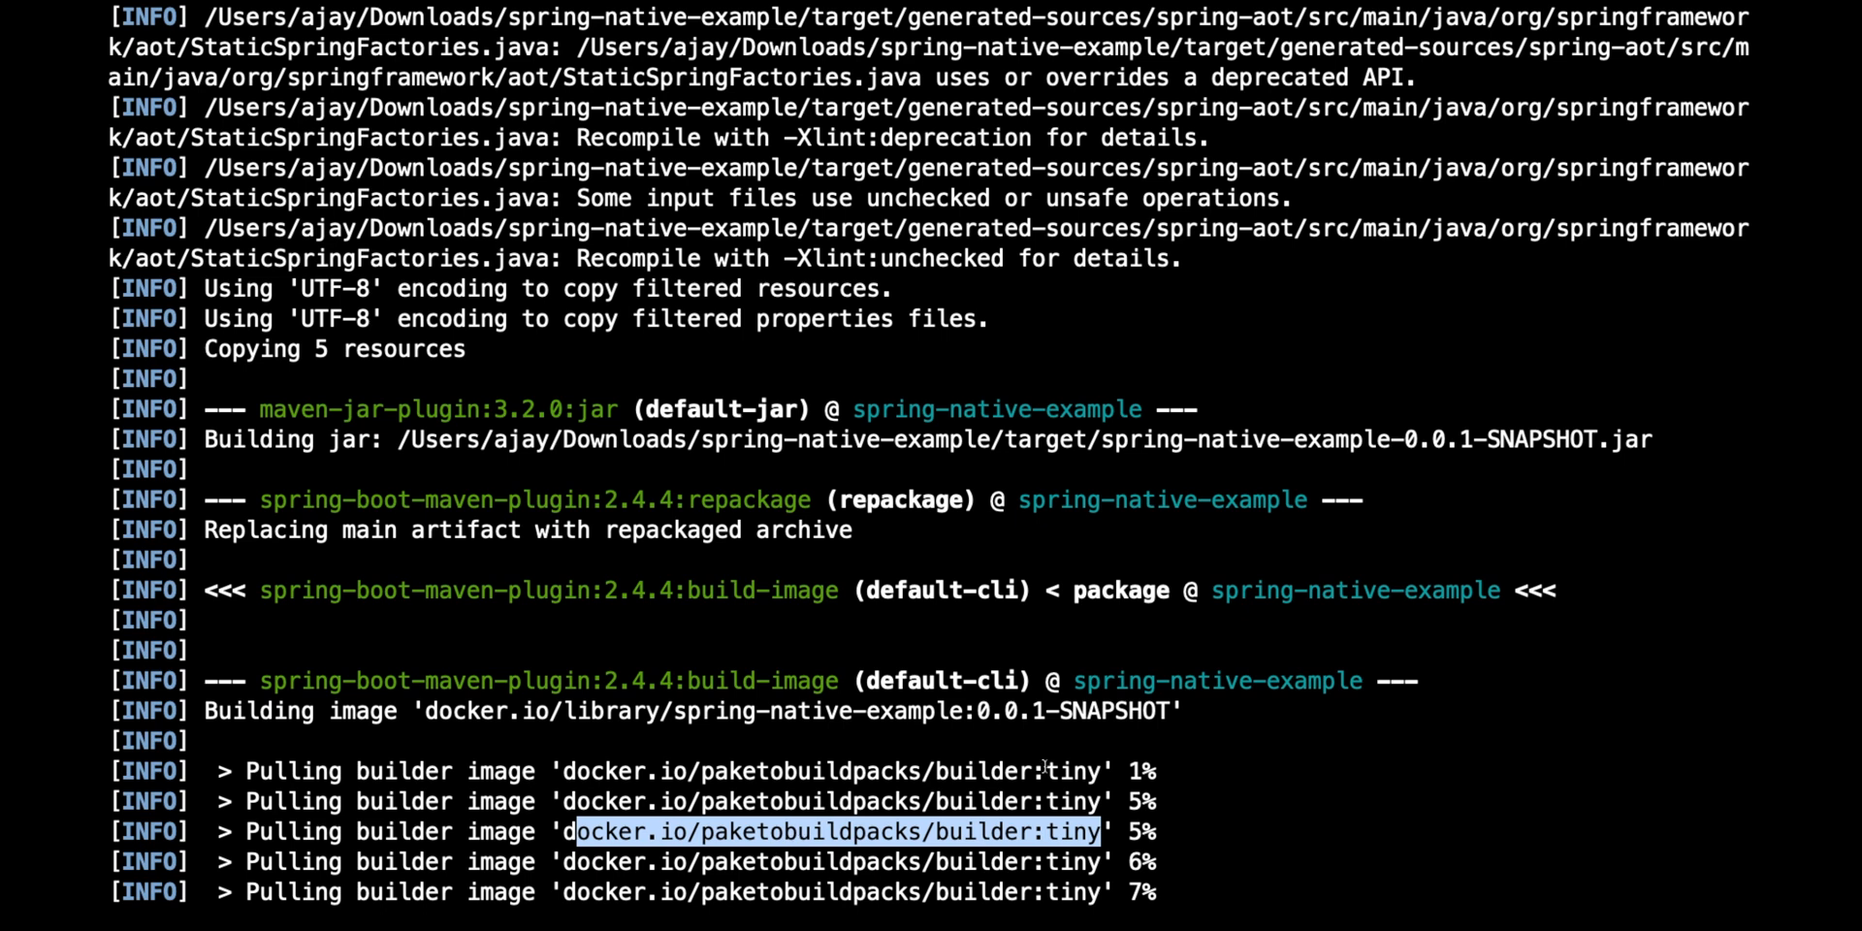
{"action": "scroll", "scroll_direction": "down", "scroll_amount": 3}
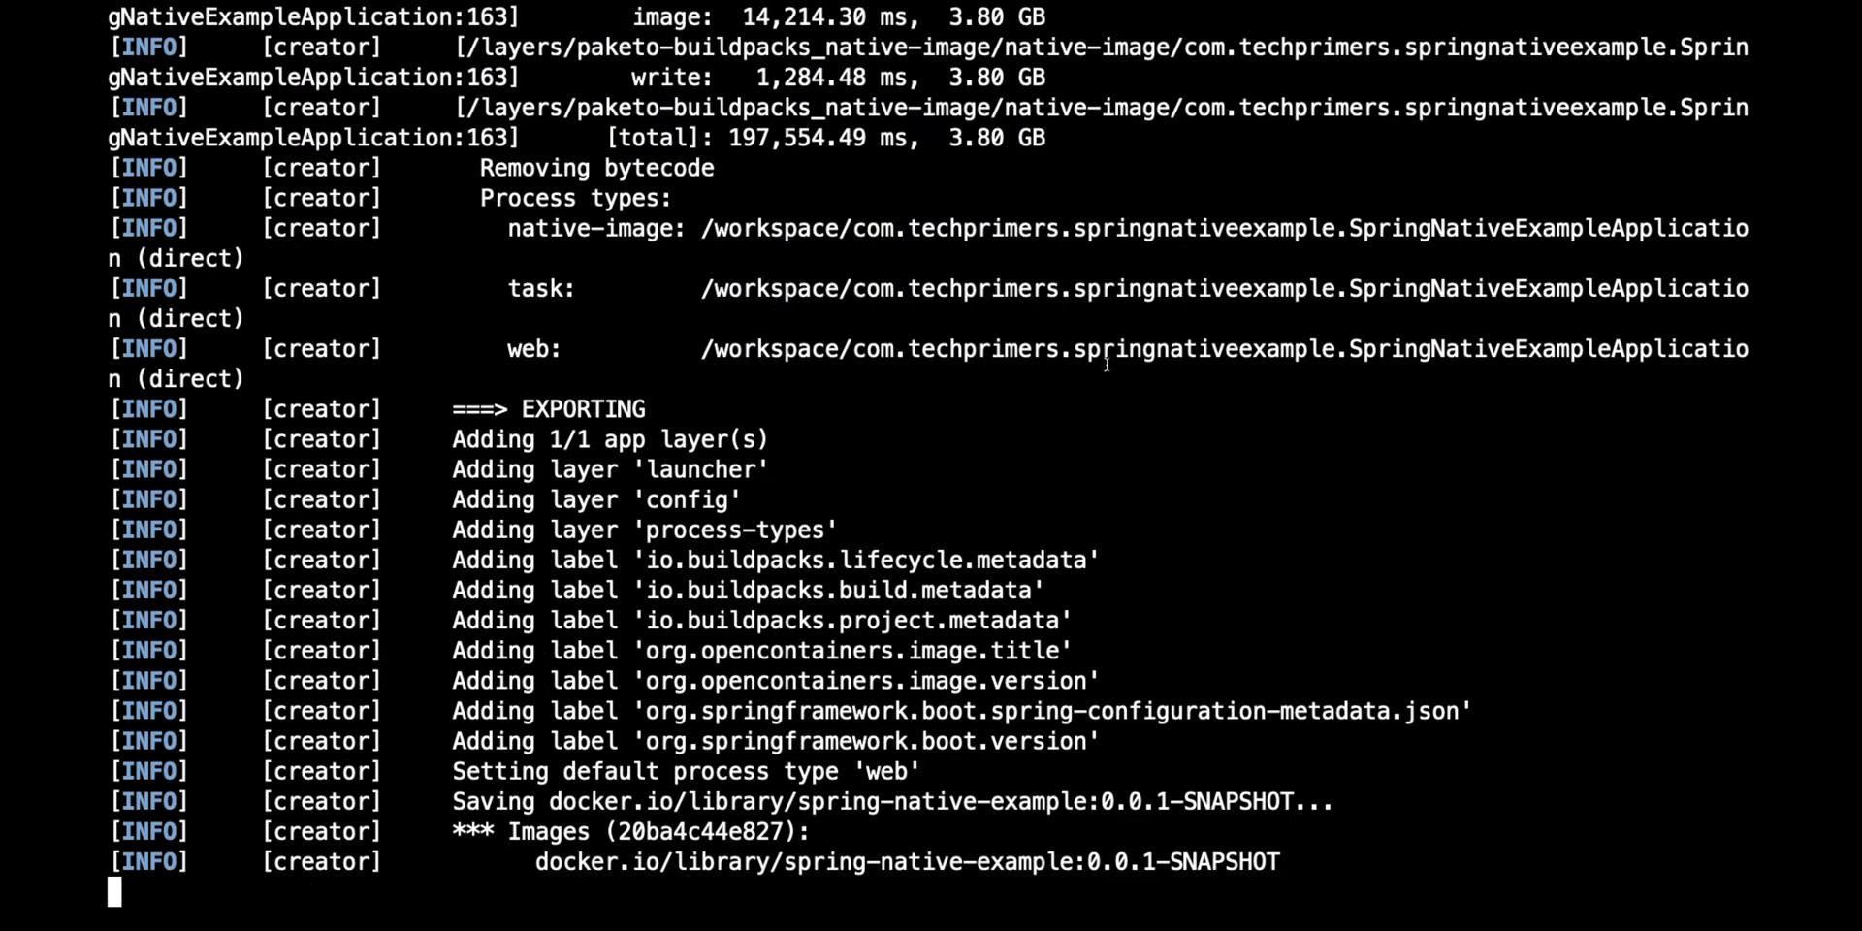
{"action": "scroll", "scroll_direction": "down", "scroll_amount": 3}
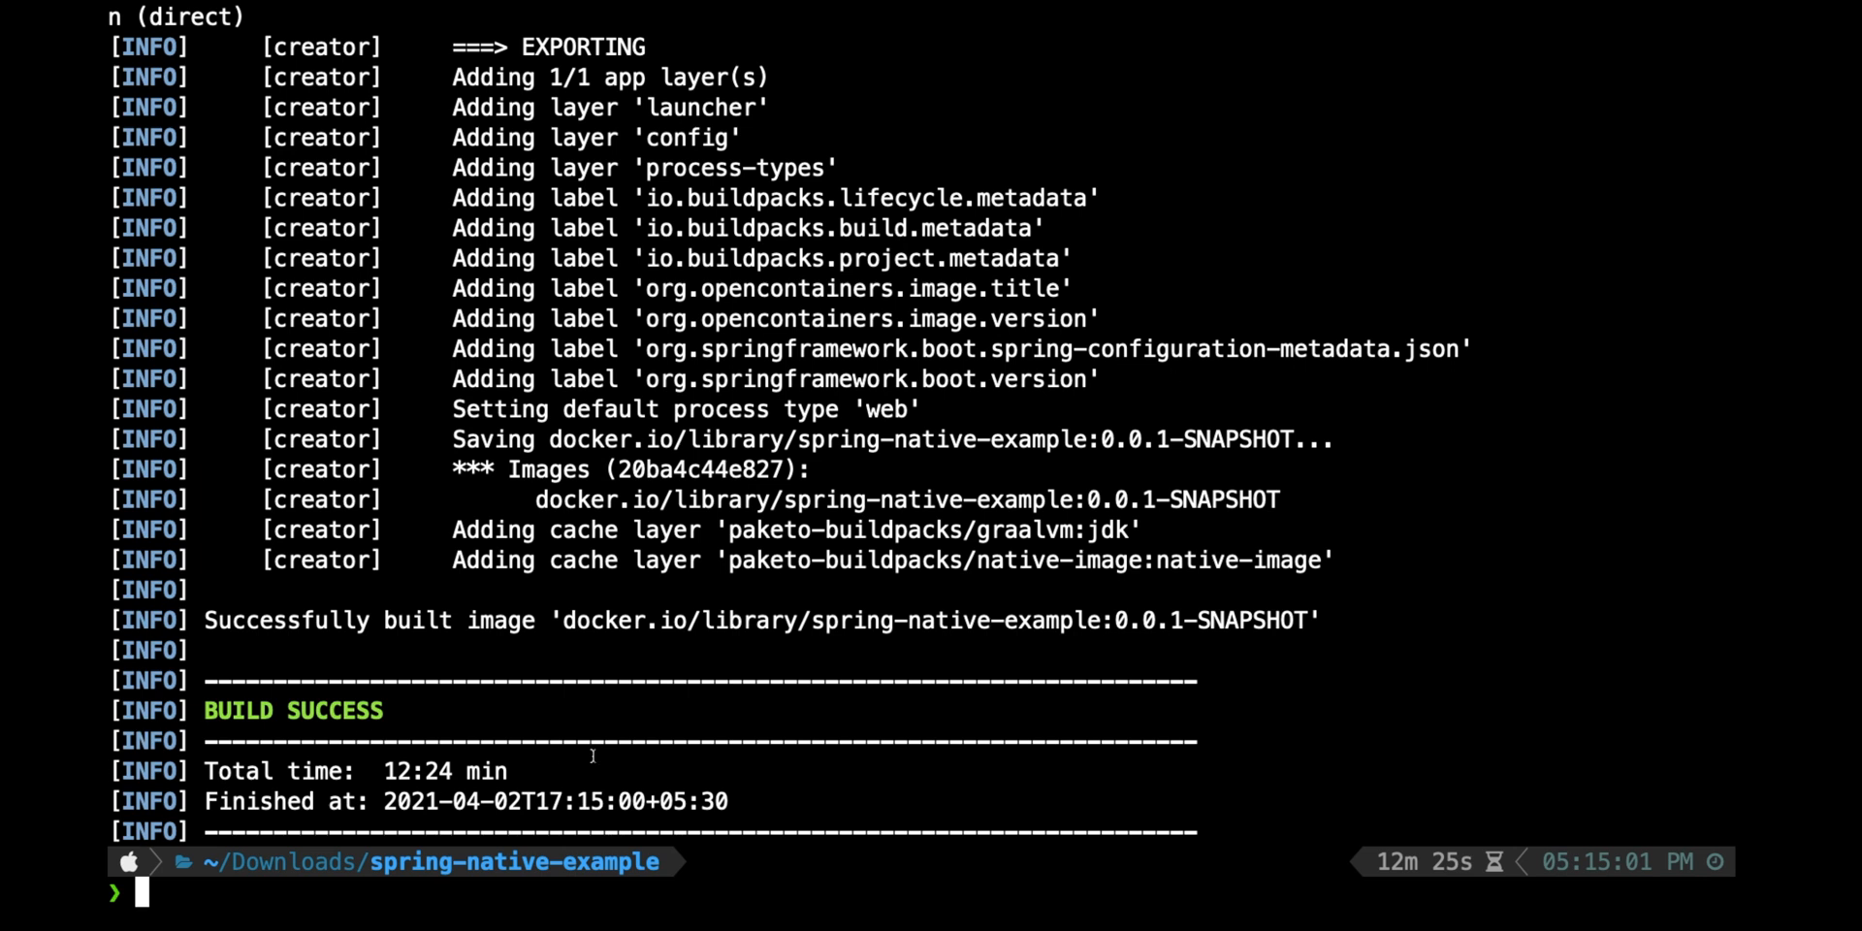
Step: Highlight the 89.1MB spring-native-example:0.0.1-SNAPSHOT entry in the Docker image list
{"action": "type", "text": "docker run --name native-demo2 --rm -p 8080:8080 native-demo2:0.0.1-SNAPSHOT"}
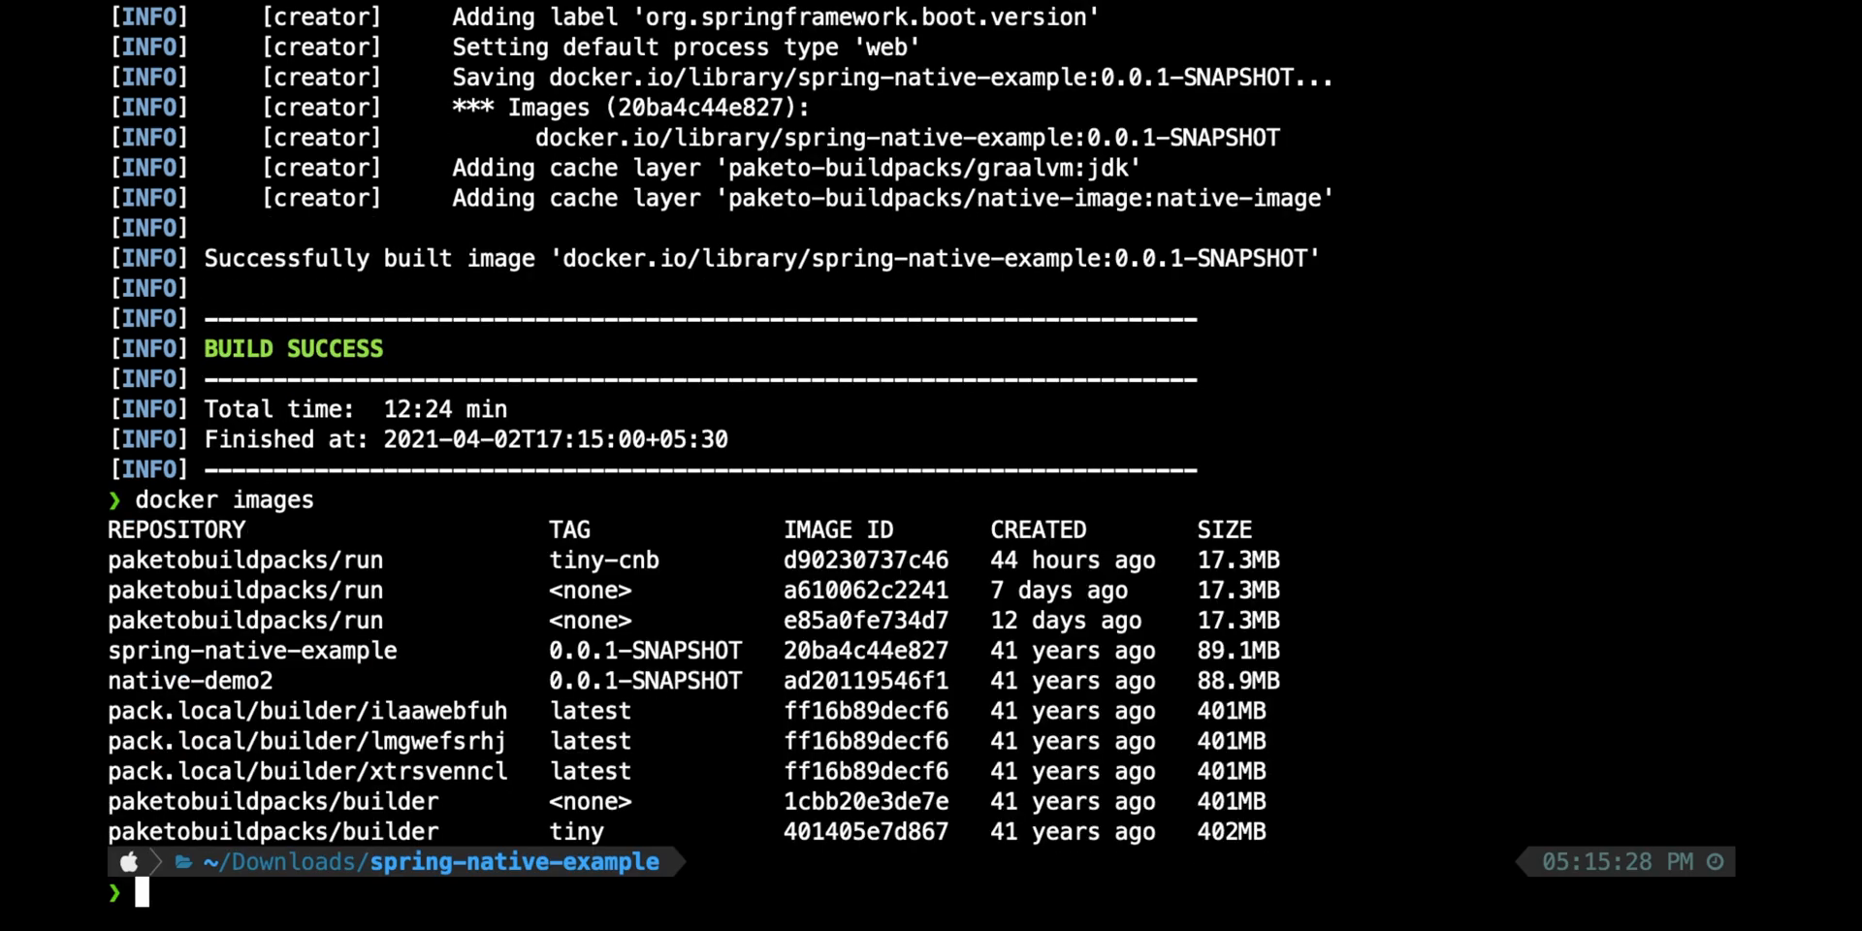
{"action": "double_click", "coordinate": [250, 650]}
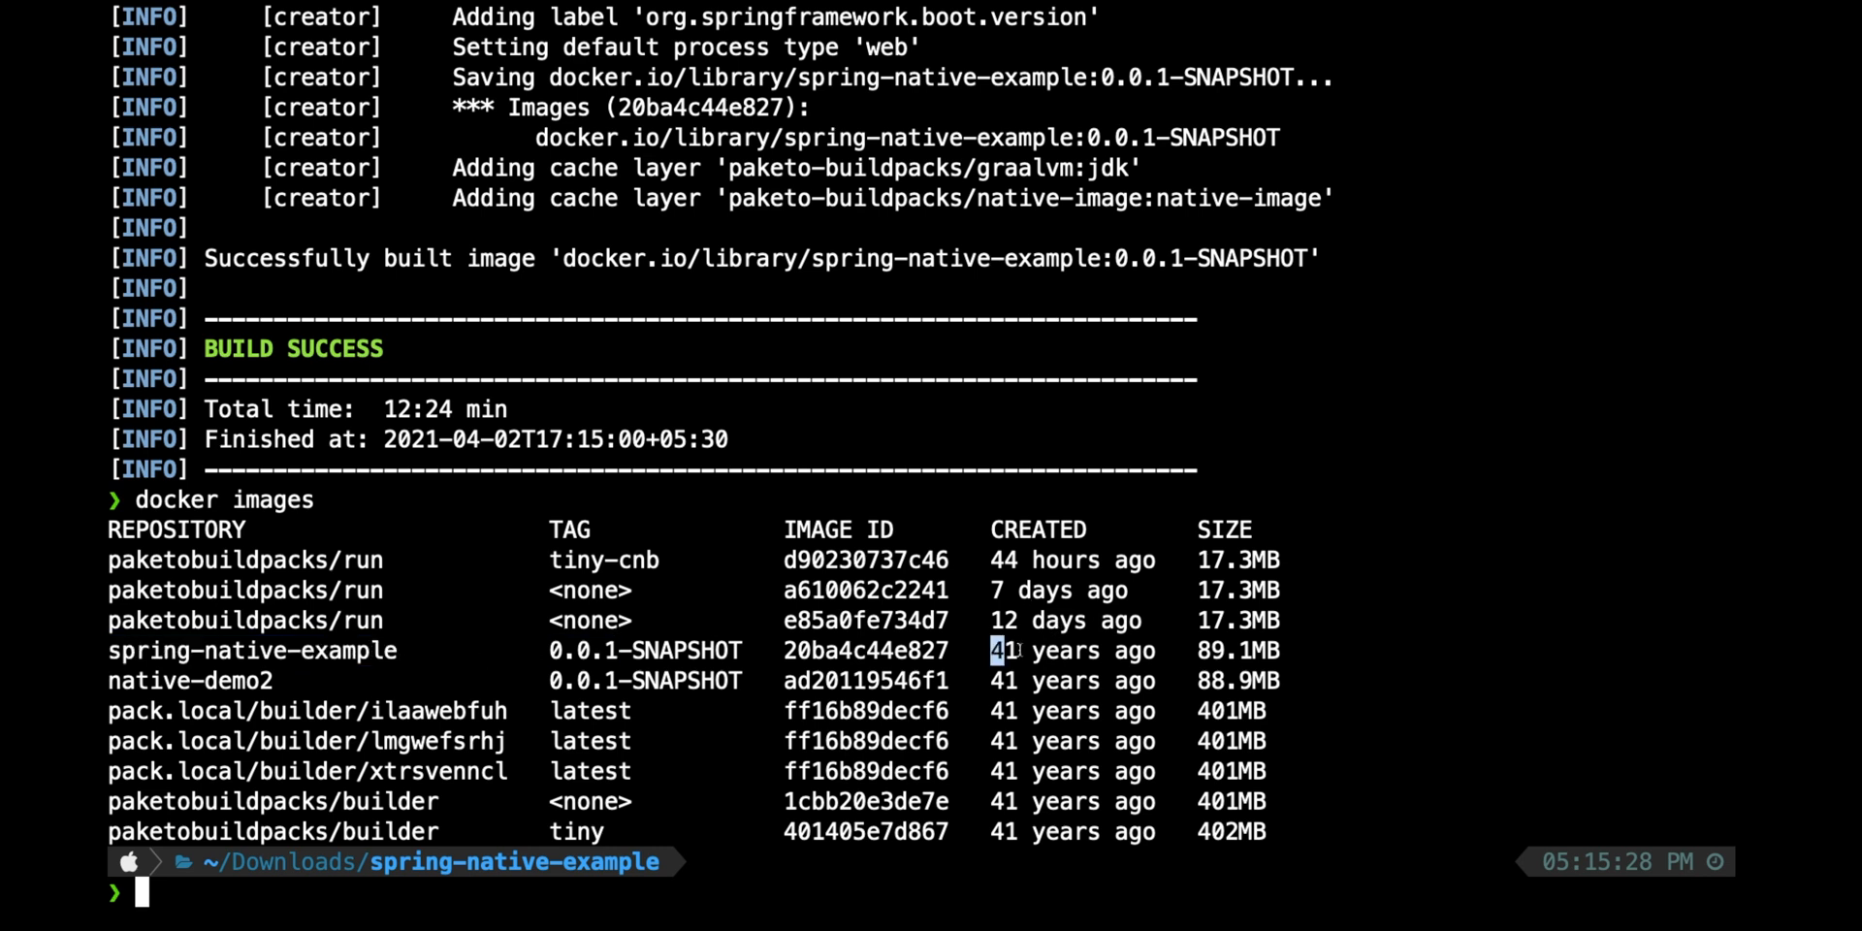
{"action": "double_click", "coordinate": [1070, 650]}
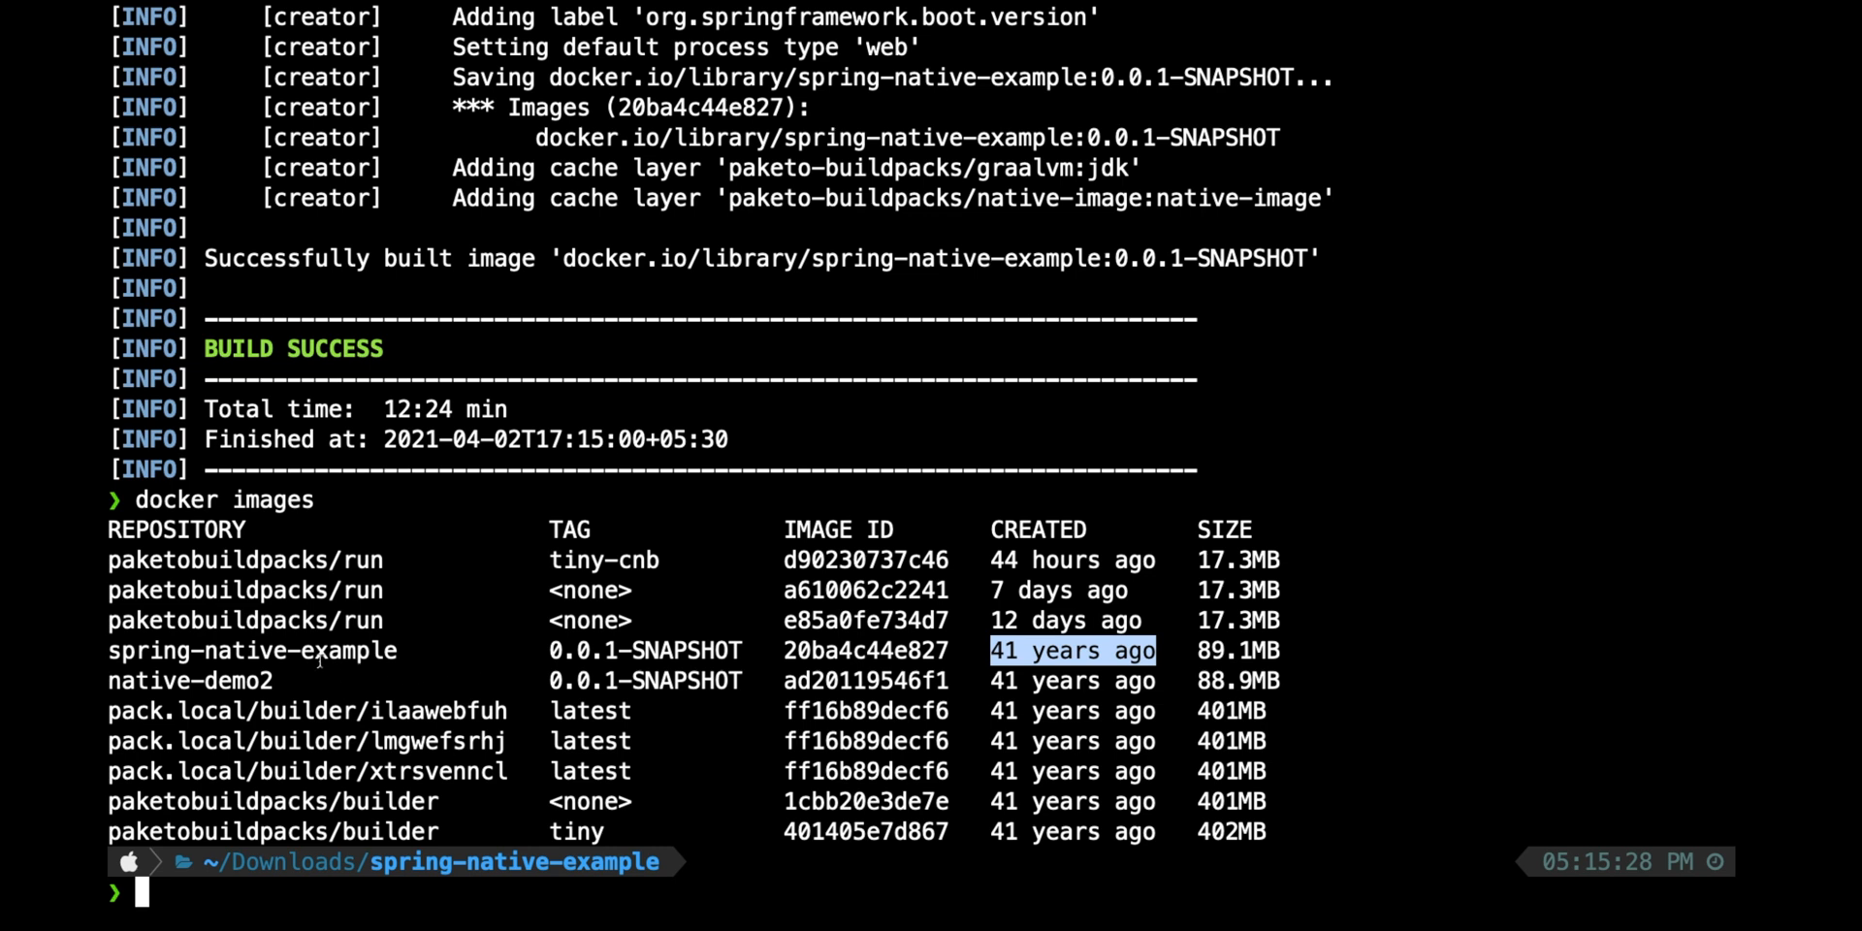
{"action": "double_click", "coordinate": [580, 650]}
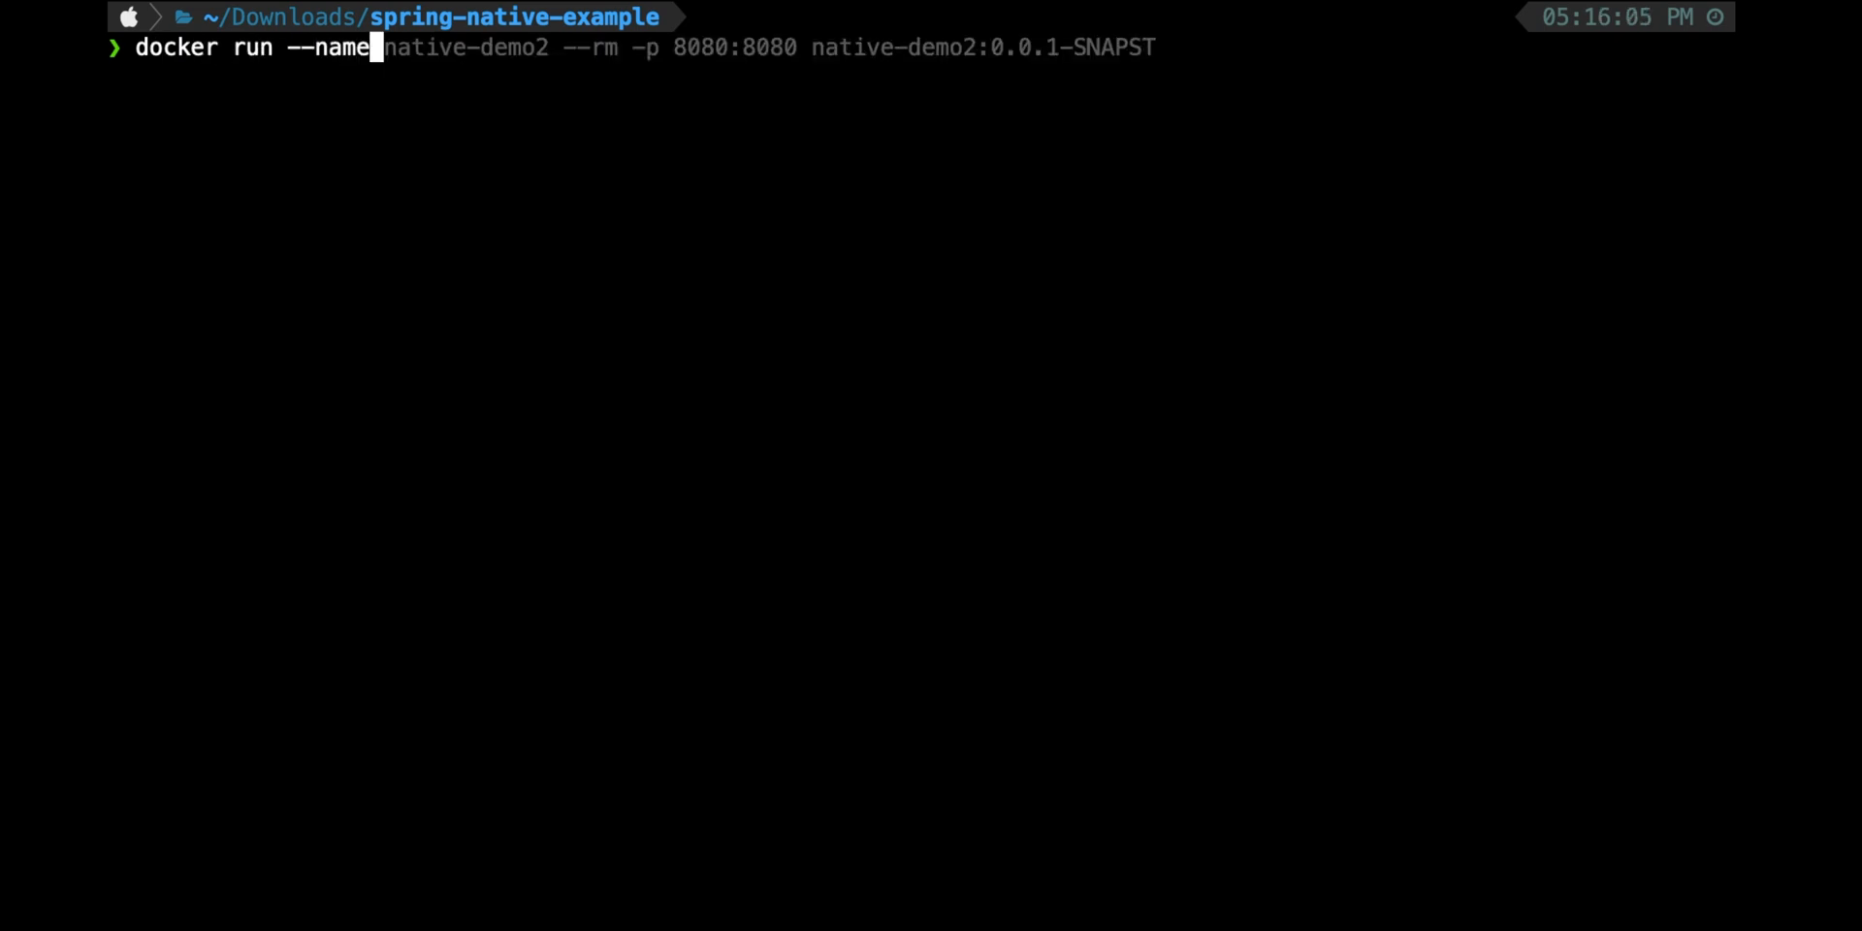
Step: Run spring-native-example:0.0.1-SNAPSHOT with --rm on port 8080 and note the 0.067 s startup
{"action": "type", "text": "spring-native"}
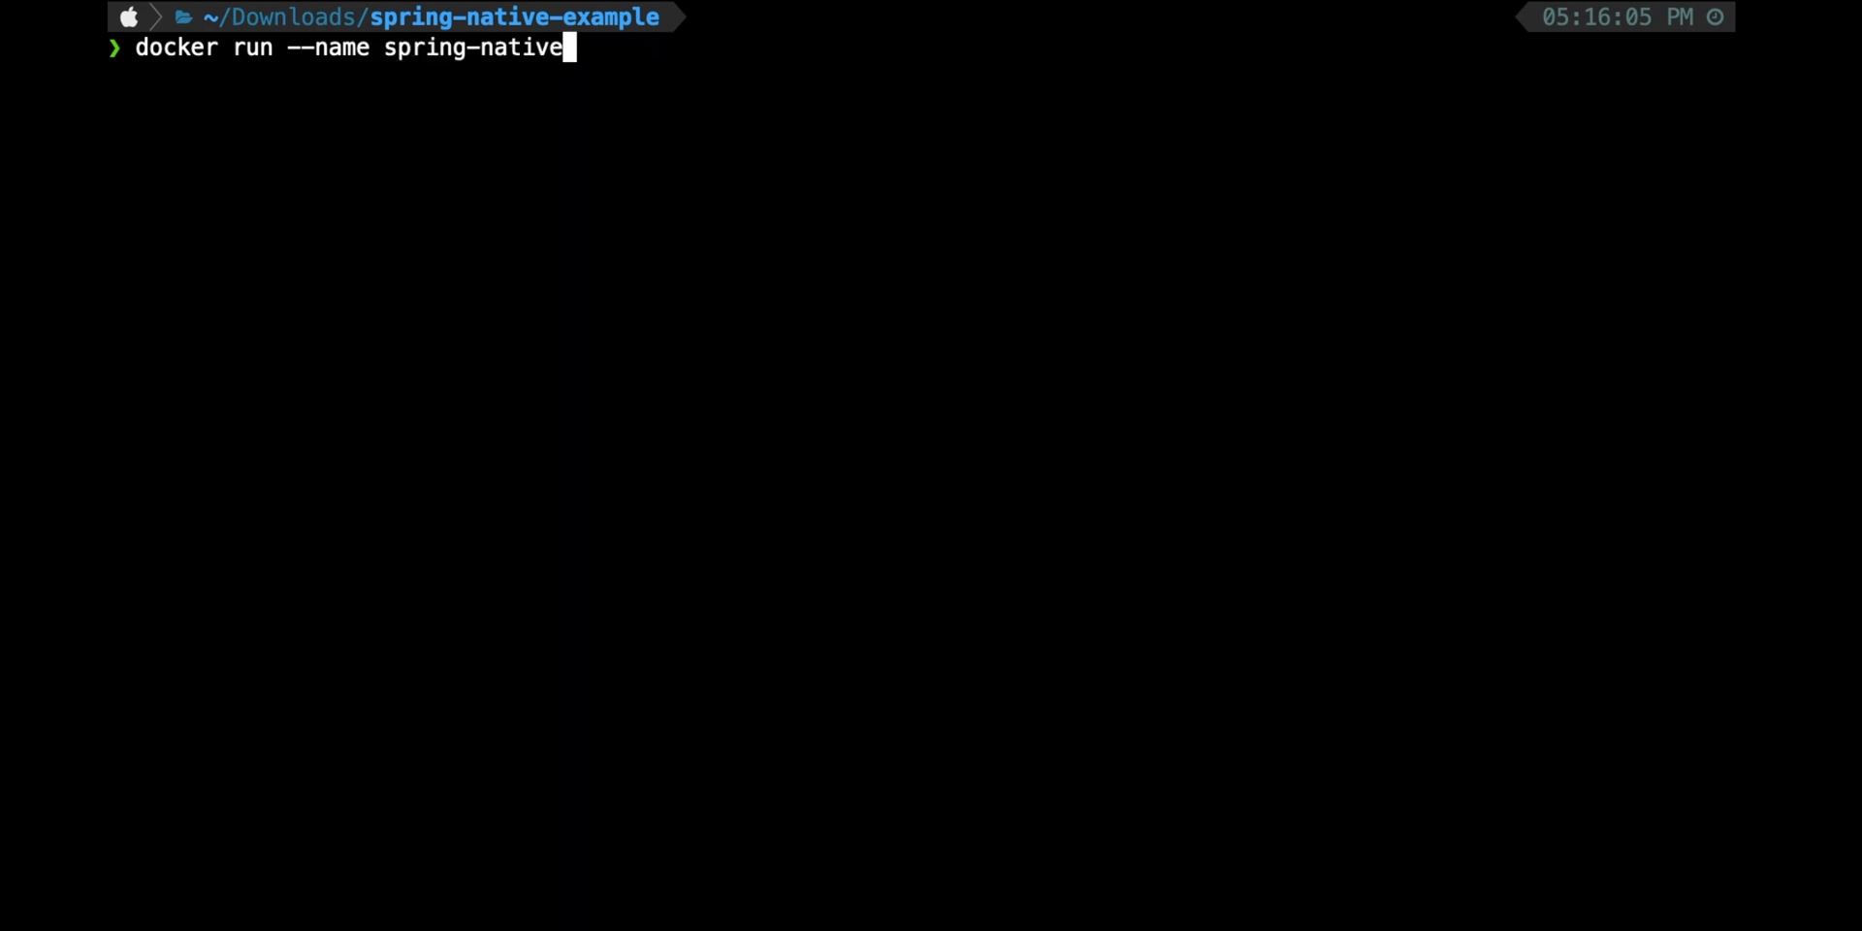
{"action": "type", "text": "-example"}
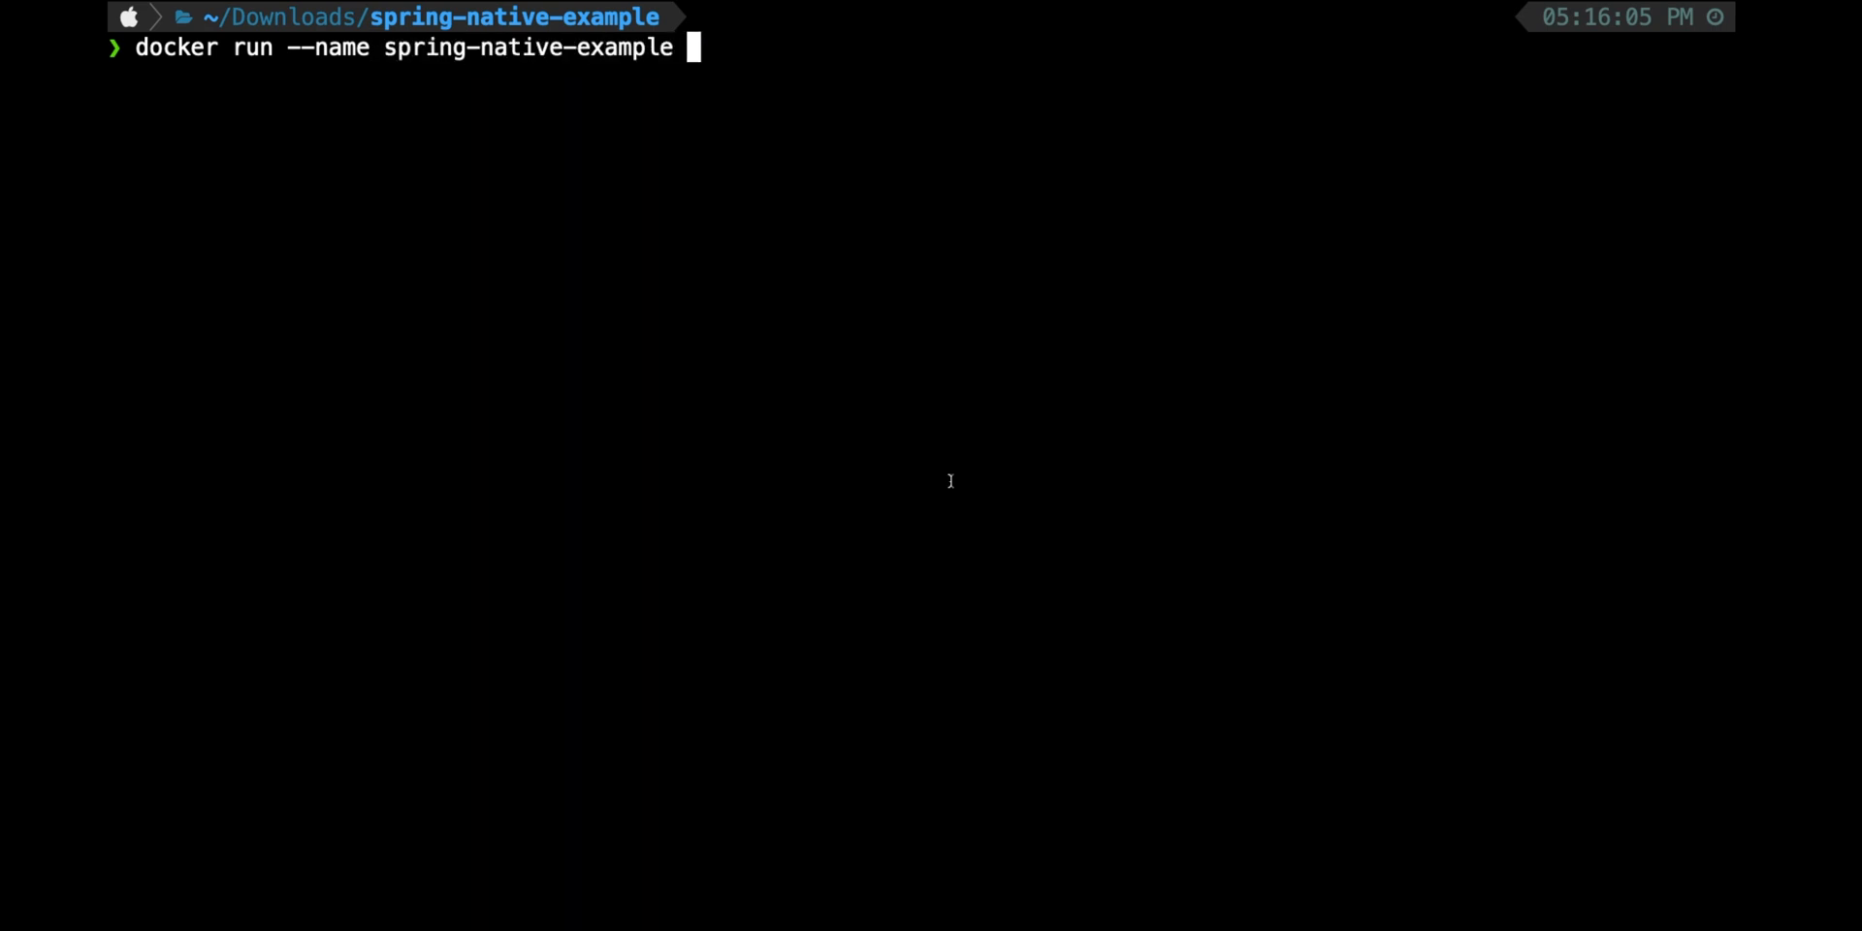
{"action": "type", "text": "-p 8080"}
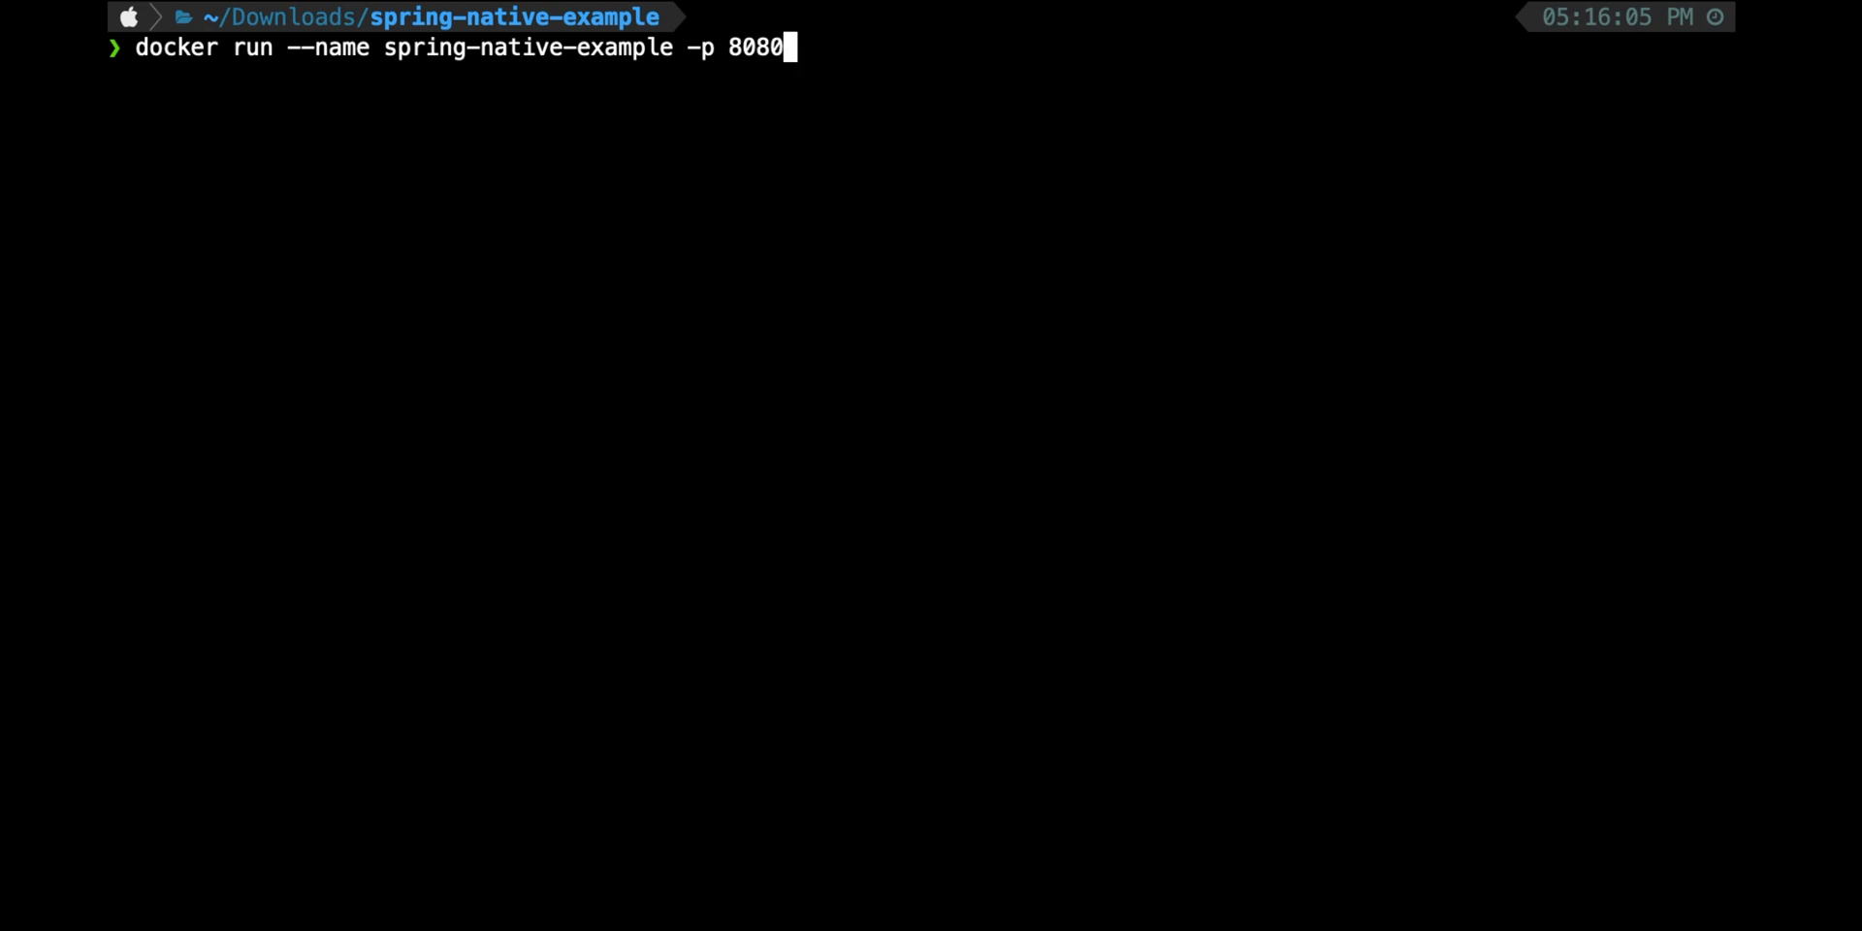
{"action": "type", "text": ":8080"}
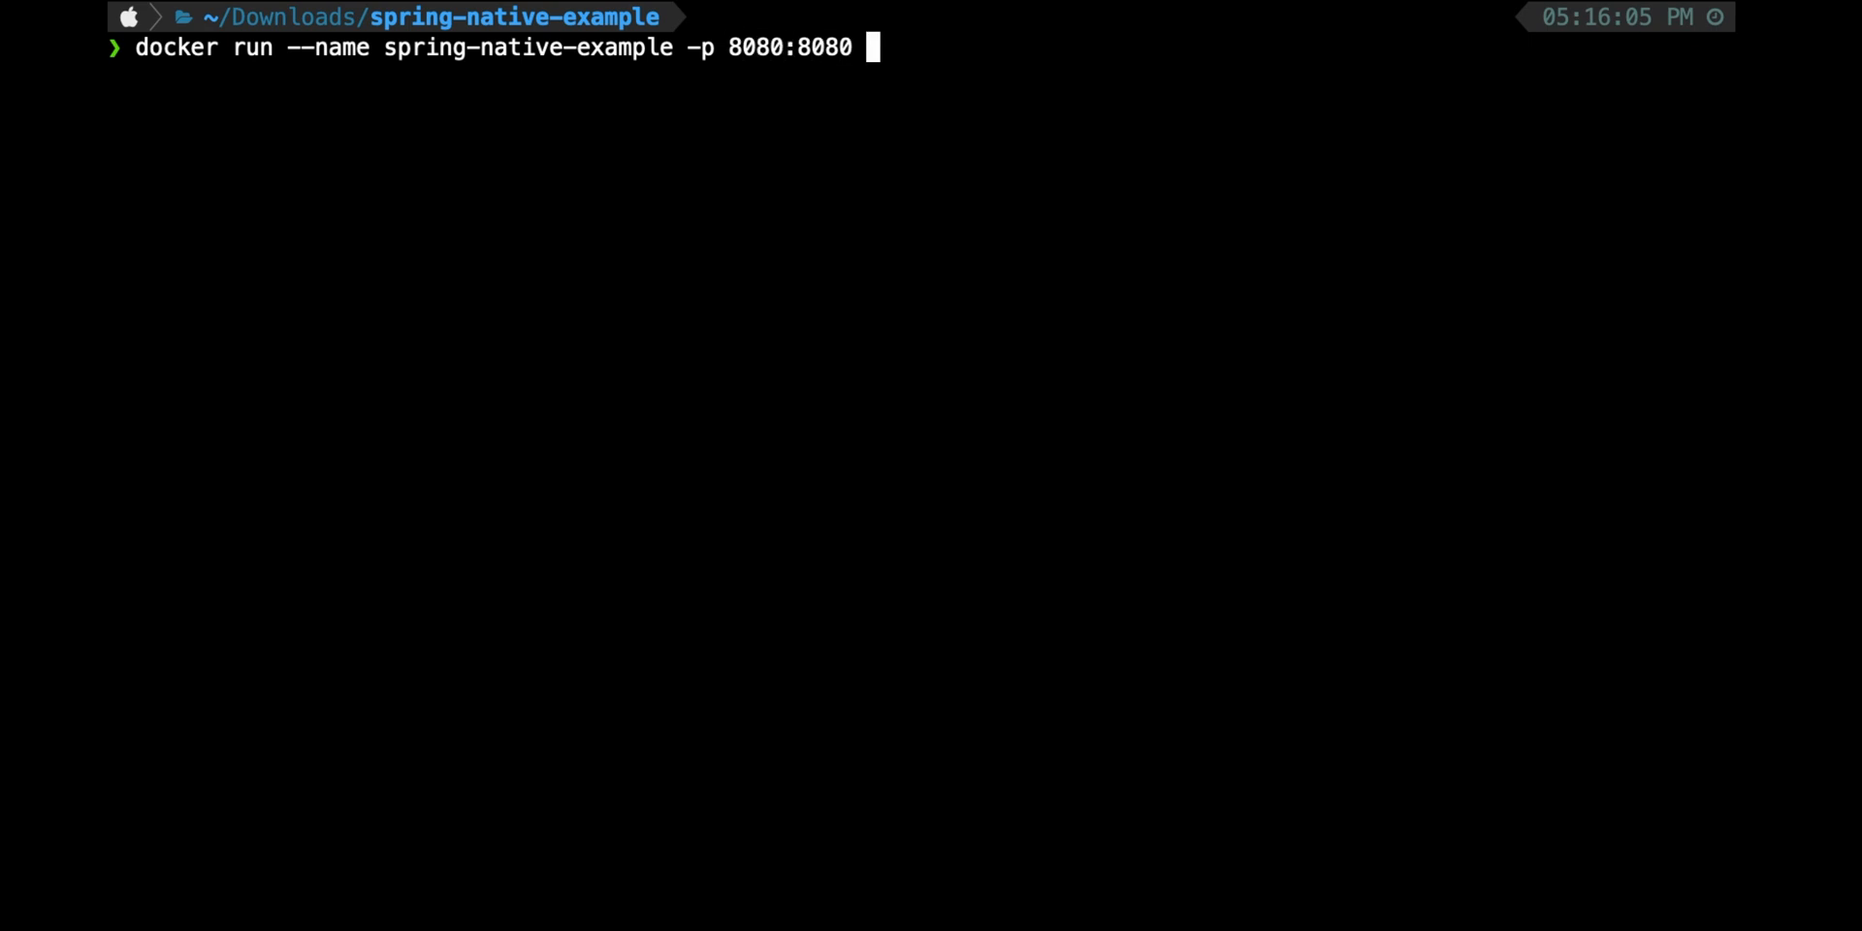
{"action": "type", "text": "--"}
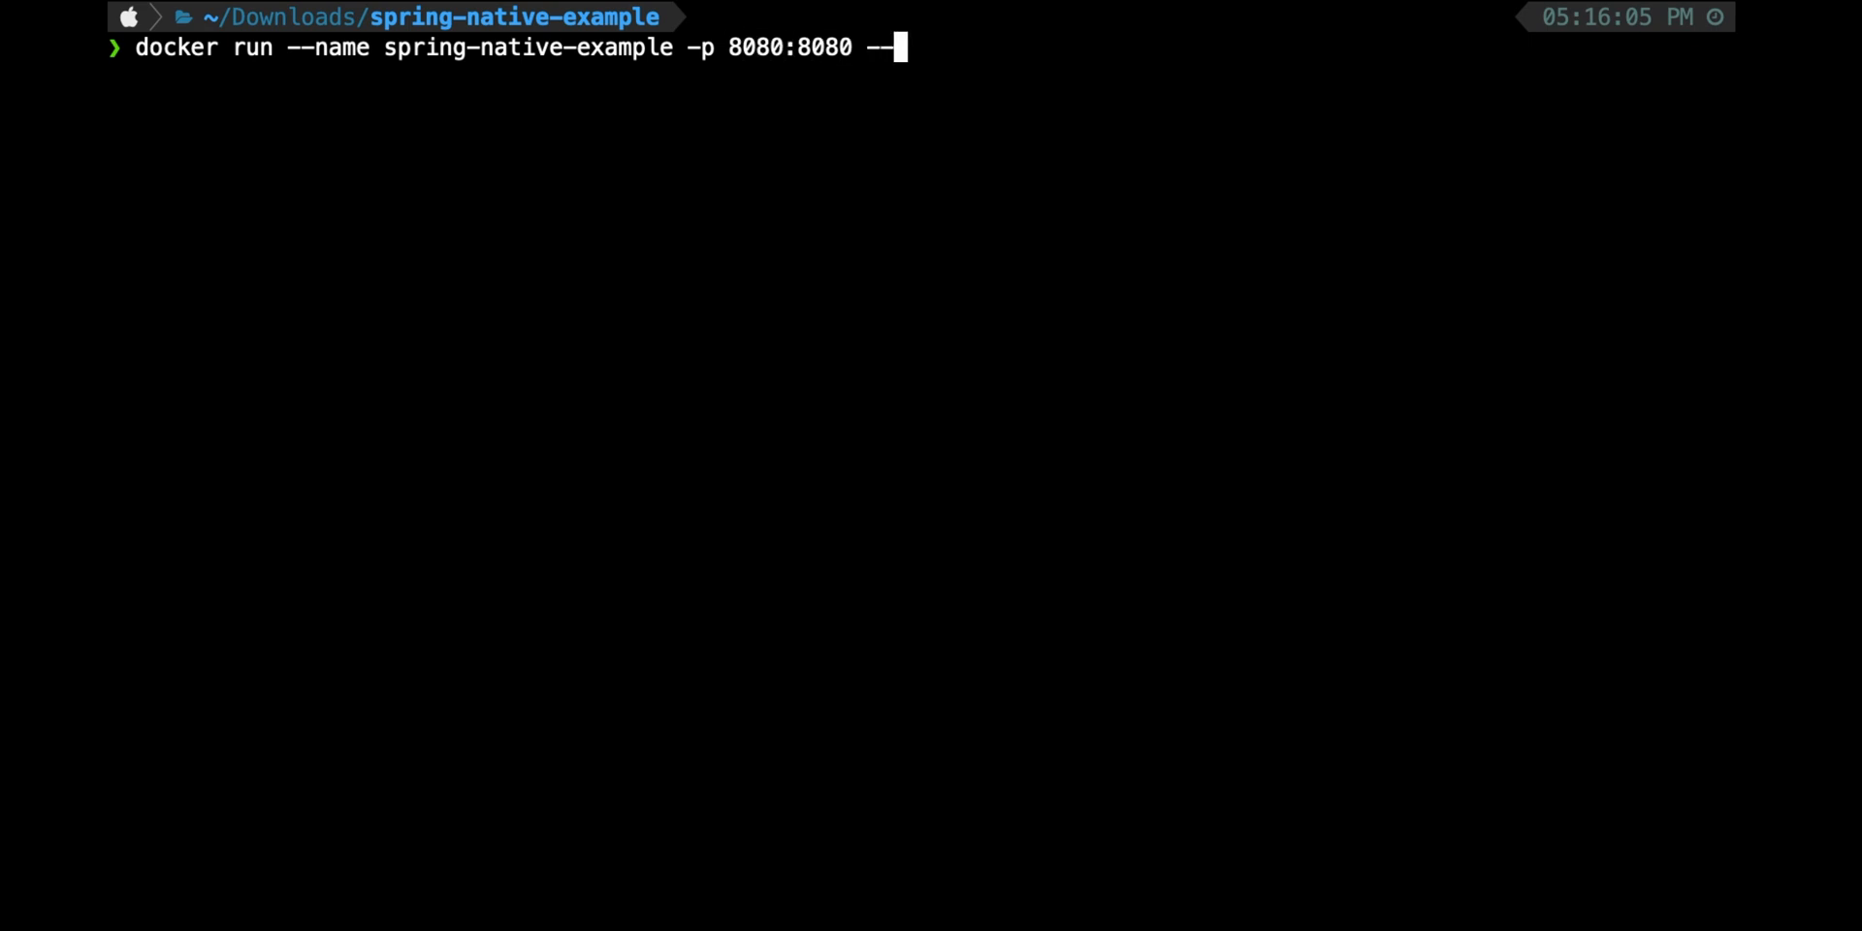
{"action": "type", "text": "rm"}
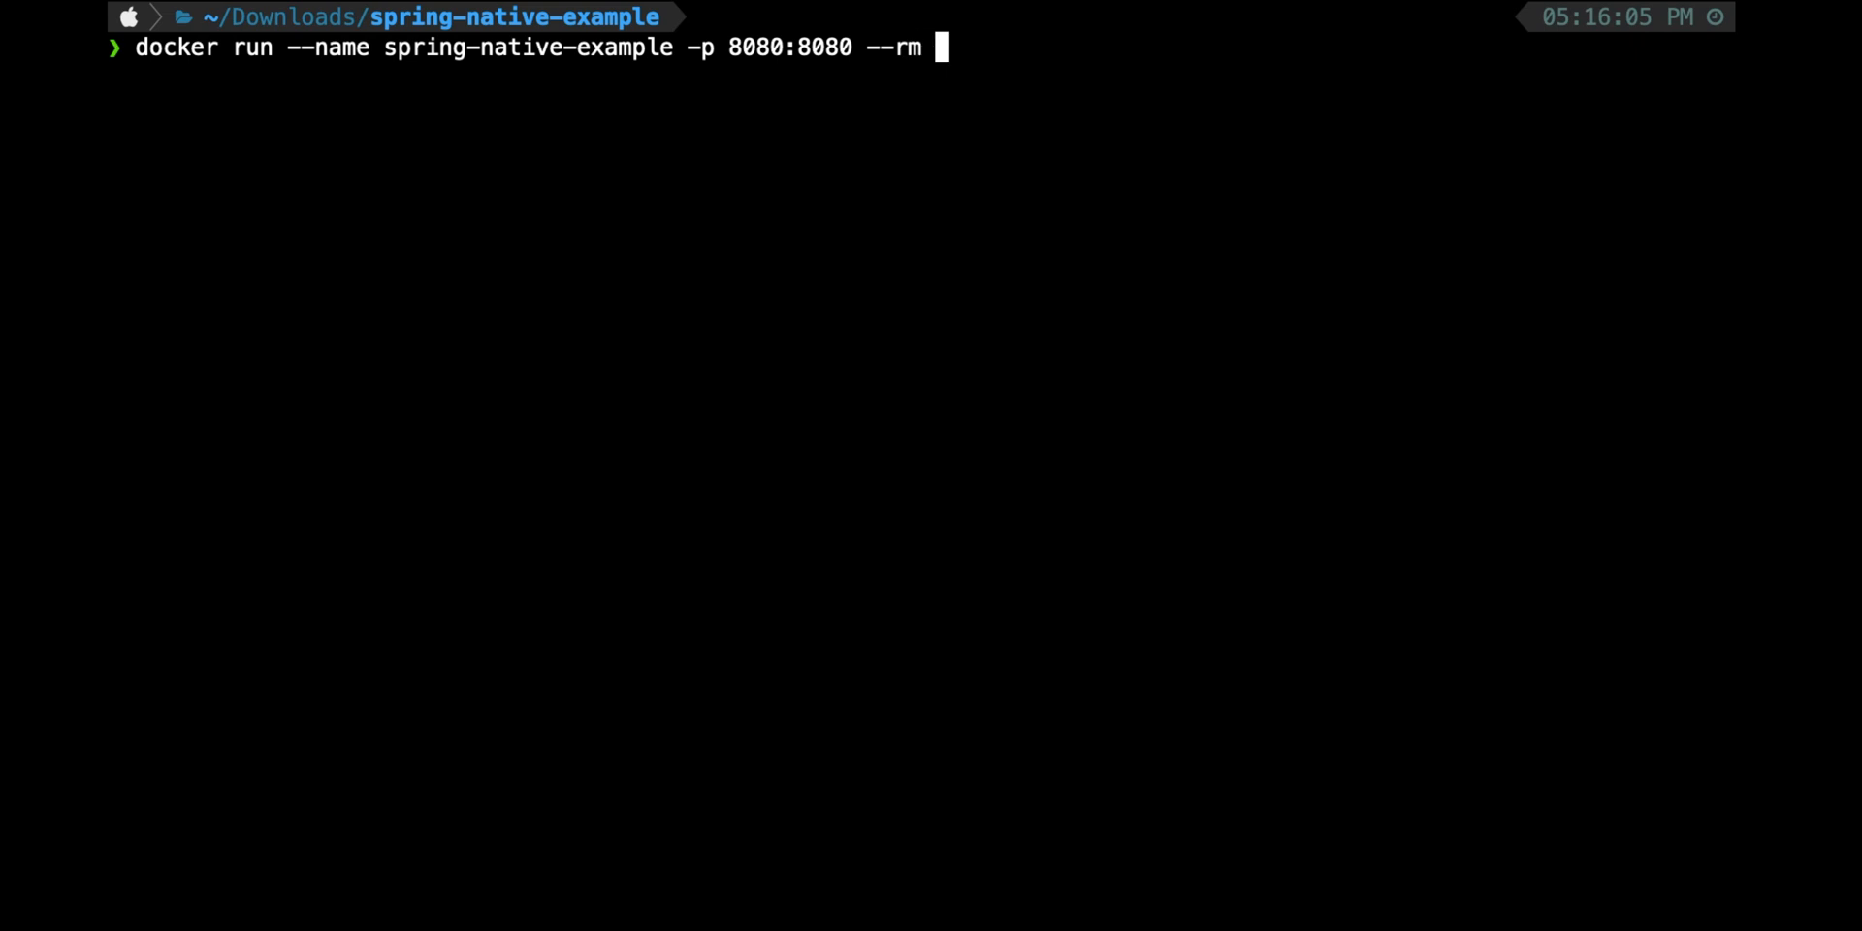
{"action": "type", "text": "spring"}
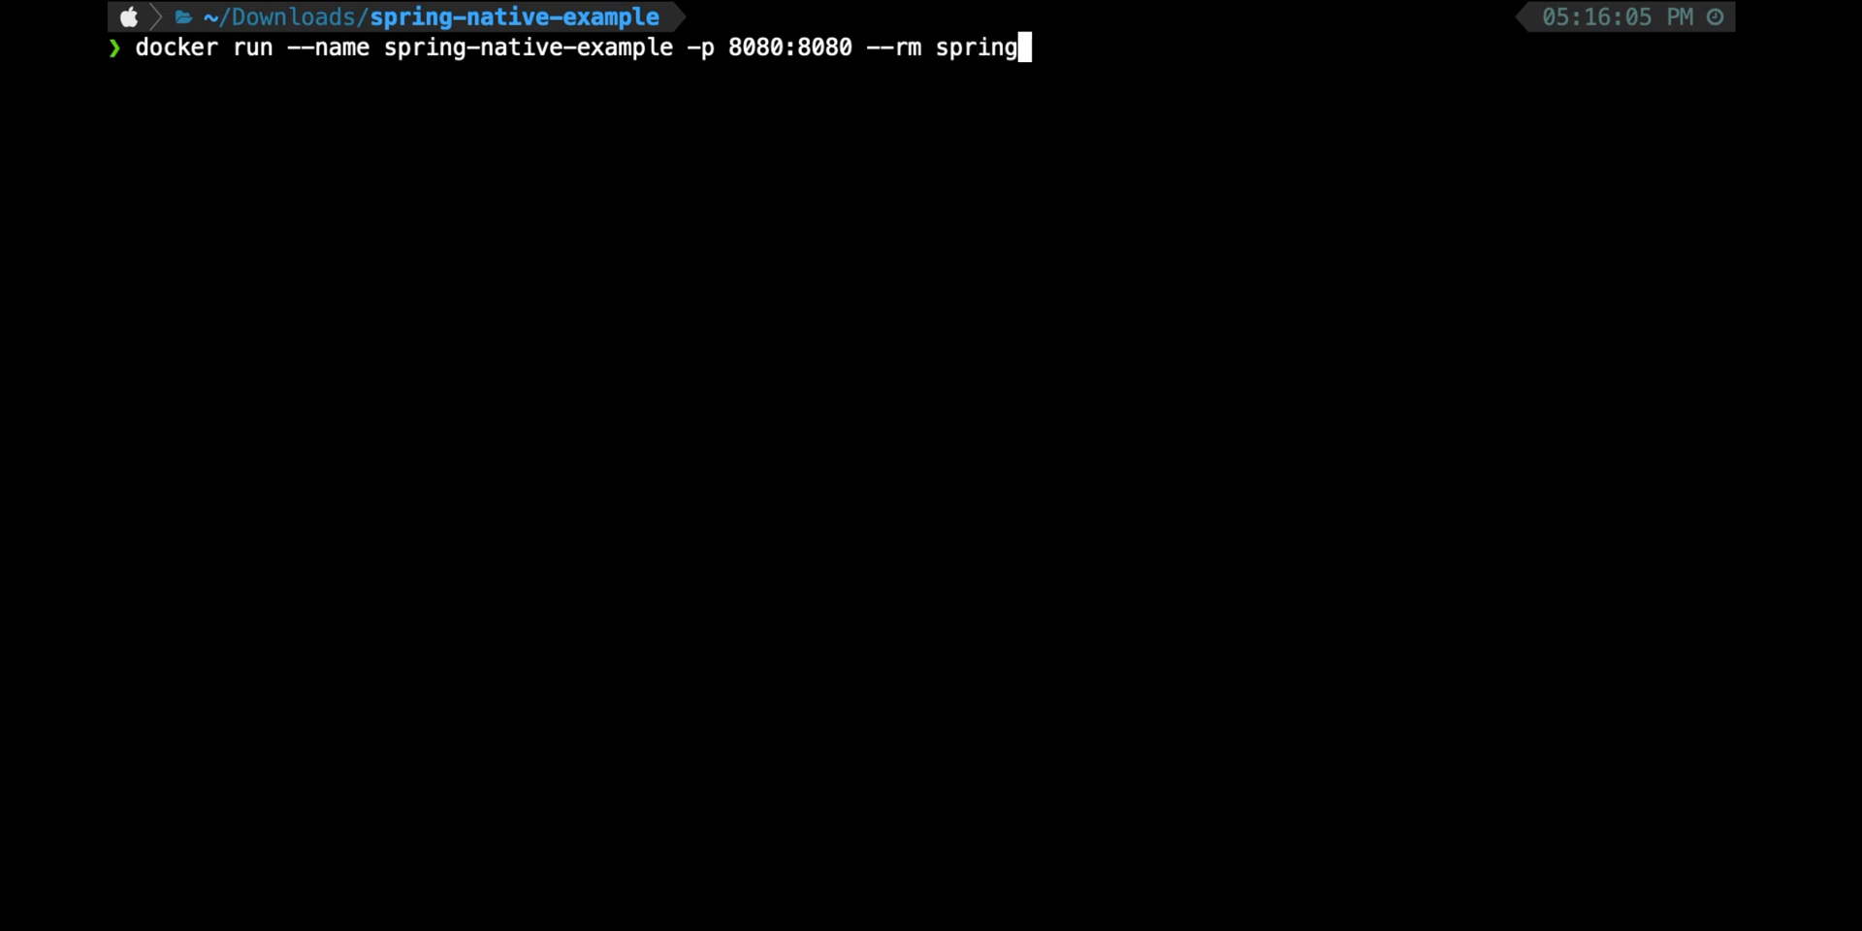
{"action": "type", "text": "-nativ"}
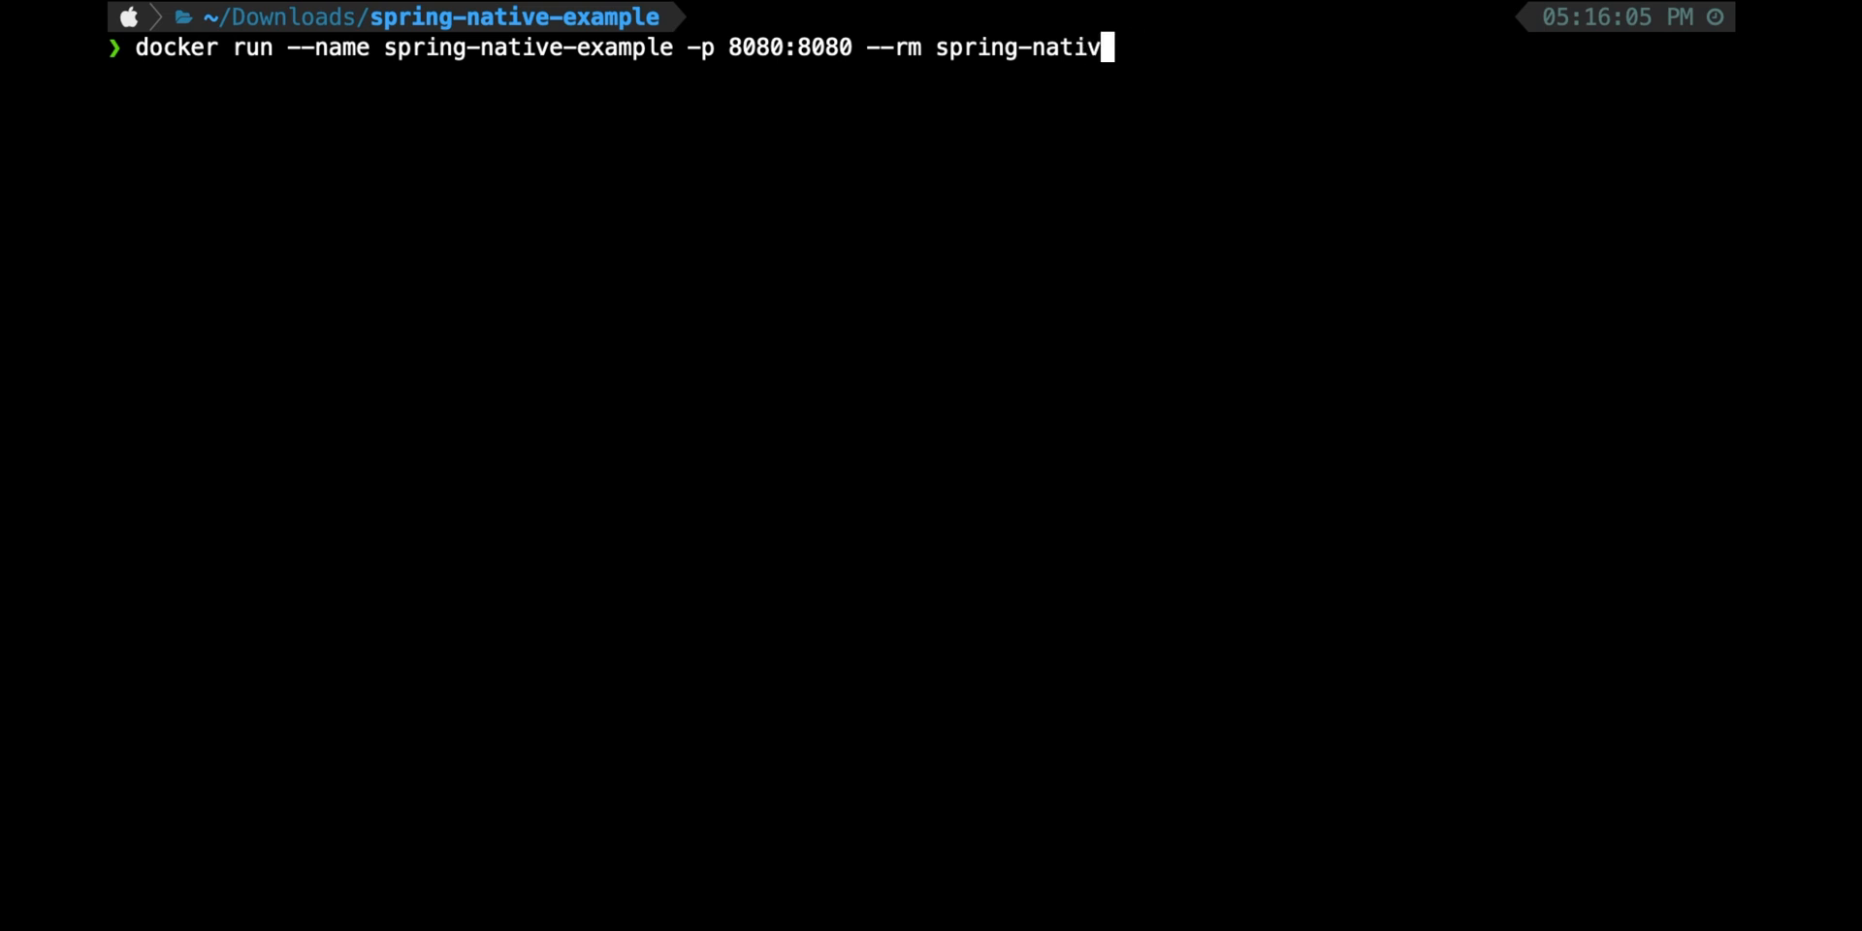
{"action": "type", "text": "e-example"}
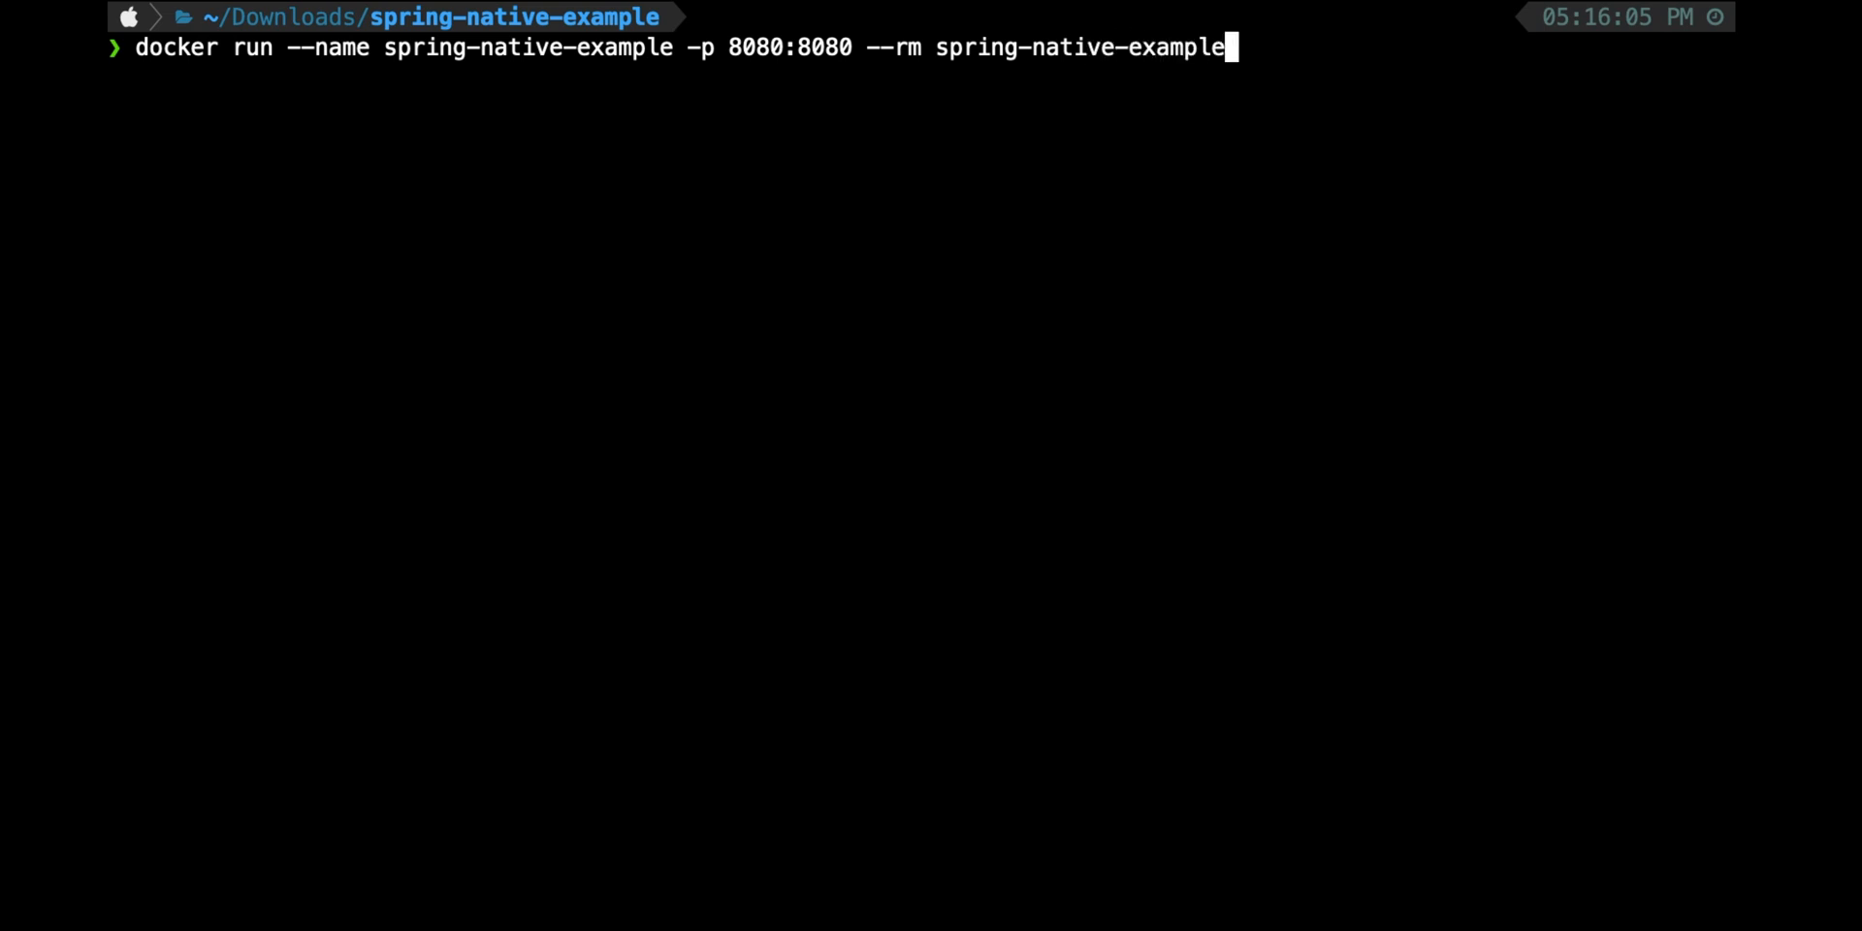
{"action": "type", "text": ":0."}
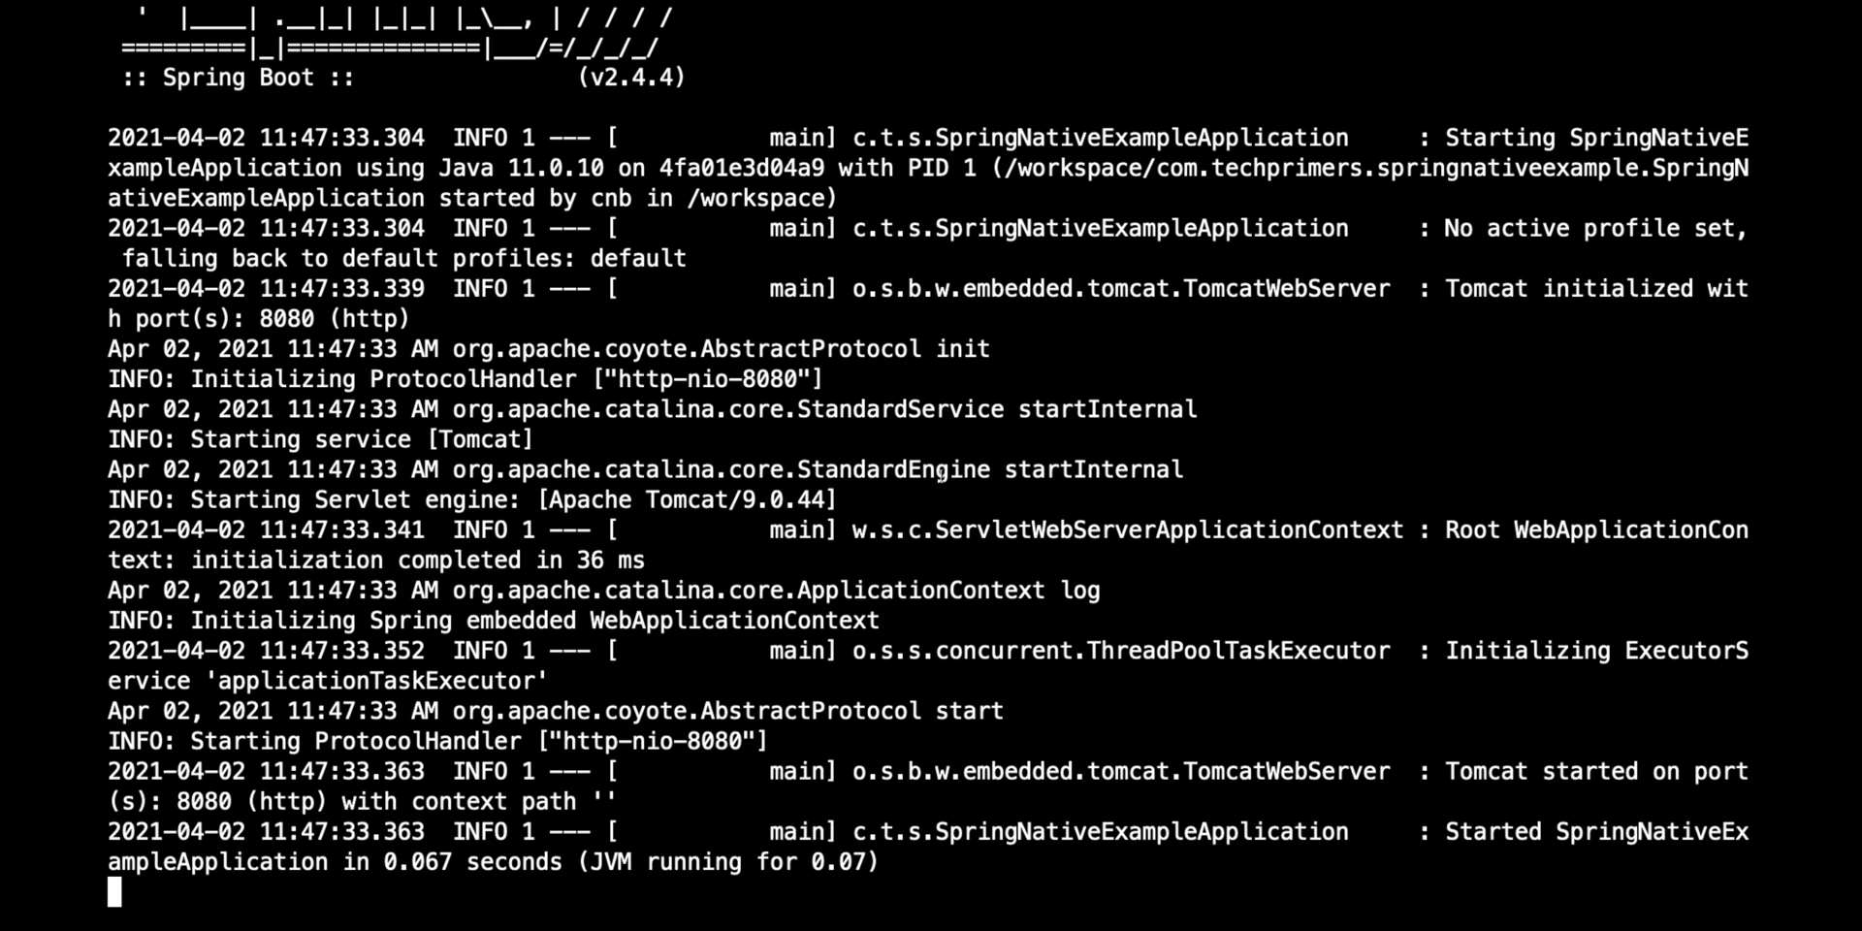
{"action": "mouse_move", "coordinate": [885, 863]}
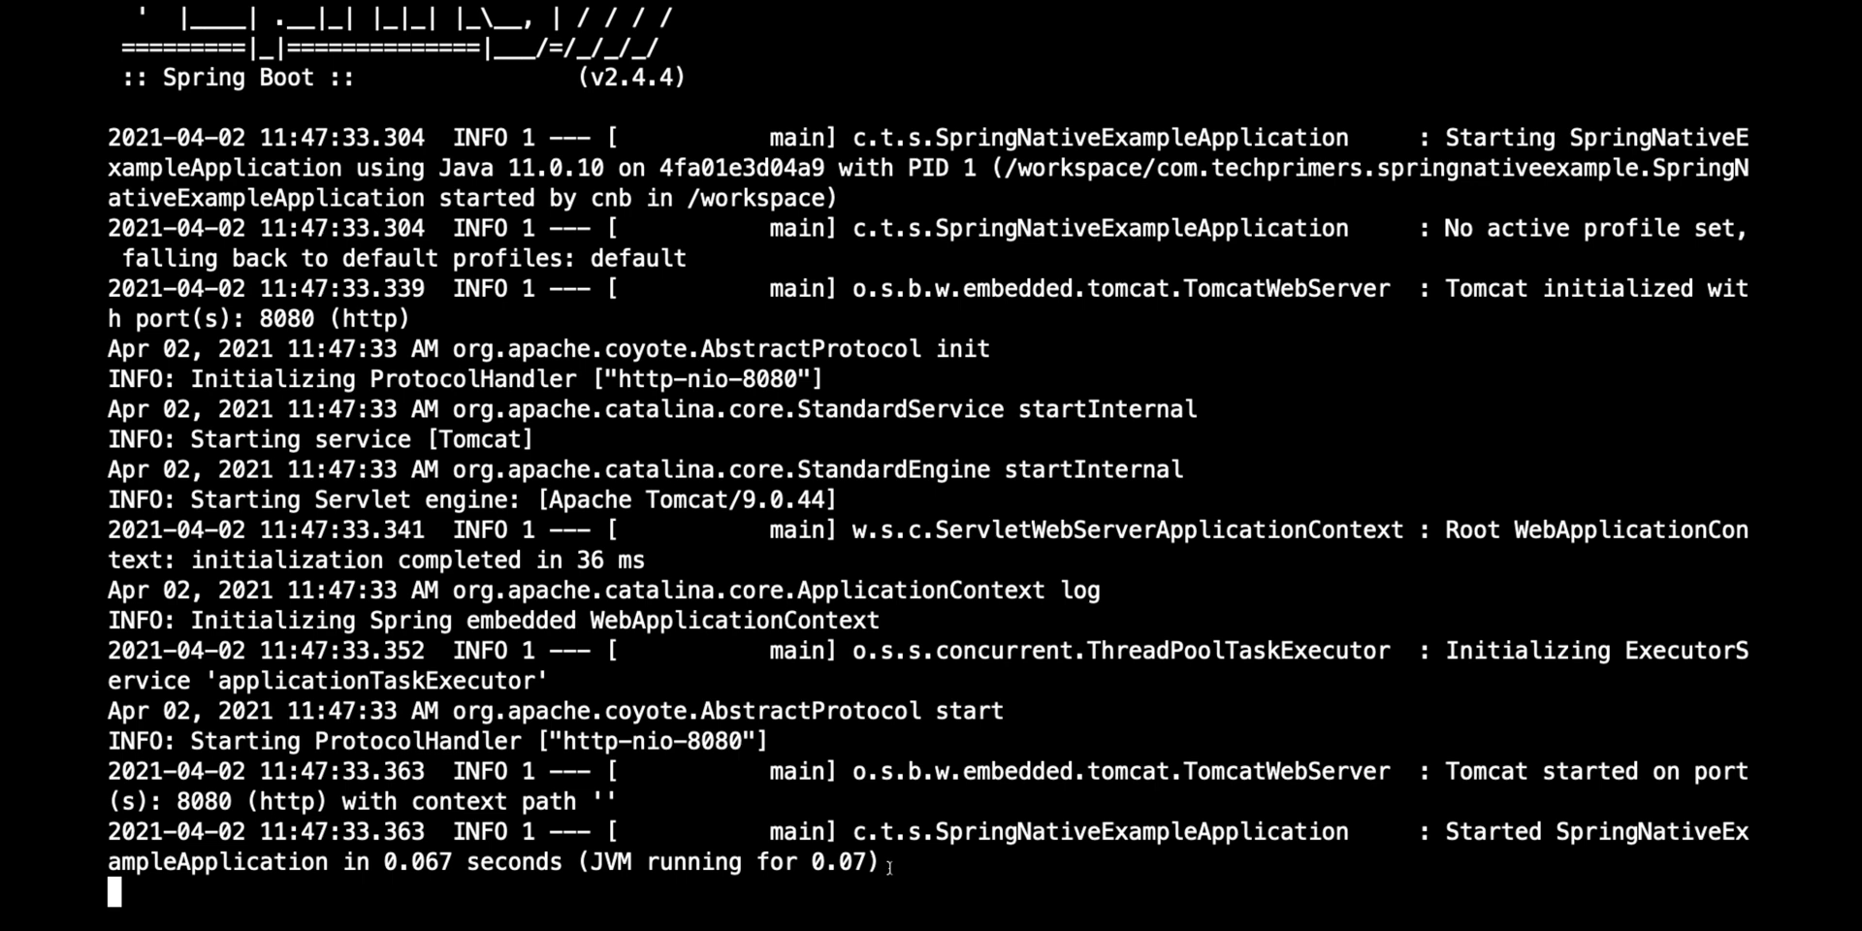
{"action": "double_click", "coordinate": [416, 861]}
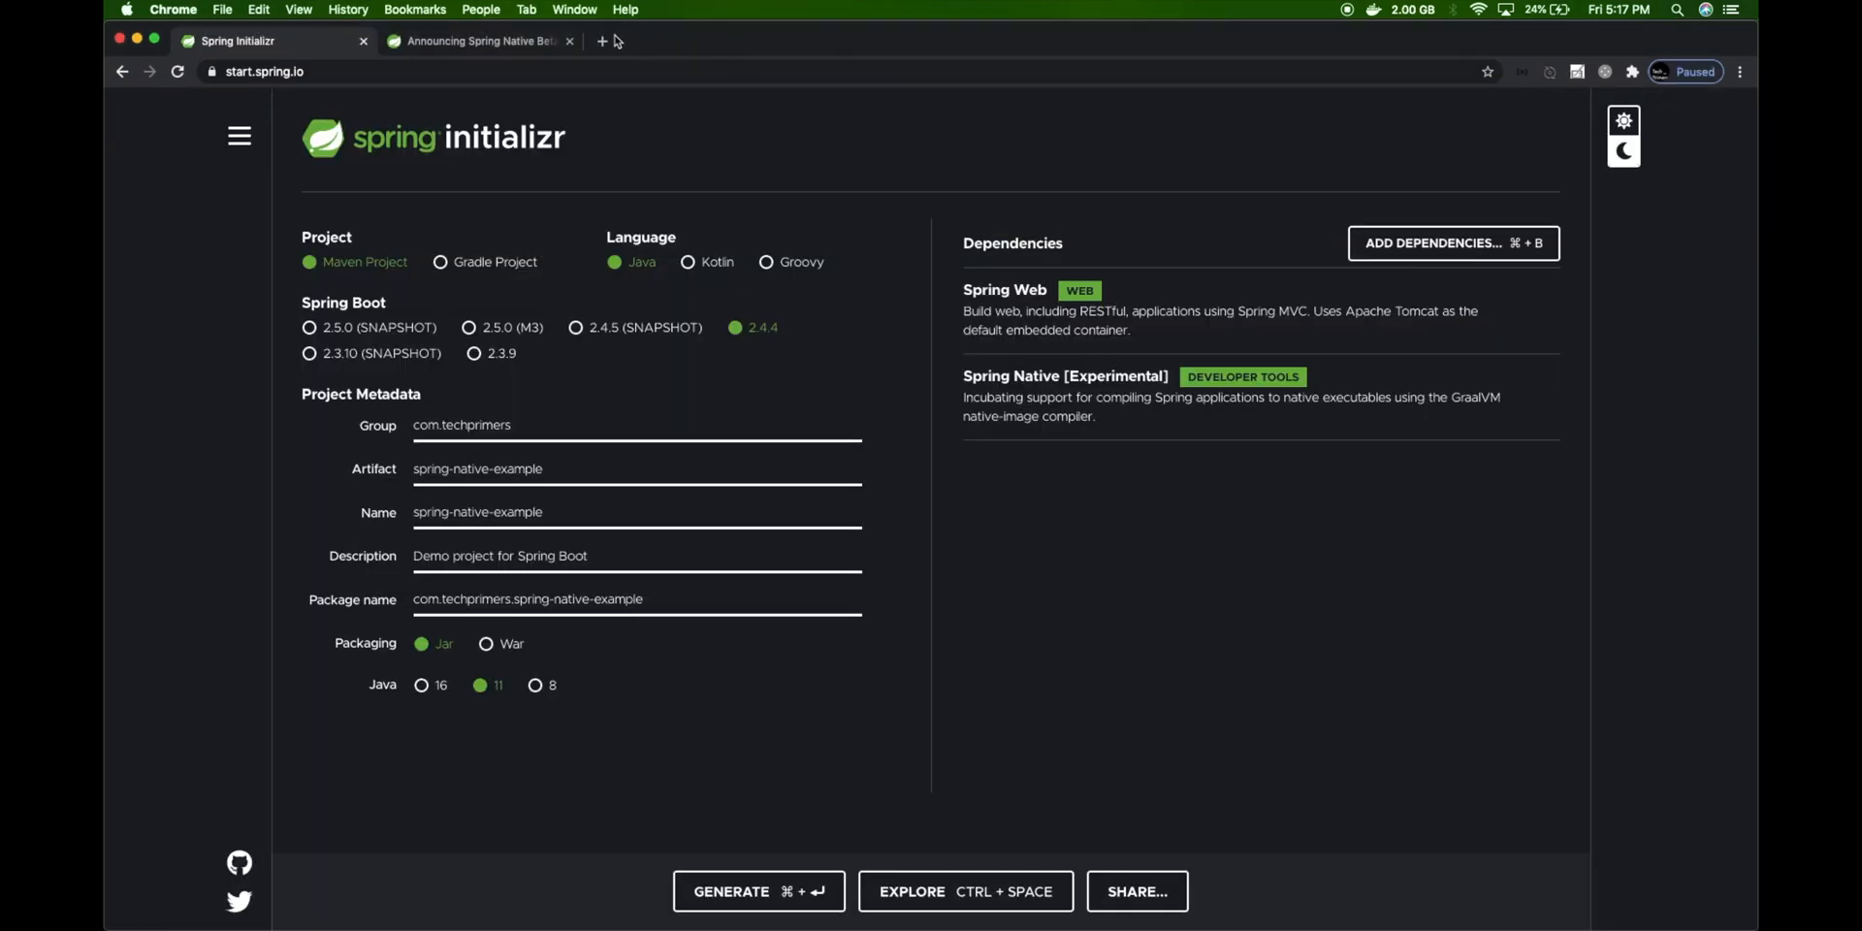
Step: Request localhost:8080/hello from the running app in Chrome
{"action": "type", "text": "LOCALOS"}
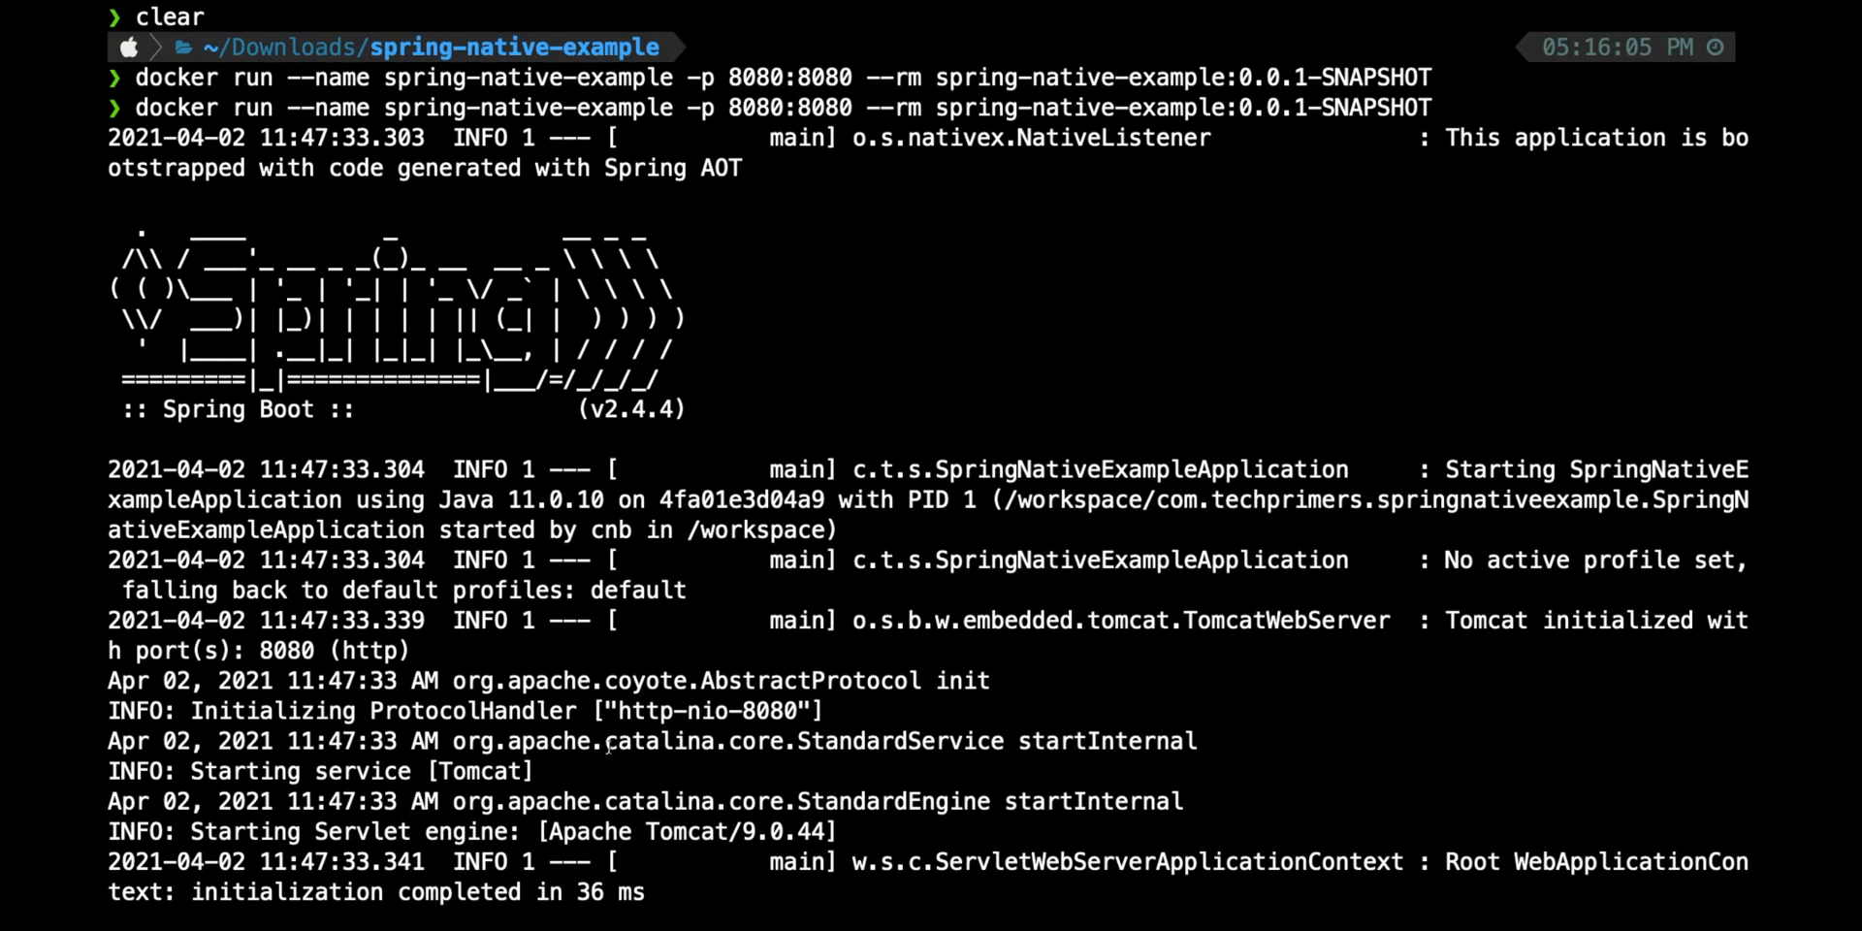
Step: Scroll the container log to see 0.067-second startup and dispatcher servlet initialization
{"action": "scroll", "scroll_direction": "down", "scroll_amount": 3}
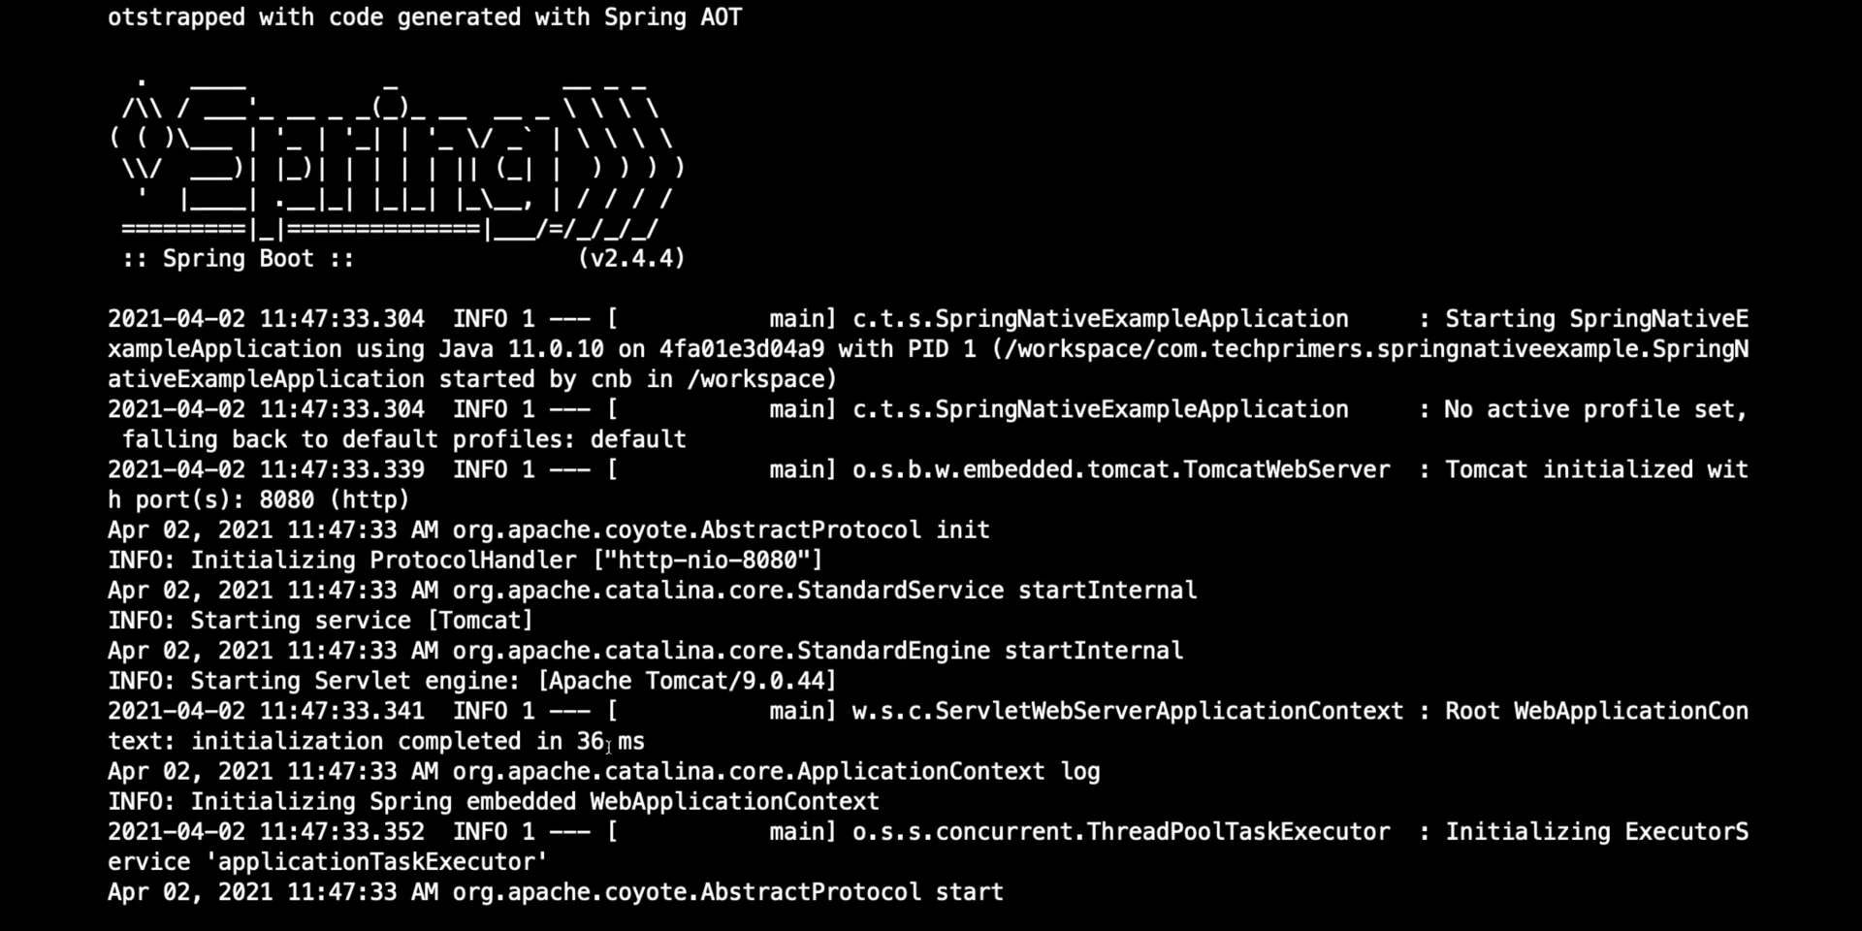
{"action": "scroll", "scroll_direction": "down", "scroll_amount": 3}
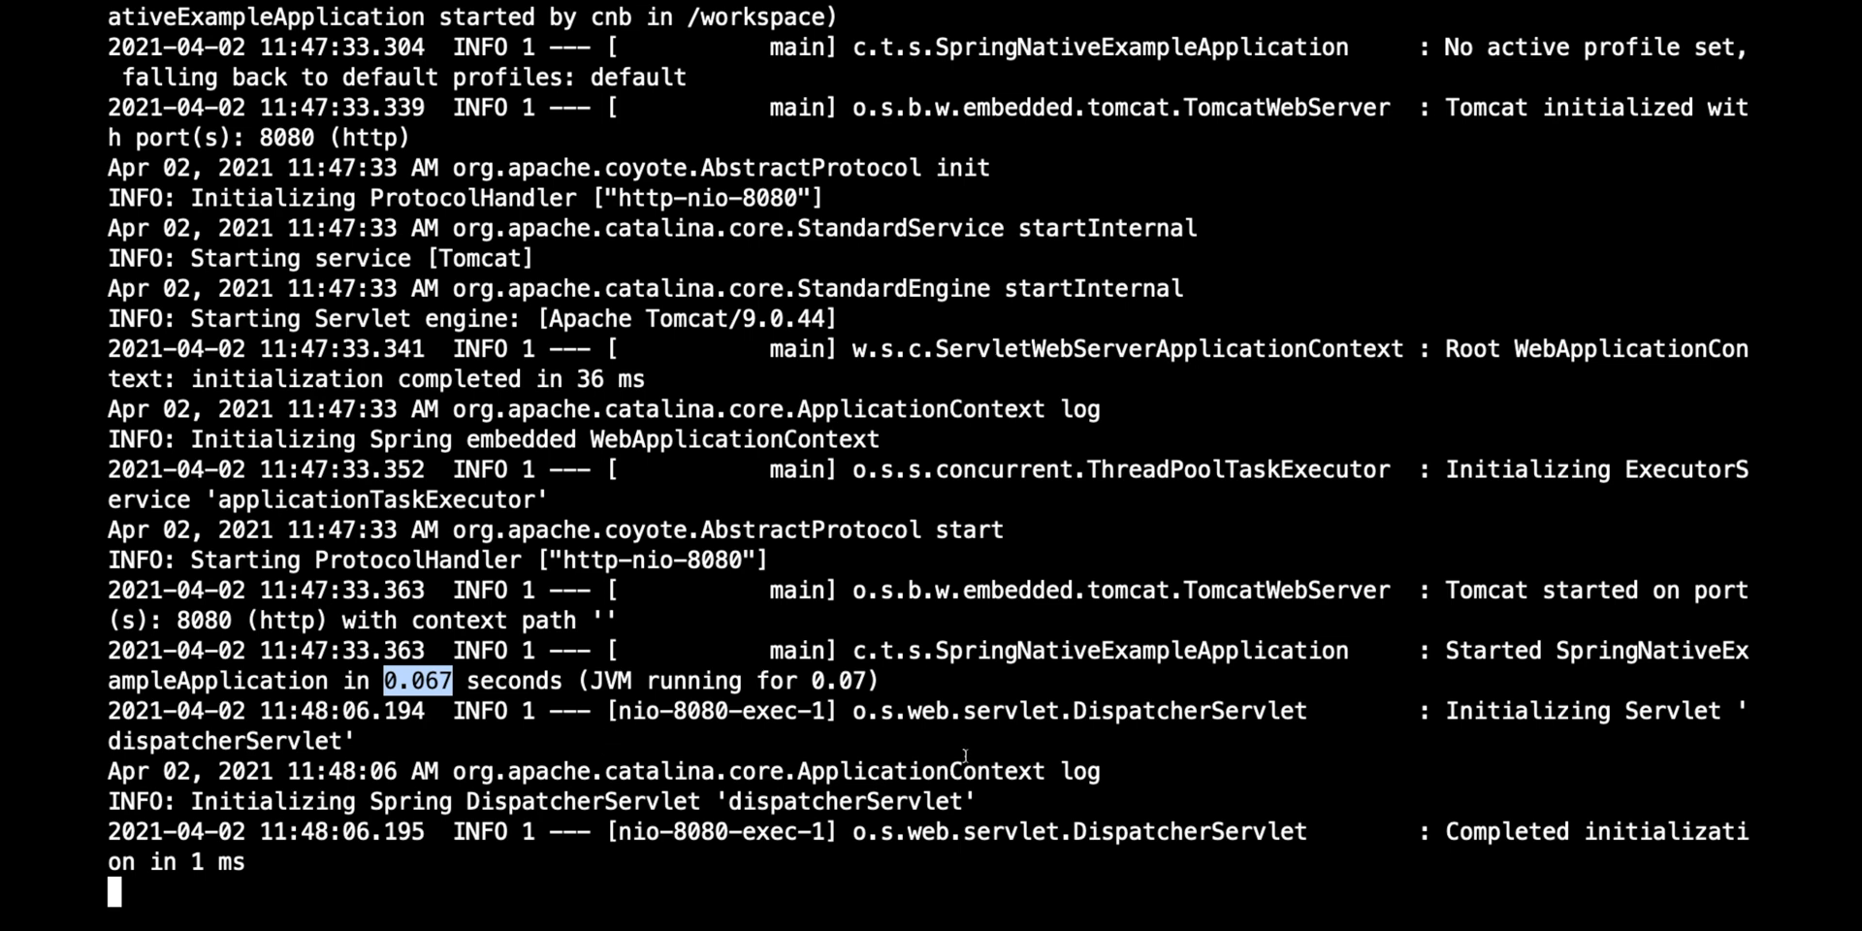
{"action": "mouse_move", "coordinate": [689, 607]}
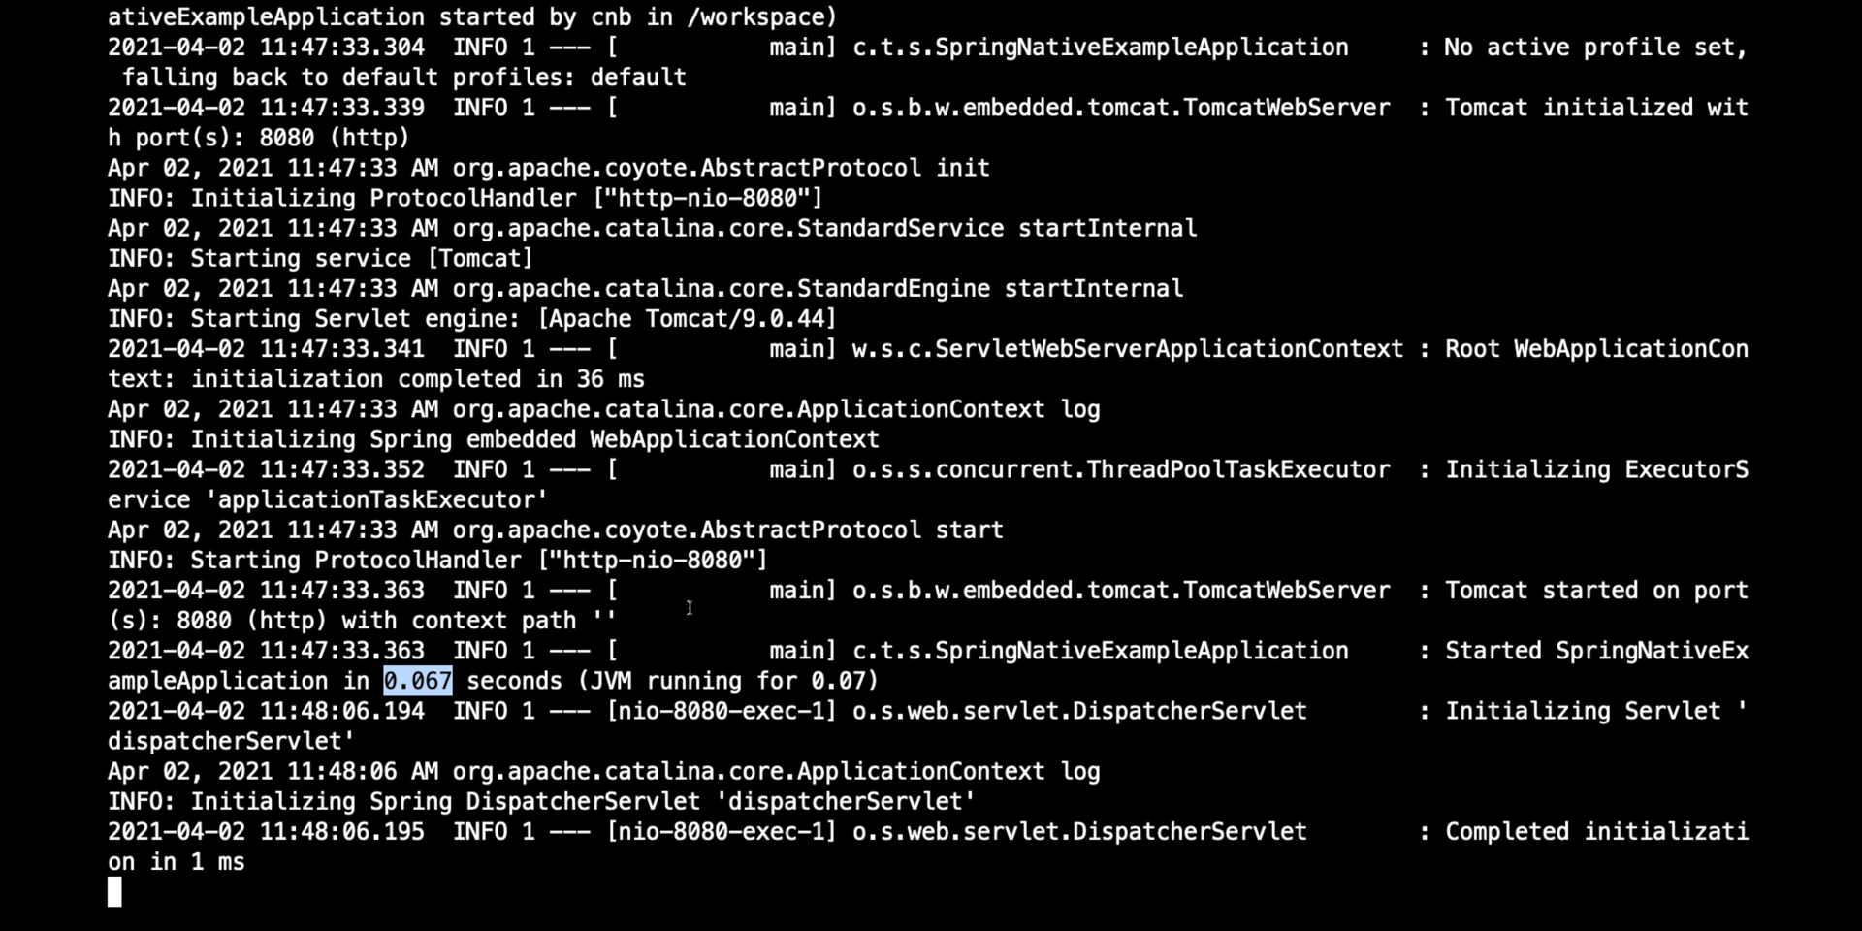
{"action": "mouse_move", "coordinate": [1066, 665]}
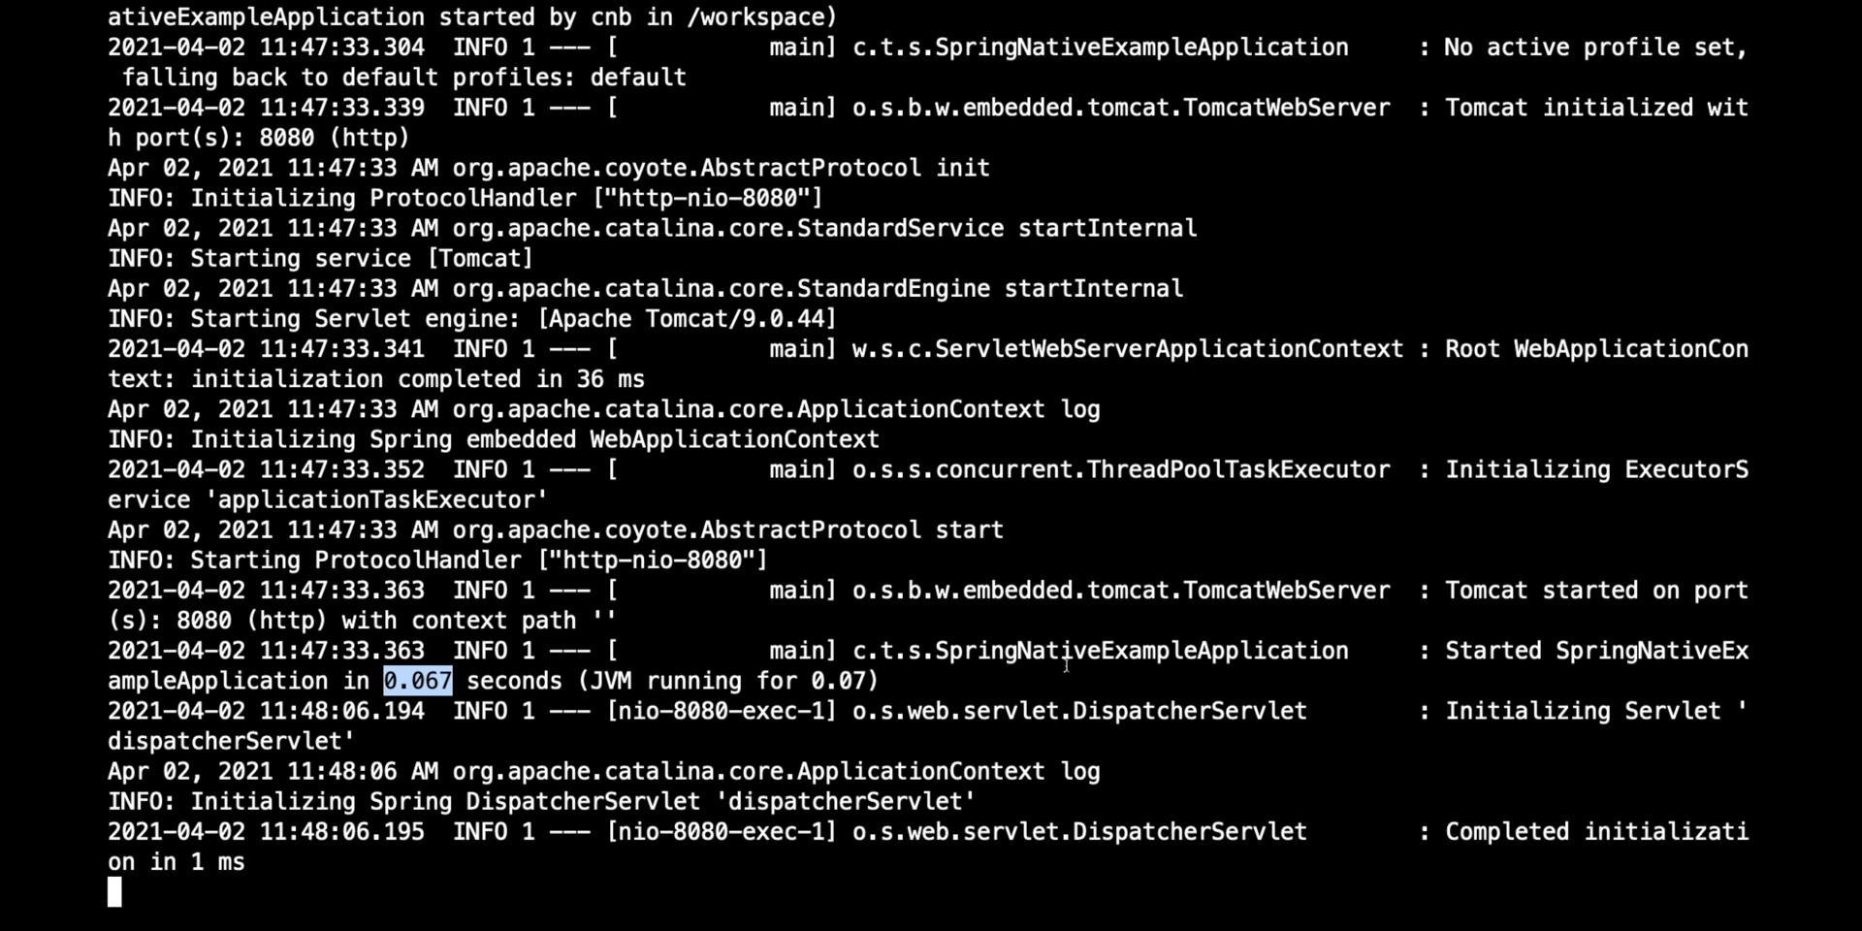
{"action": "mouse_move", "coordinate": [946, 679]}
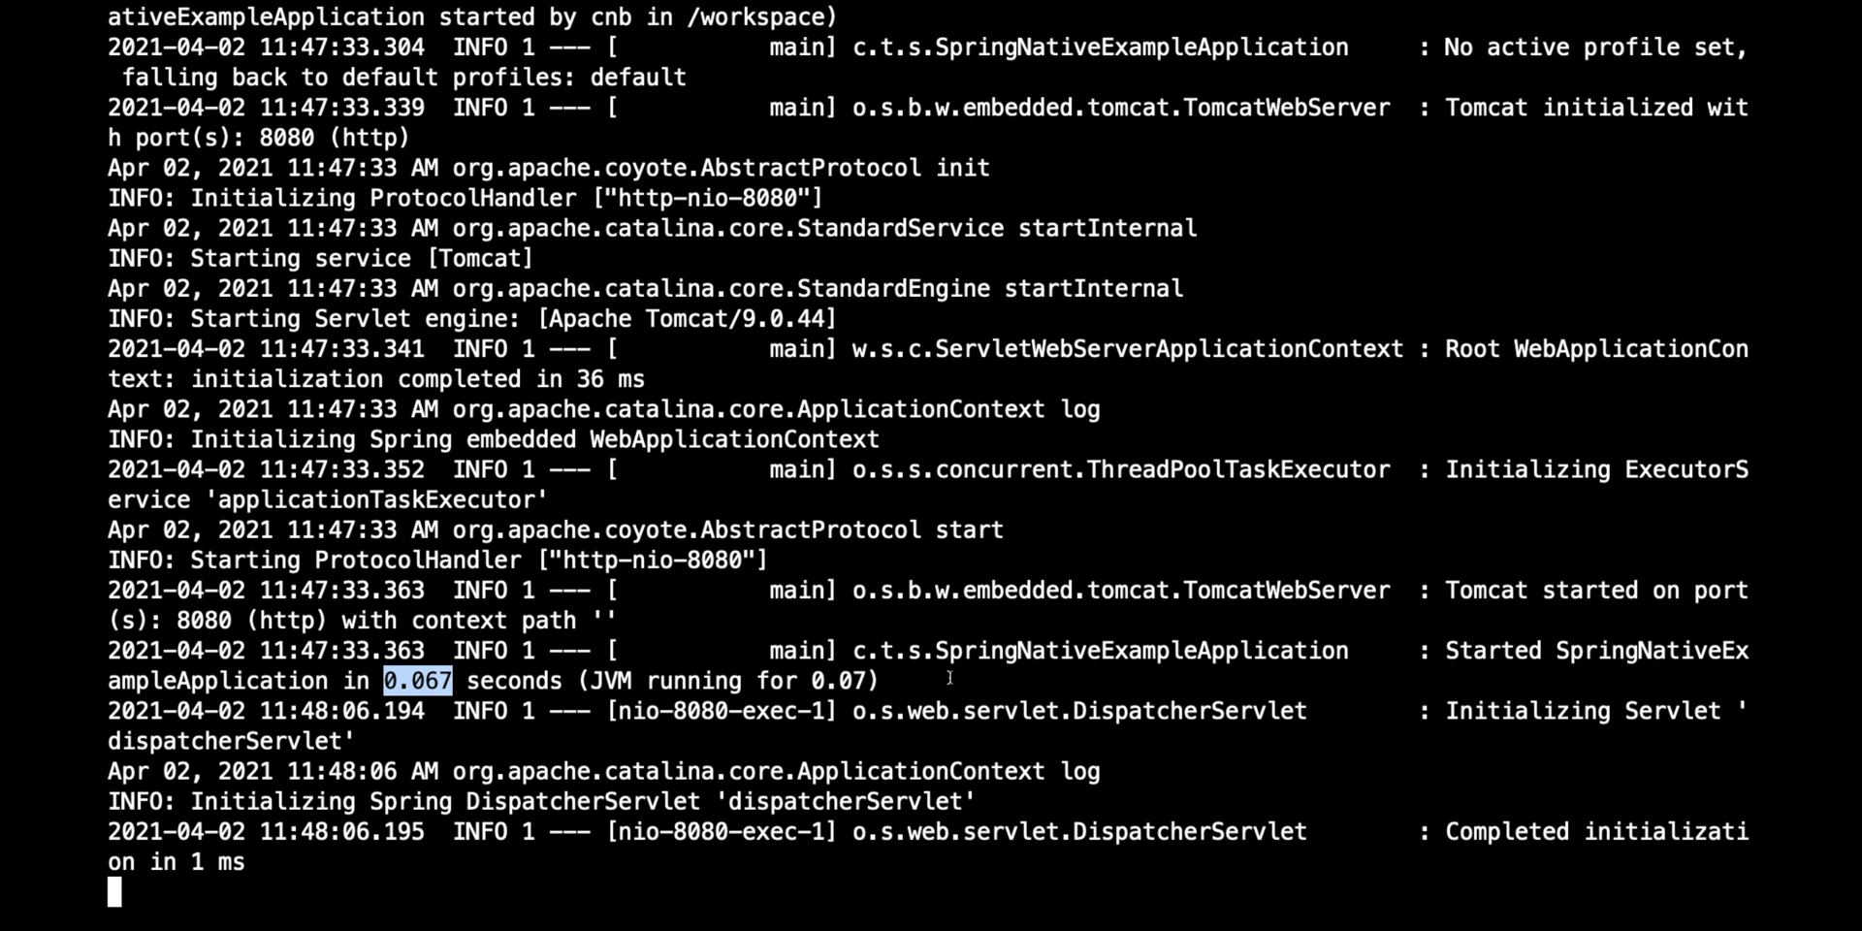
{"action": "mouse_move", "coordinate": [972, 761]}
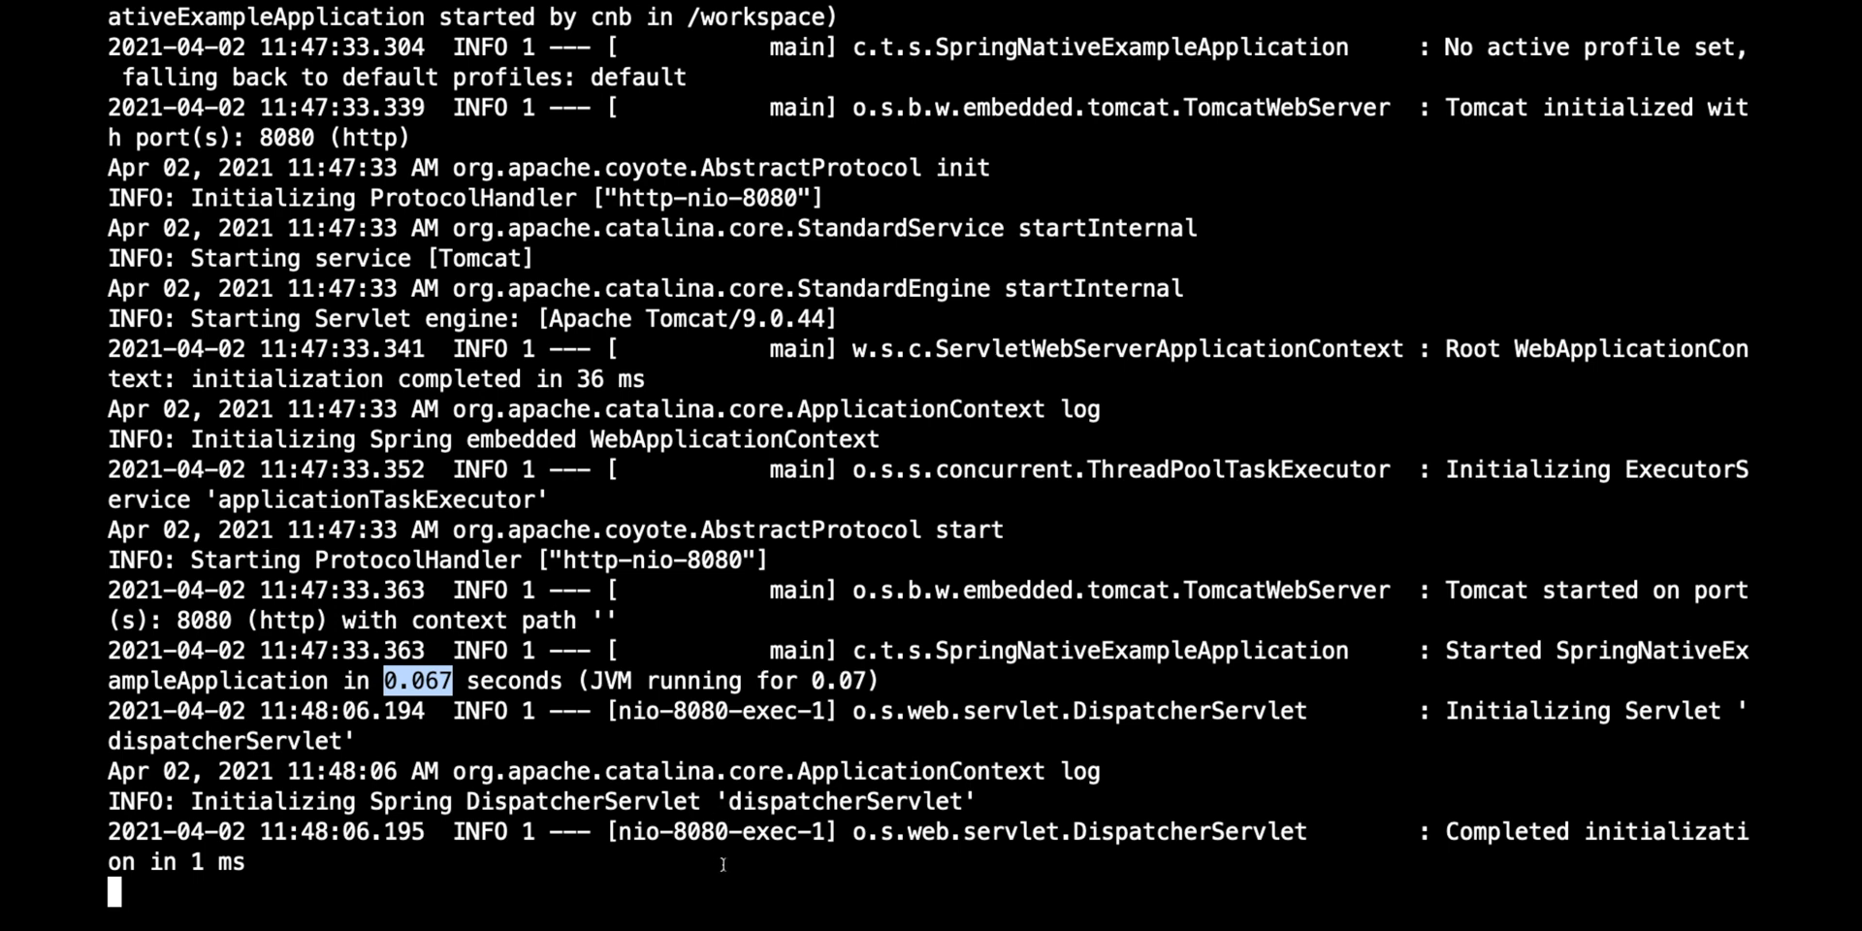
{"action": "mouse_move", "coordinate": [580, 900]}
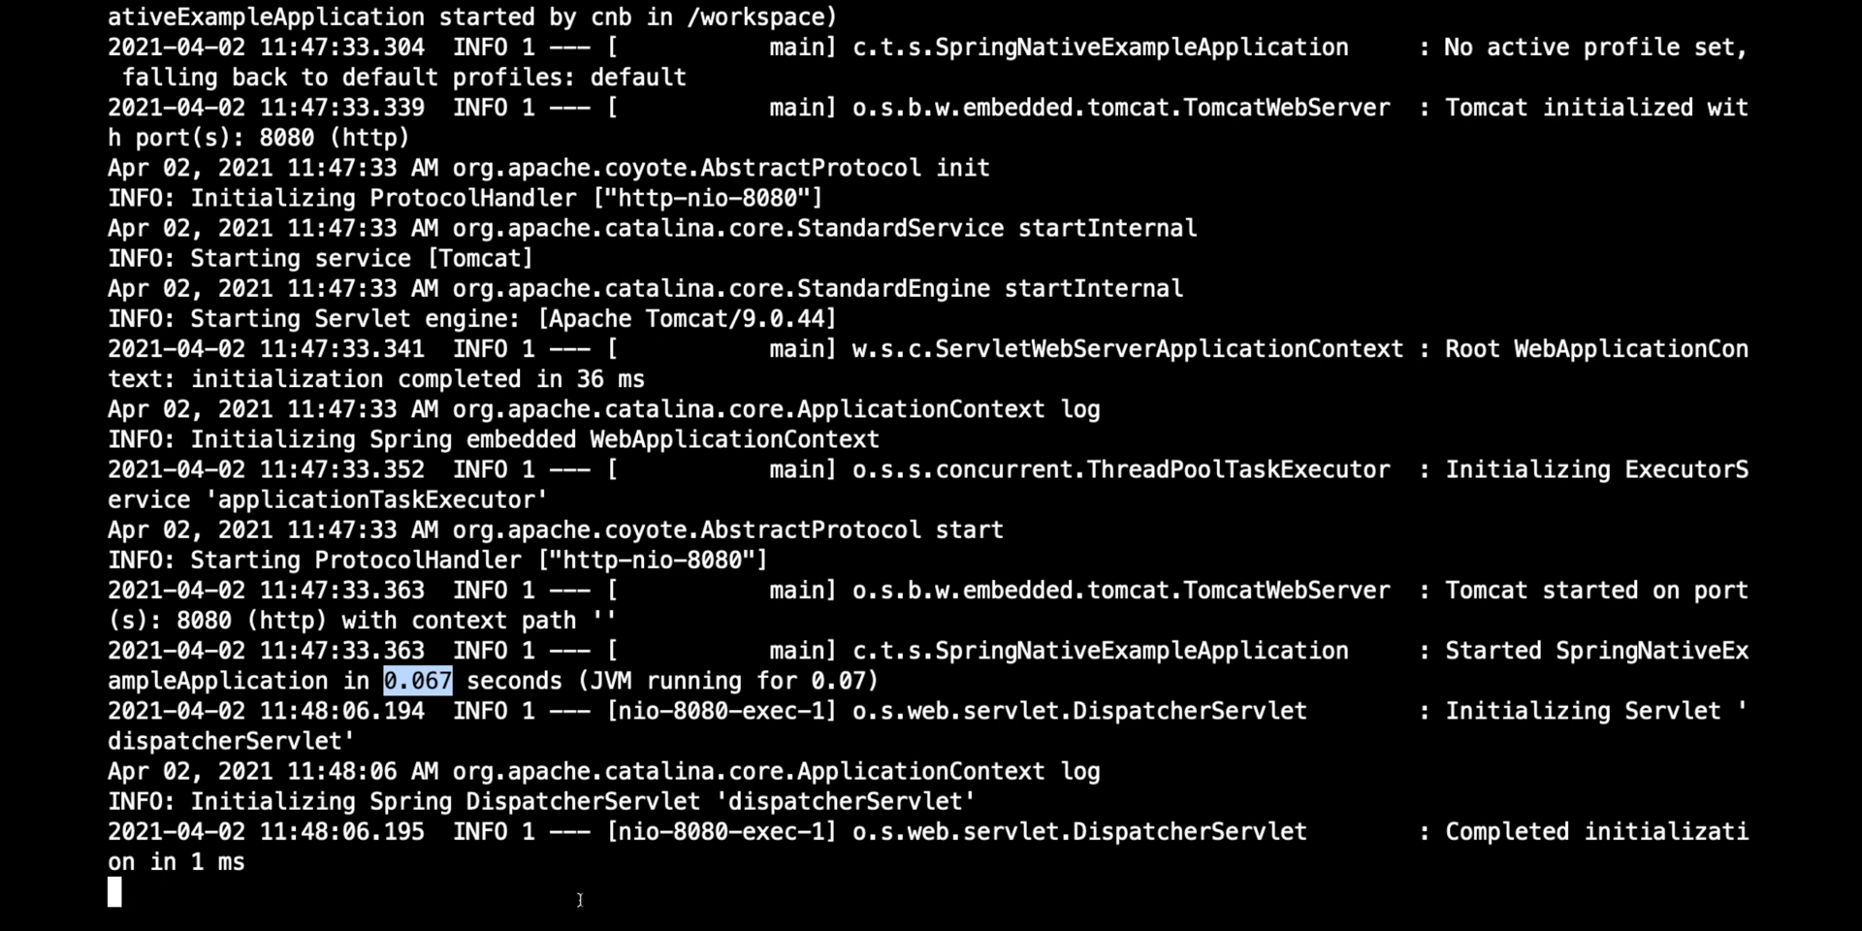